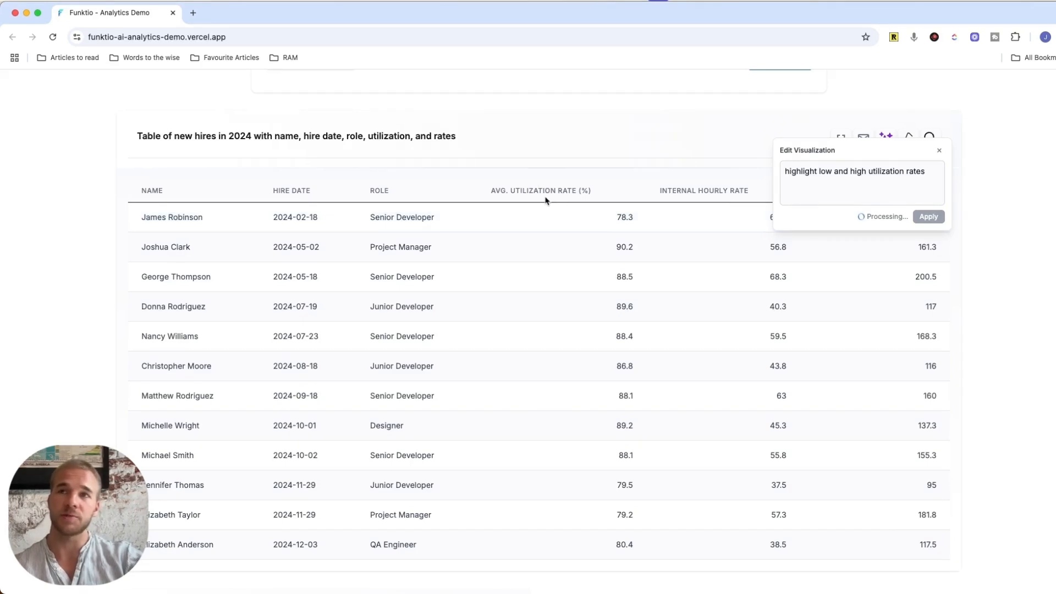
Step: Open Dashboards to review My Consulting Dashboard and its key insights
click(928, 216)
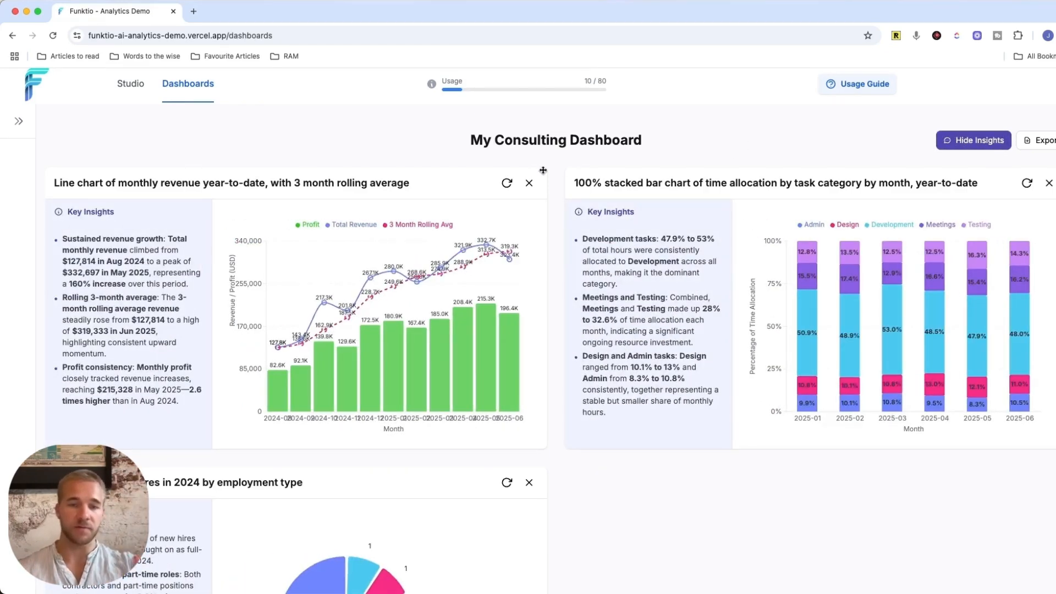
mouse_move(508, 154)
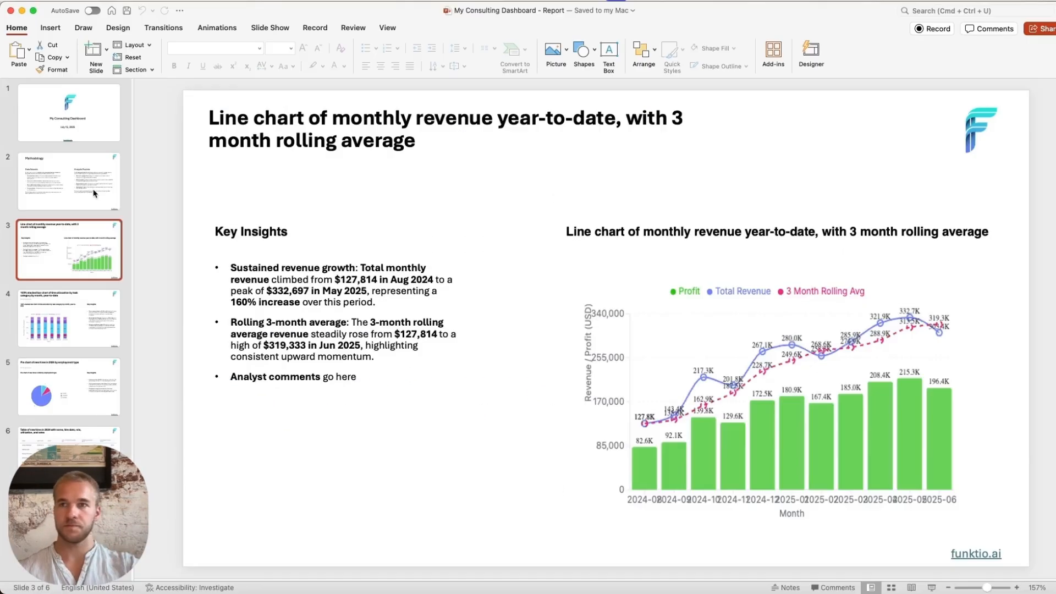
click(69, 387)
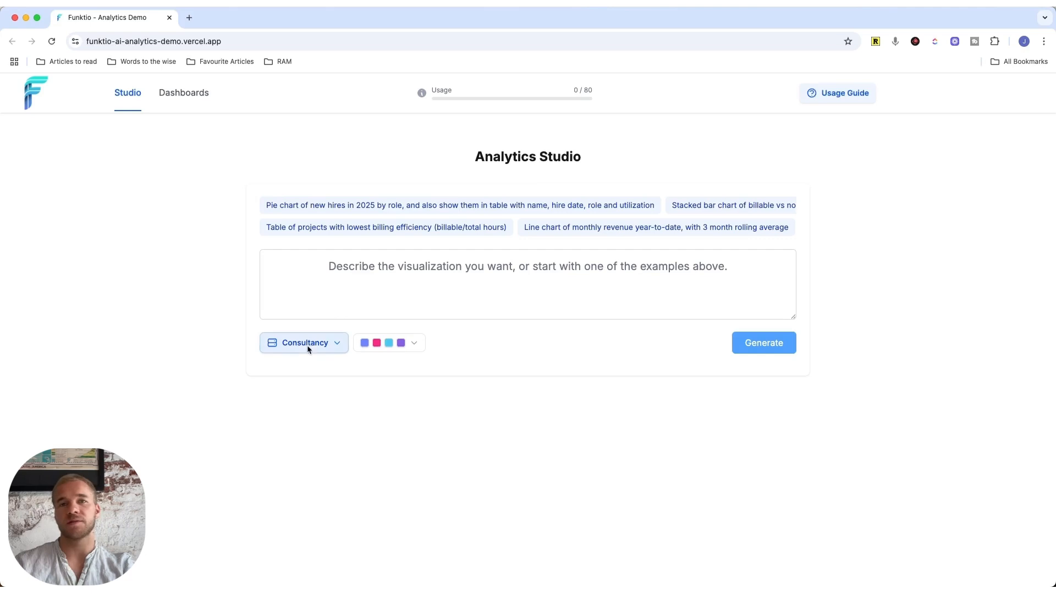
Step: Browse the Consultancy datasets and the Usage Guide's E-commerce Store tab, then close the guide
click(388, 342)
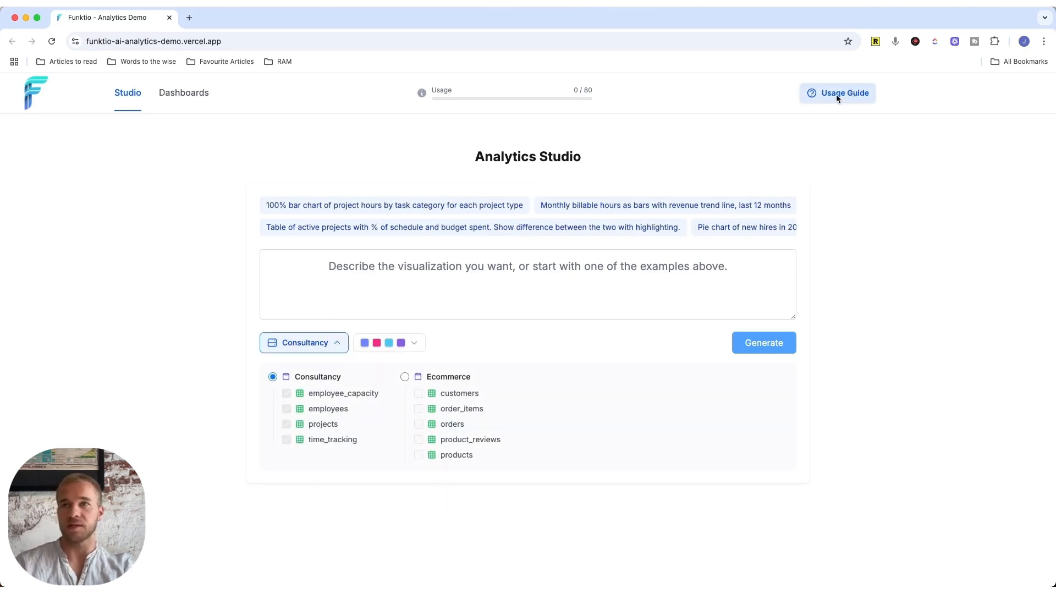
click(837, 93)
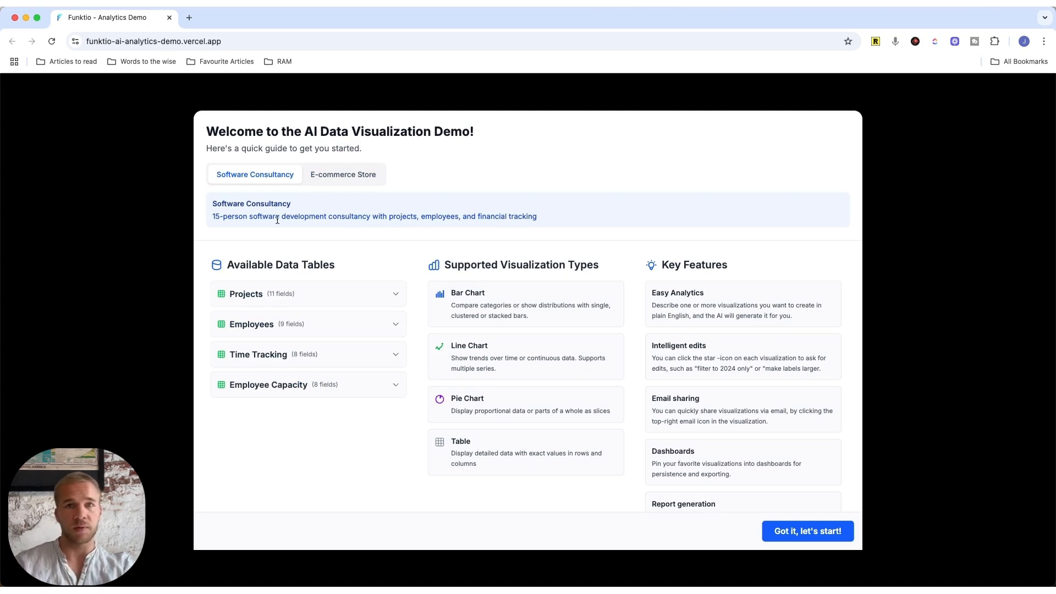
mouse_move(205, 214)
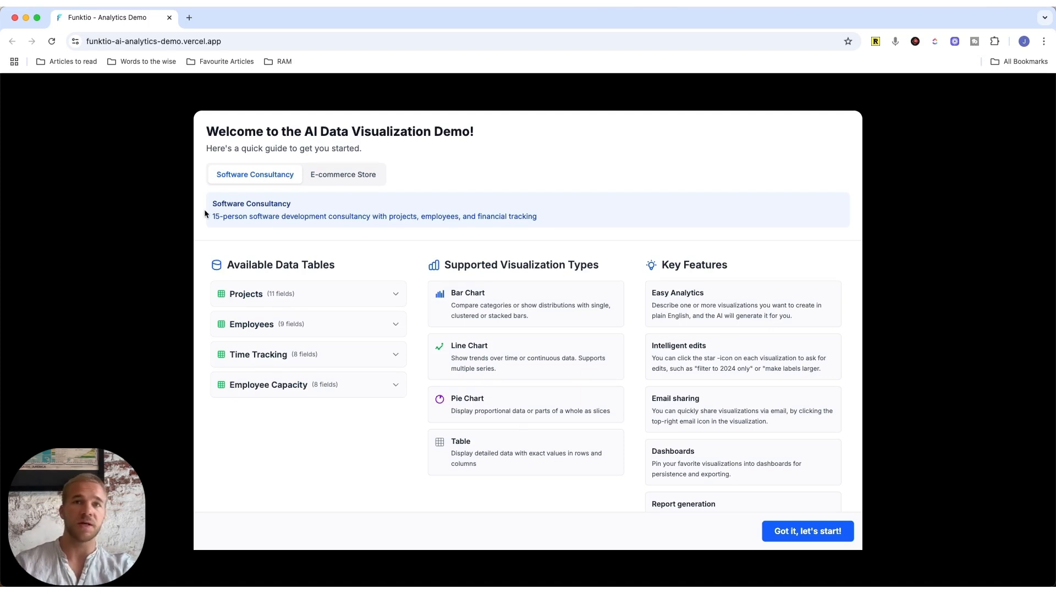
mouse_move(311, 328)
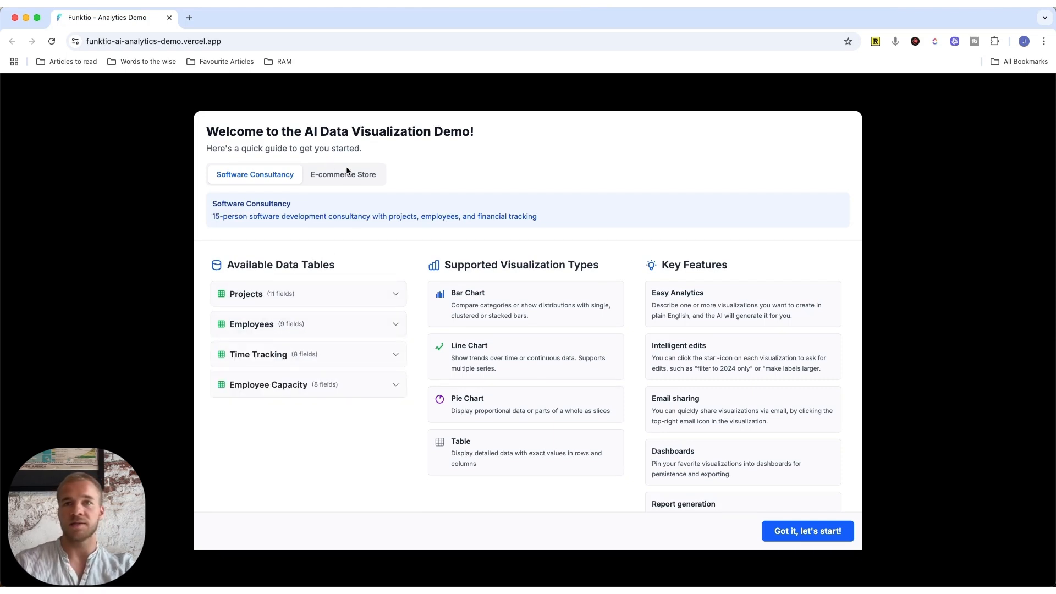
click(343, 175)
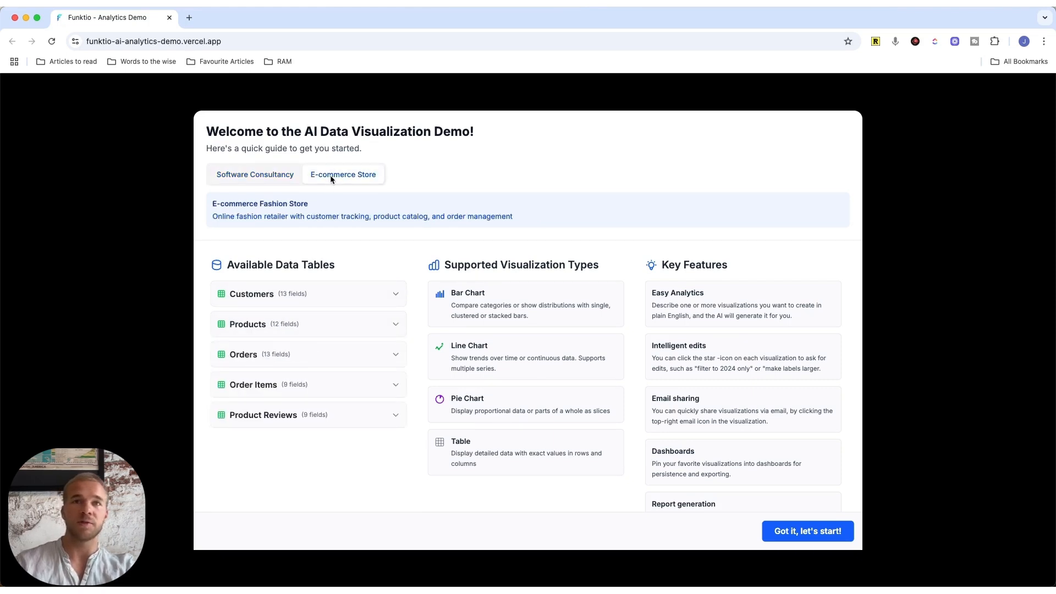
mouse_move(302, 339)
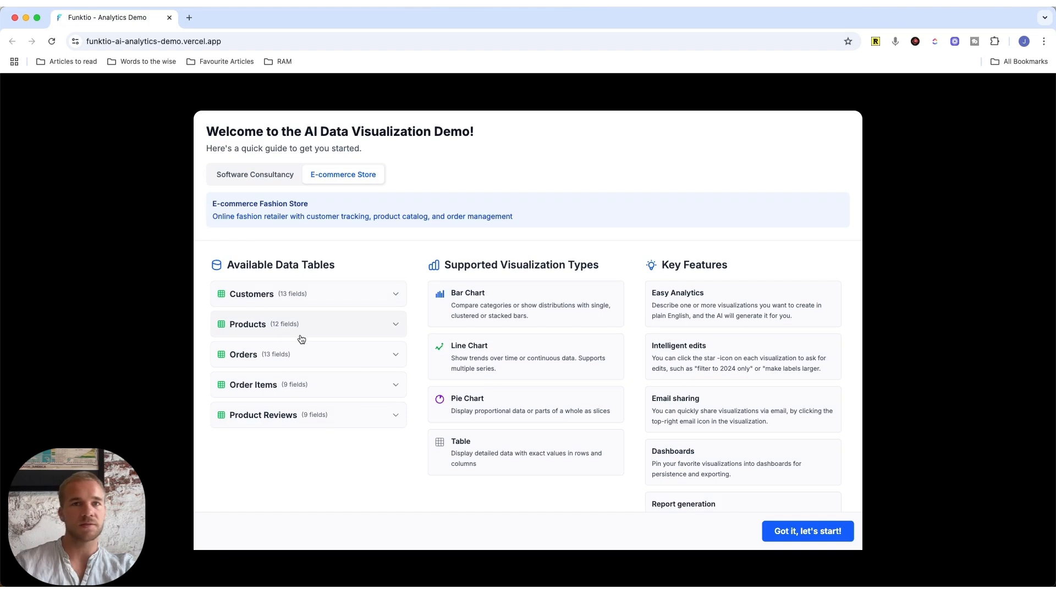
click(807, 531)
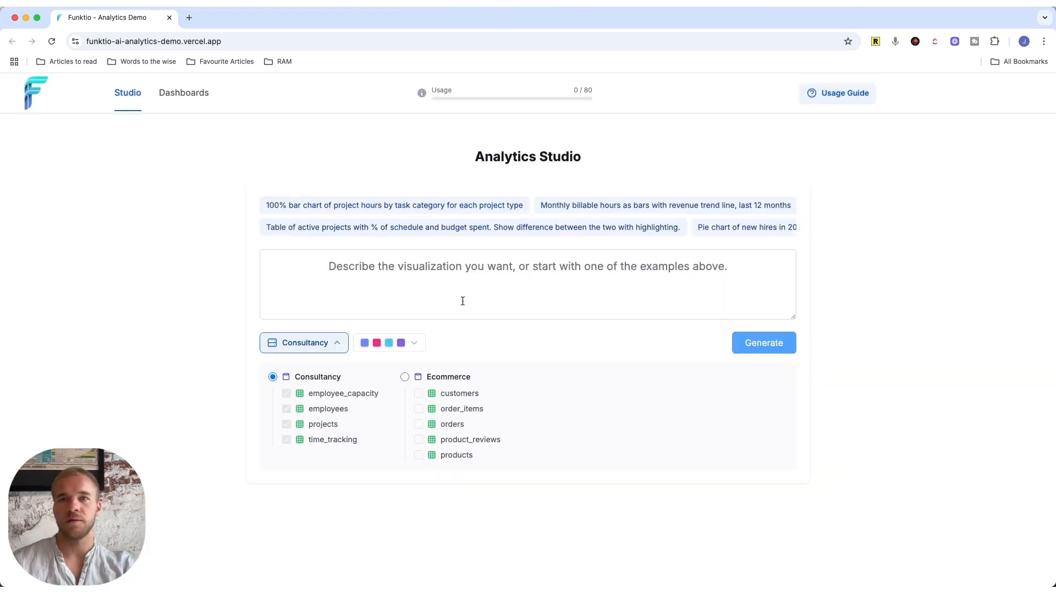
Step: Request a monthly revenue line chart and a 100% stacked time-allocation bar, then generate
click(335, 343)
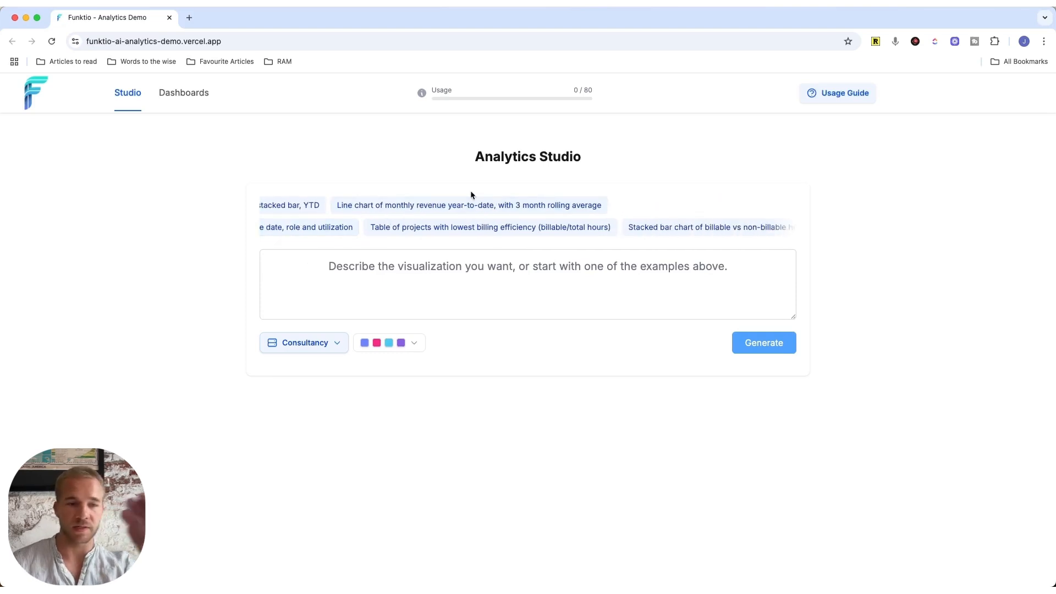
click(494, 205)
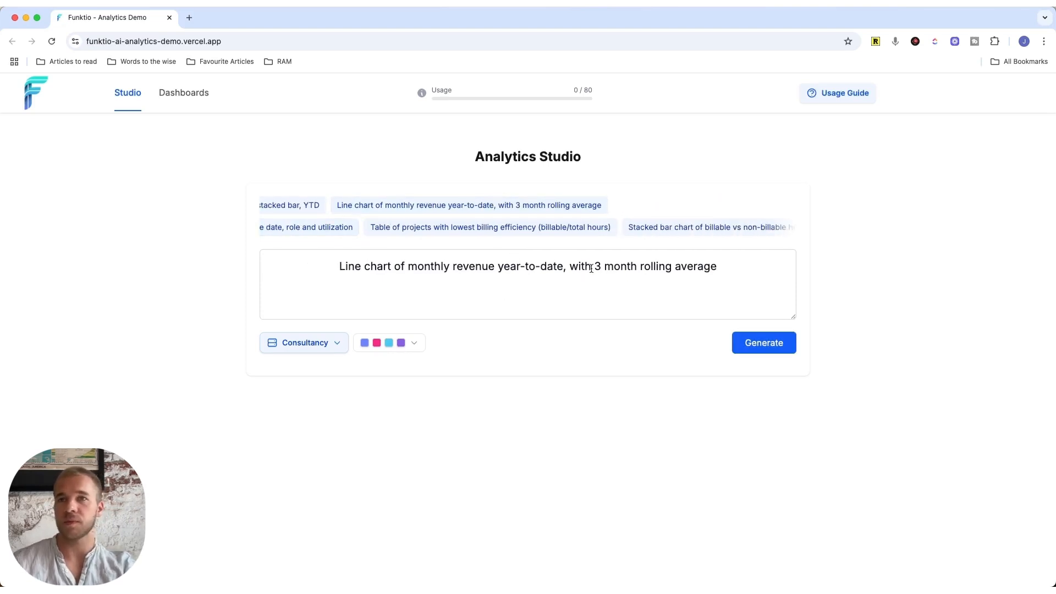
click(528, 283)
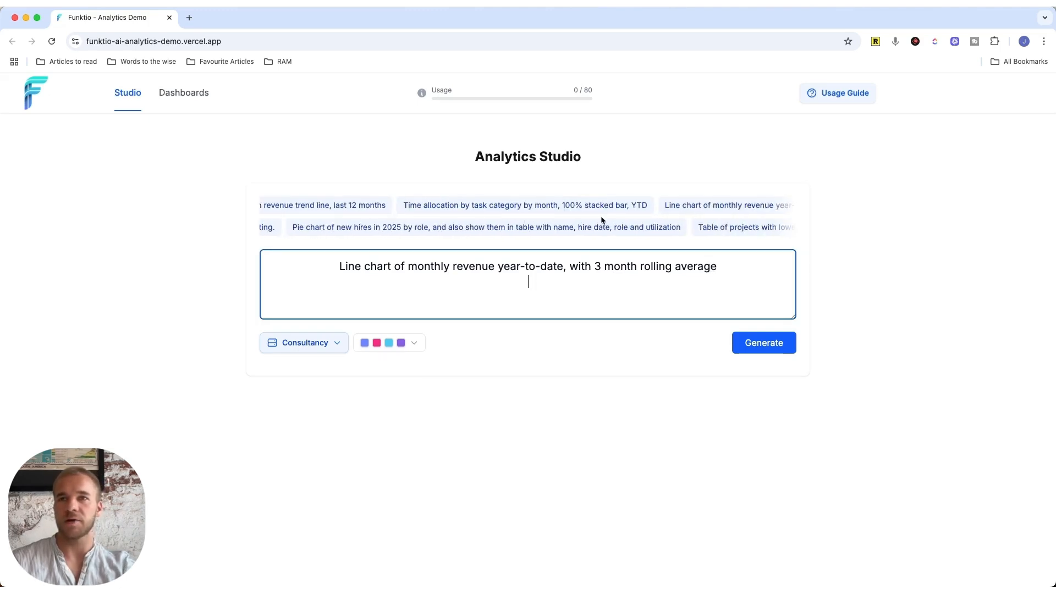
click(525, 206)
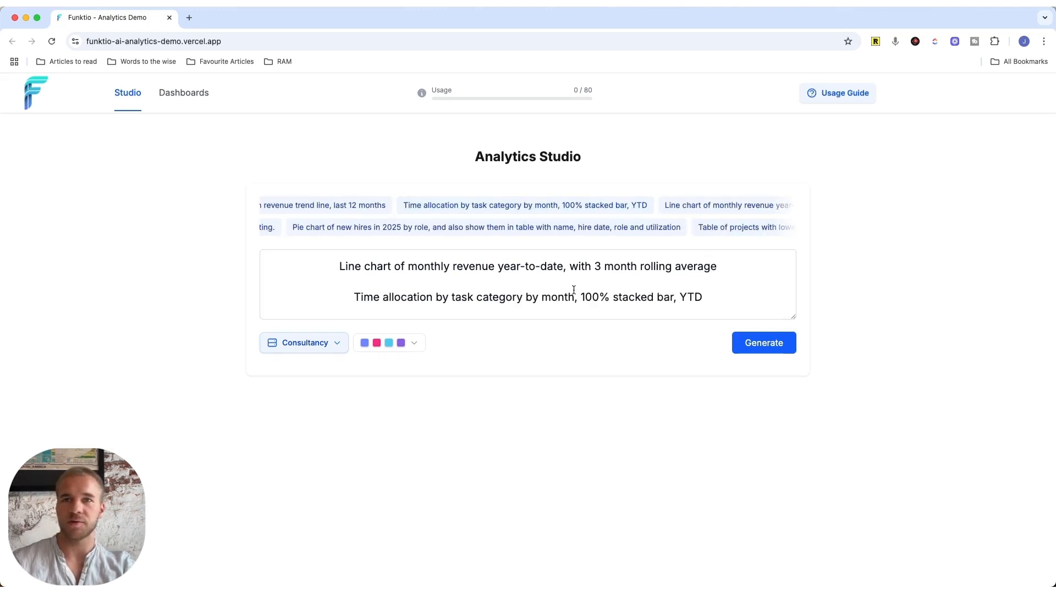
click(579, 297)
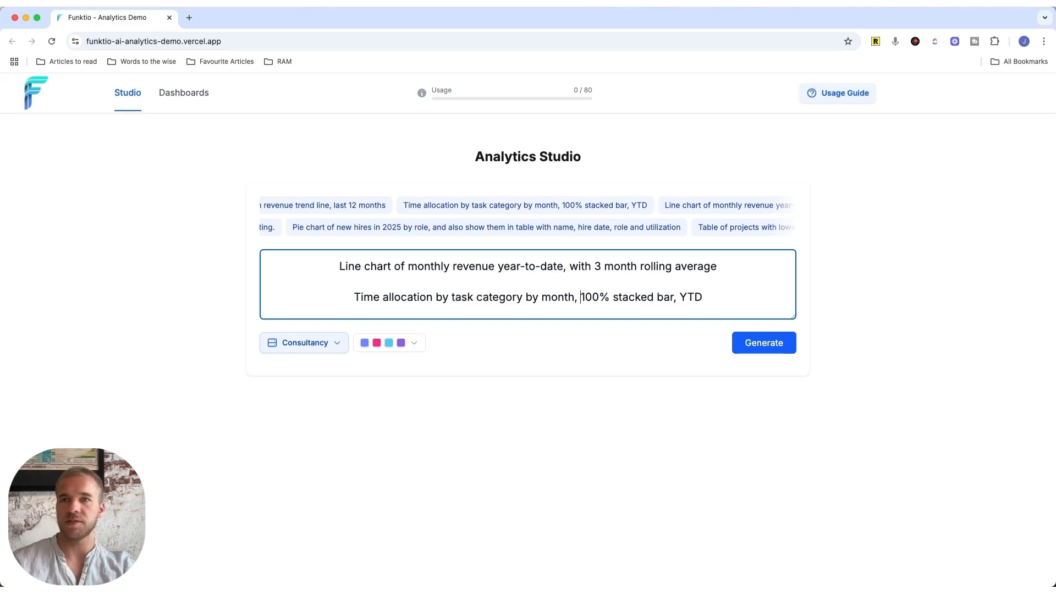
click(763, 343)
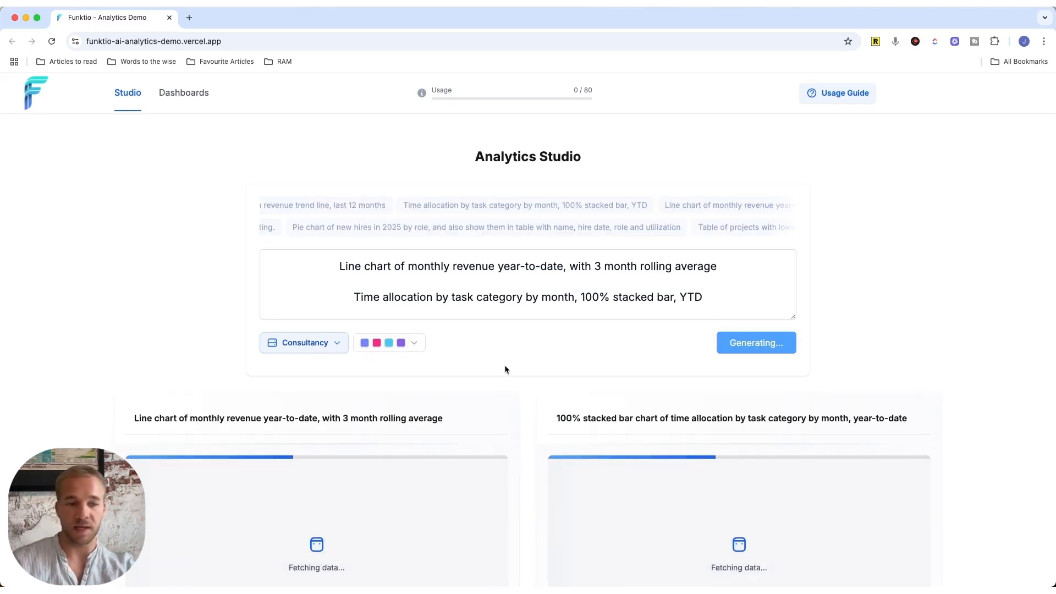
Step: Scroll down to watch the revenue and time-allocation charts render
scroll(down, 3)
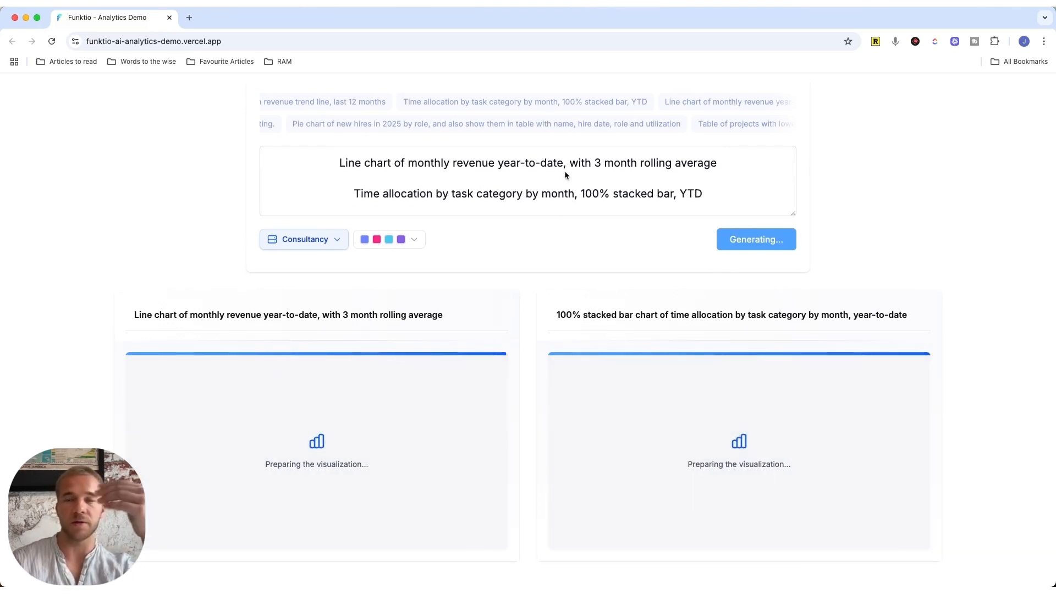
mouse_move(133, 323)
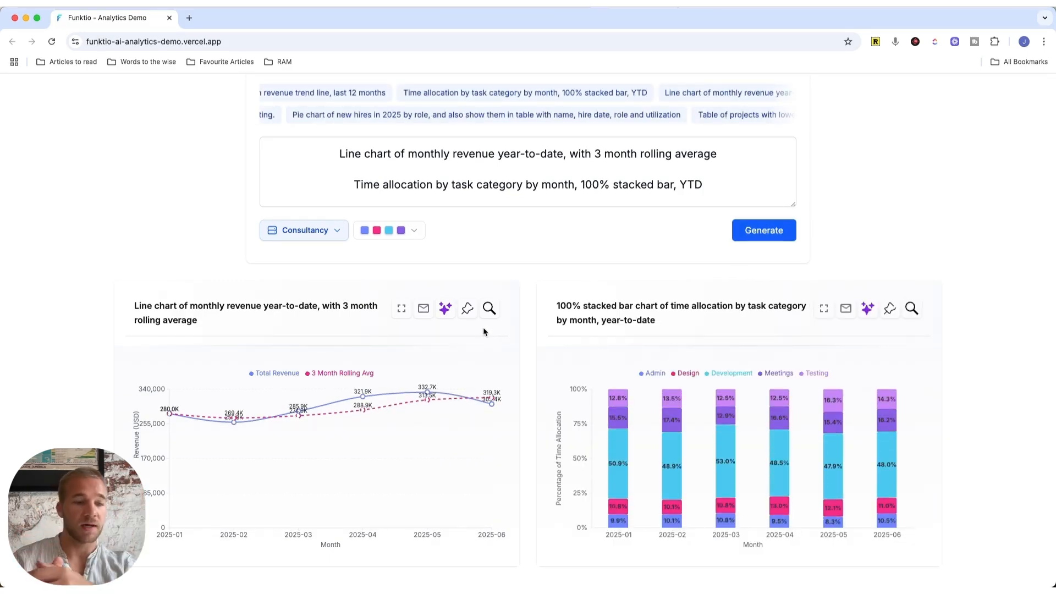
mouse_move(485, 394)
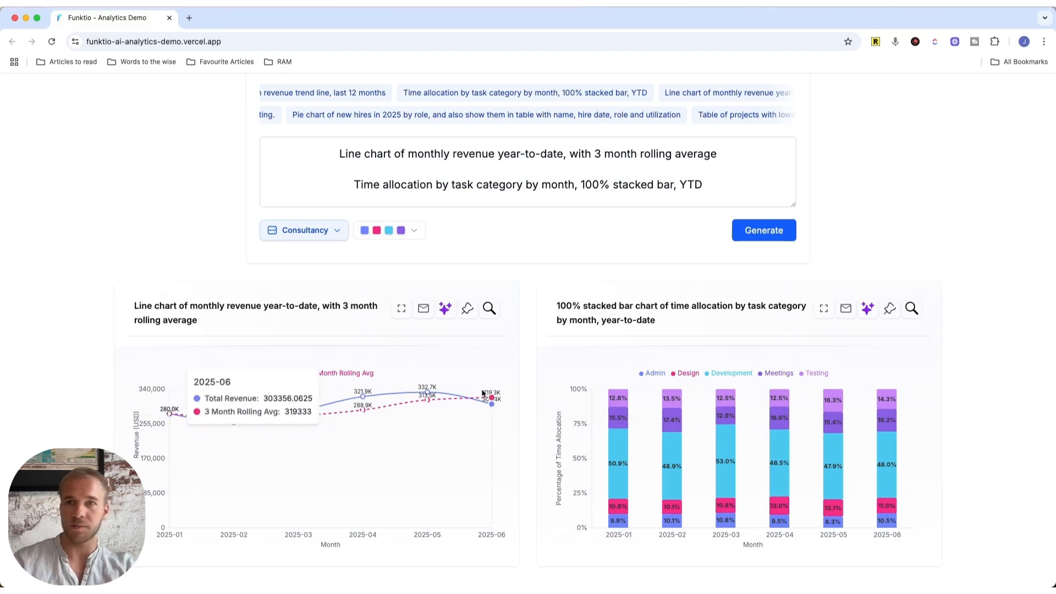
mouse_move(445, 308)
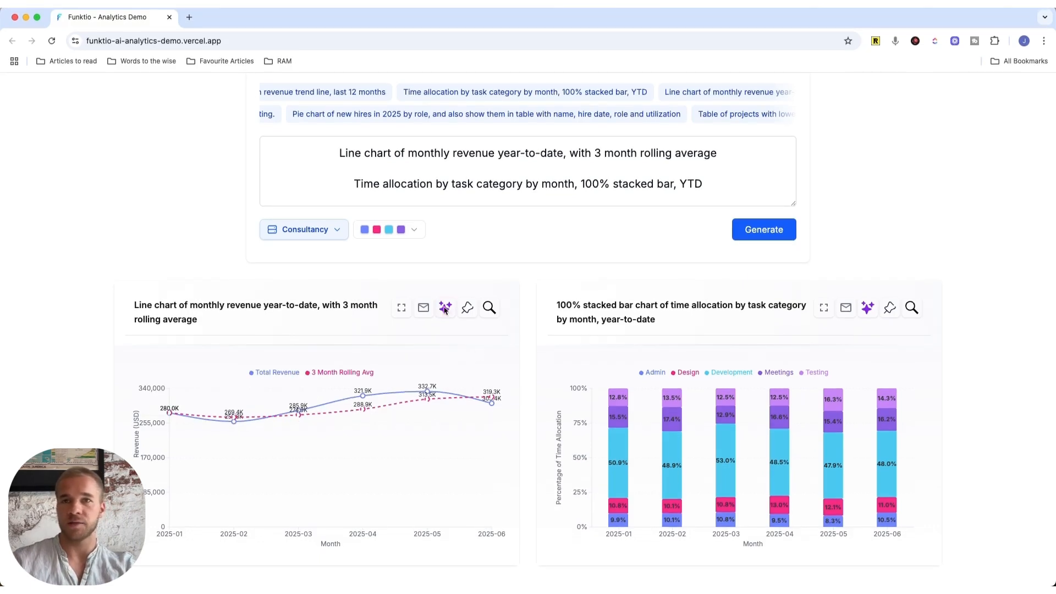
Step: Ask the AI to add profit as a bar series over the last 12 months, and apply
click(445, 307)
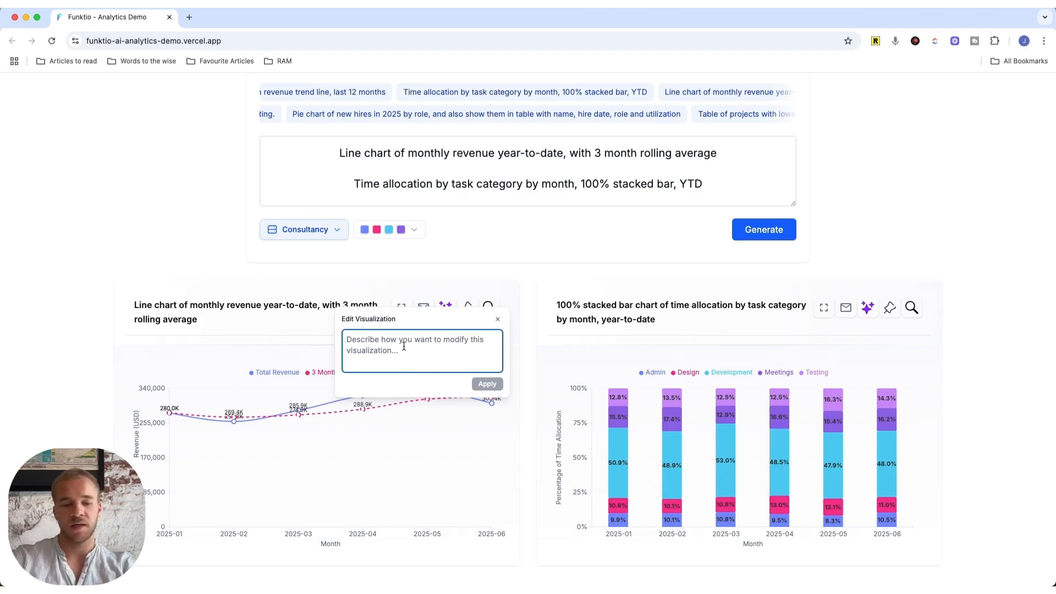
text(Add profit)
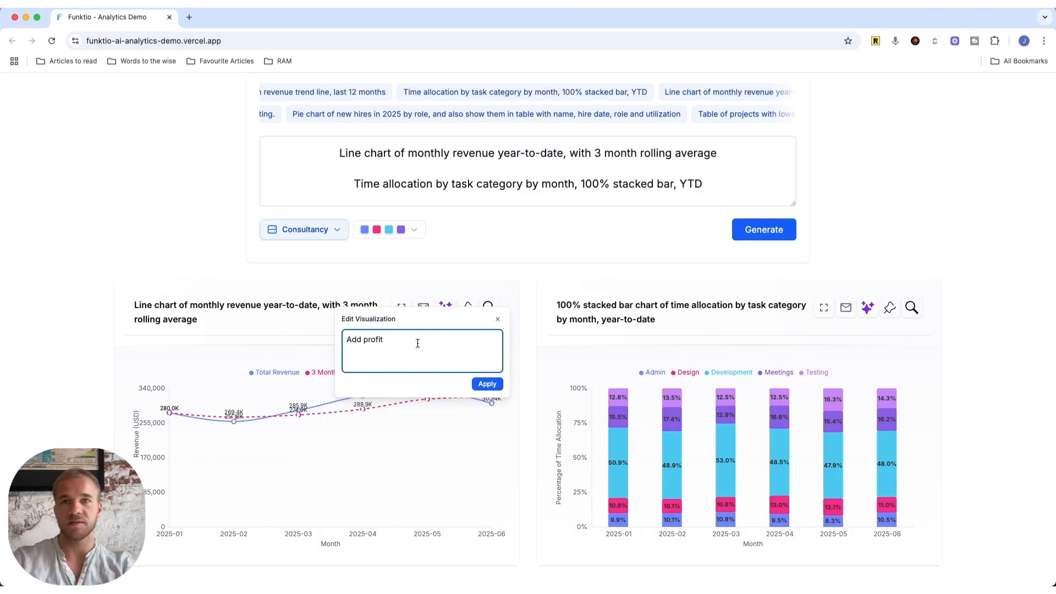
text(as bar)
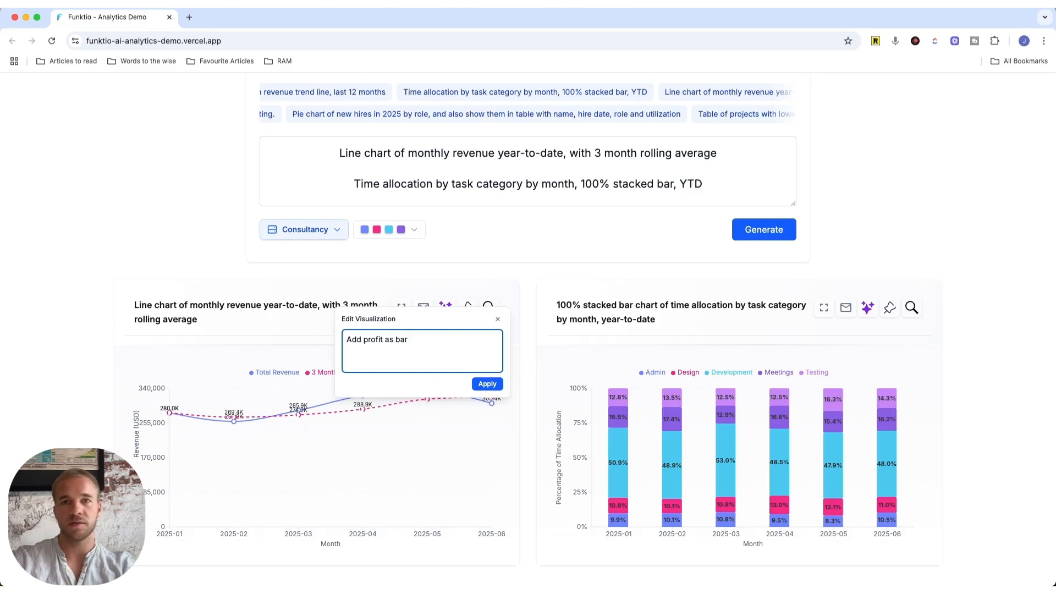
text(series,)
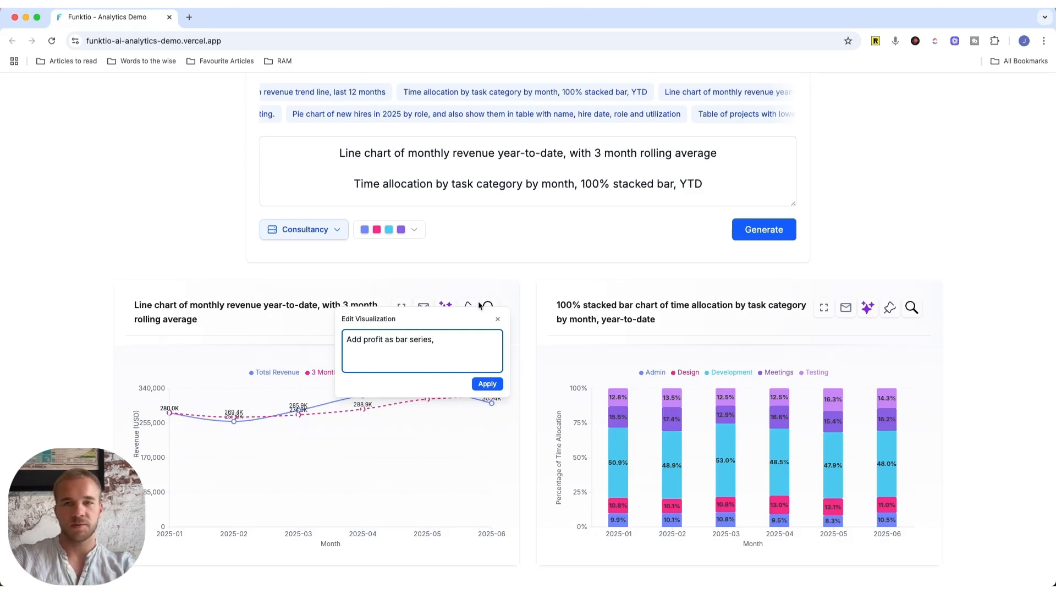
text(do last)
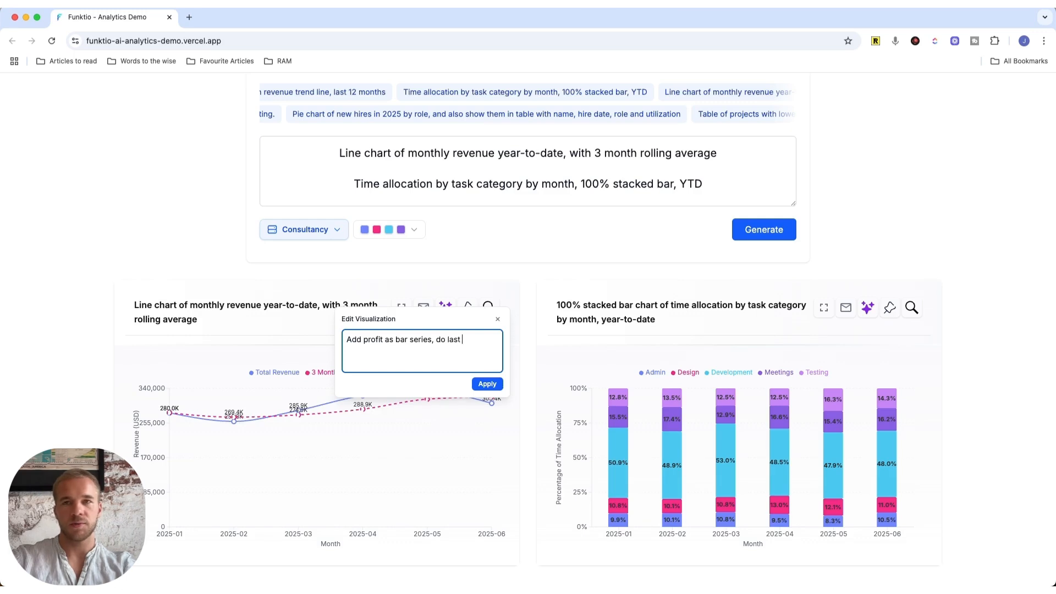
text(12 mo instead o)
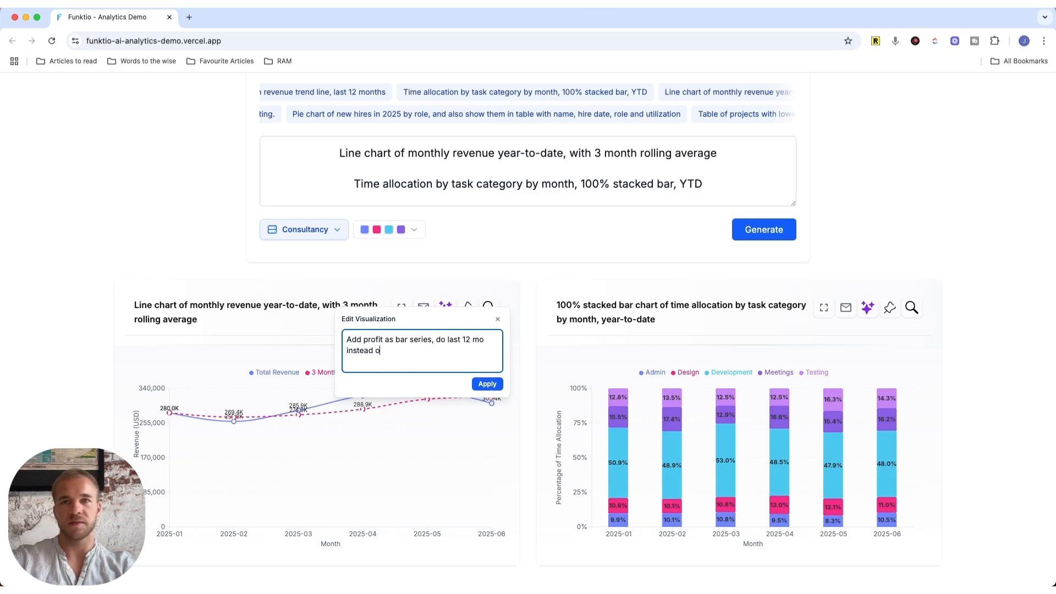
click(487, 384)
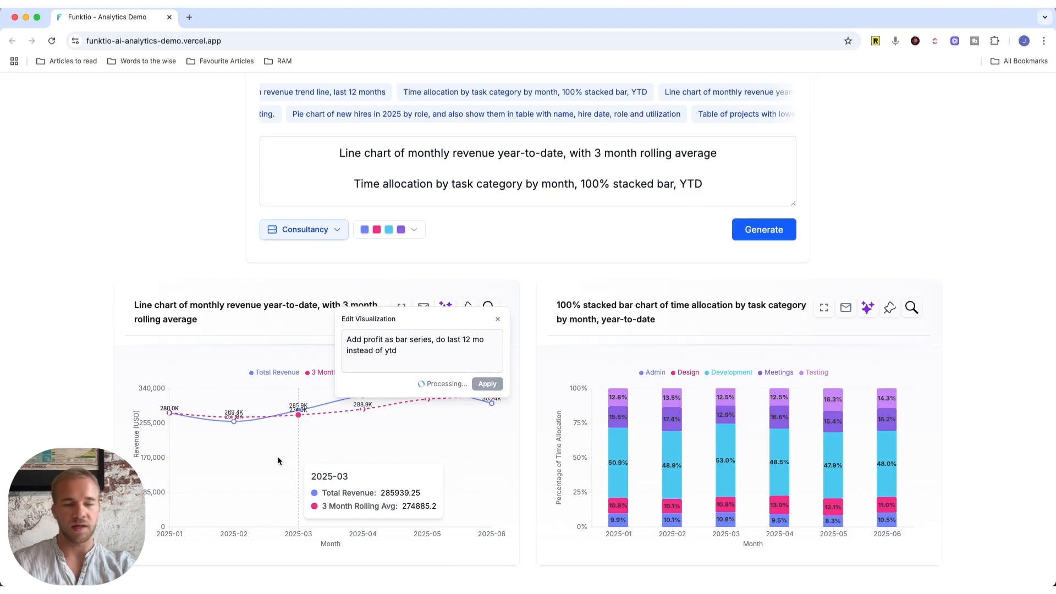
mouse_move(542, 479)
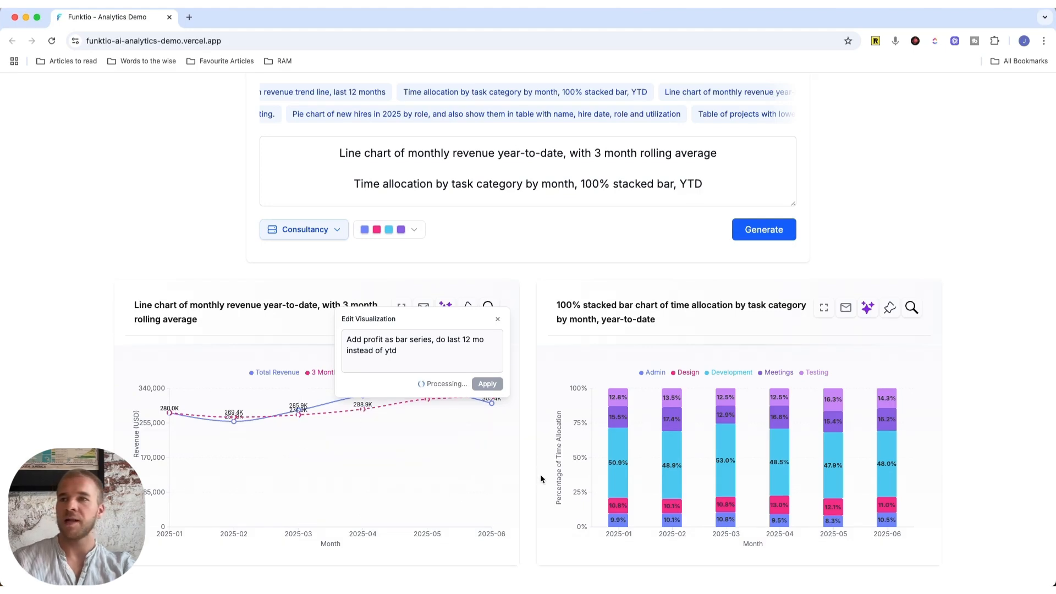
mouse_move(934, 326)
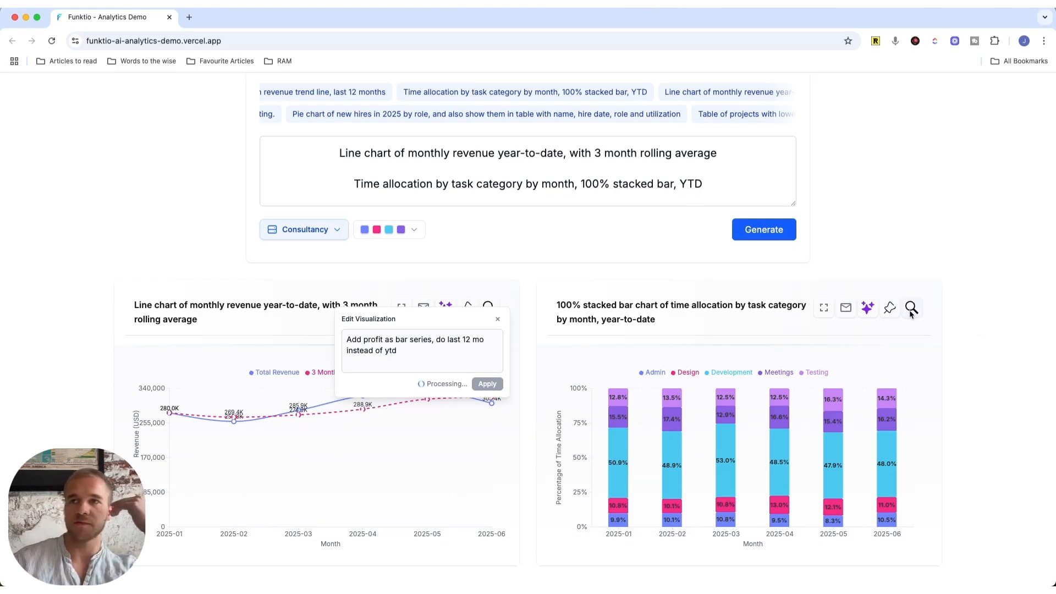
Step: Inspect the SQL query behind the time allocation chart, then close it
click(912, 308)
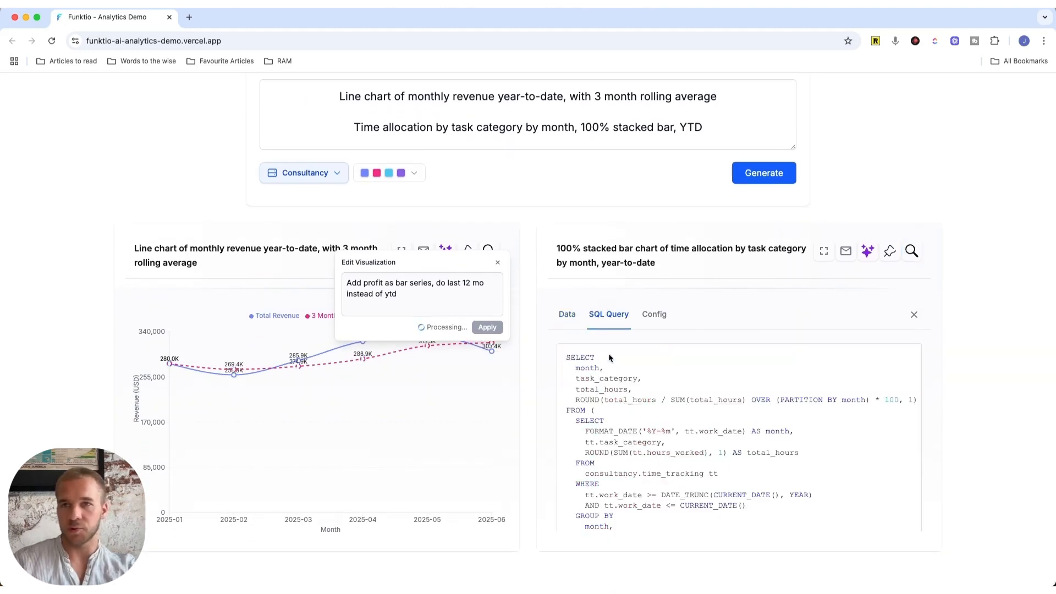
scroll(down, 3)
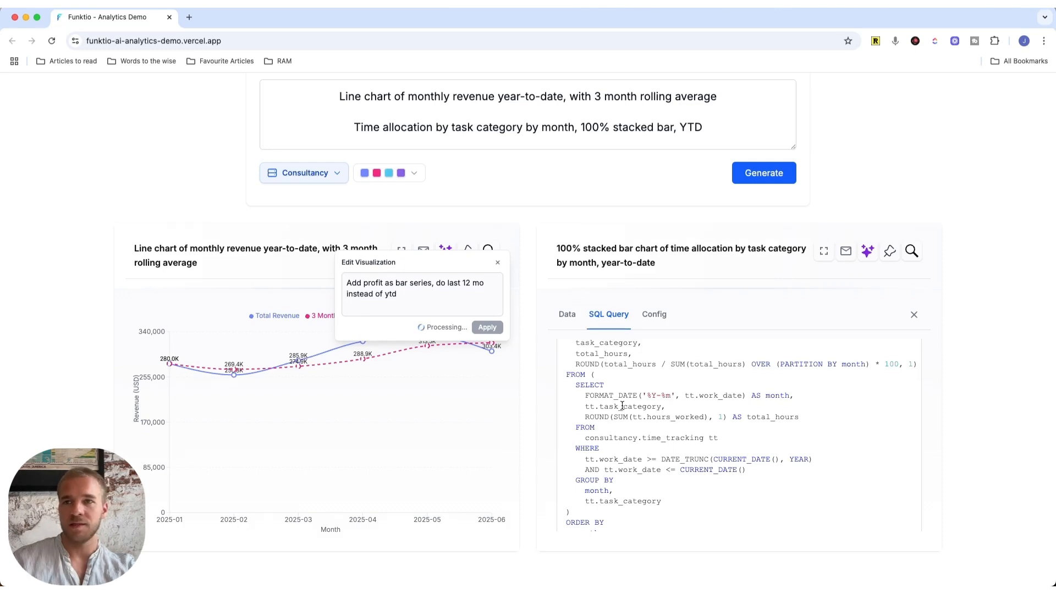
click(487, 327)
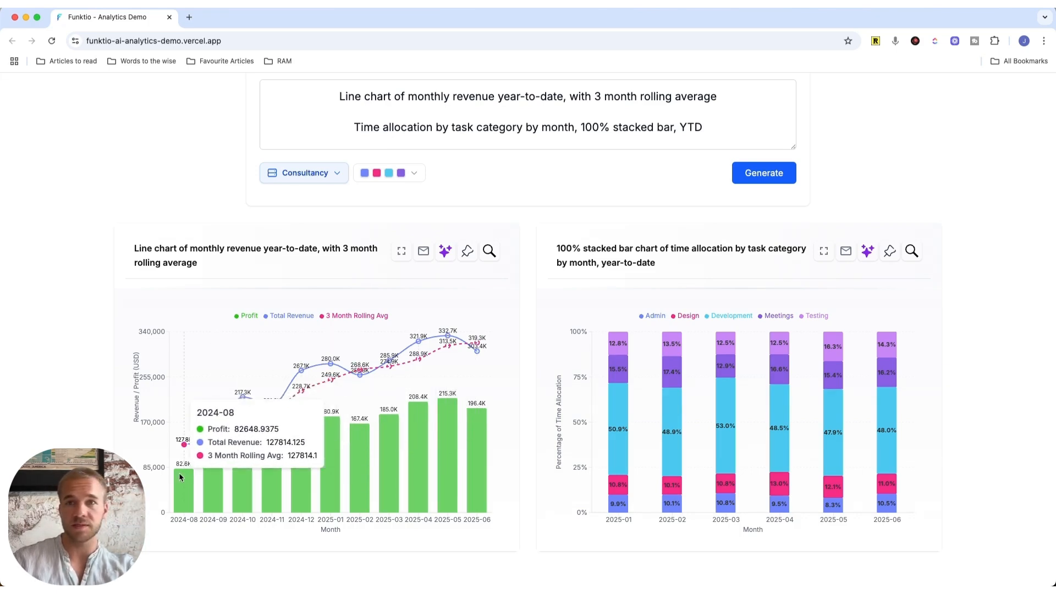
mouse_move(477, 366)
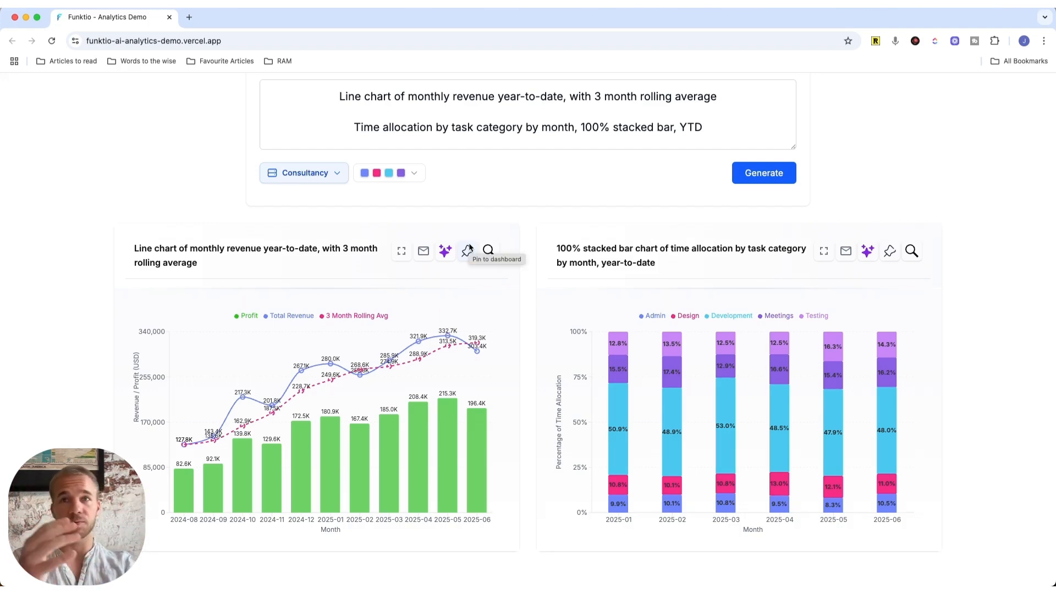
Step: Pin the revenue chart to a new dashboard whose name begins with 'My'
click(467, 251)
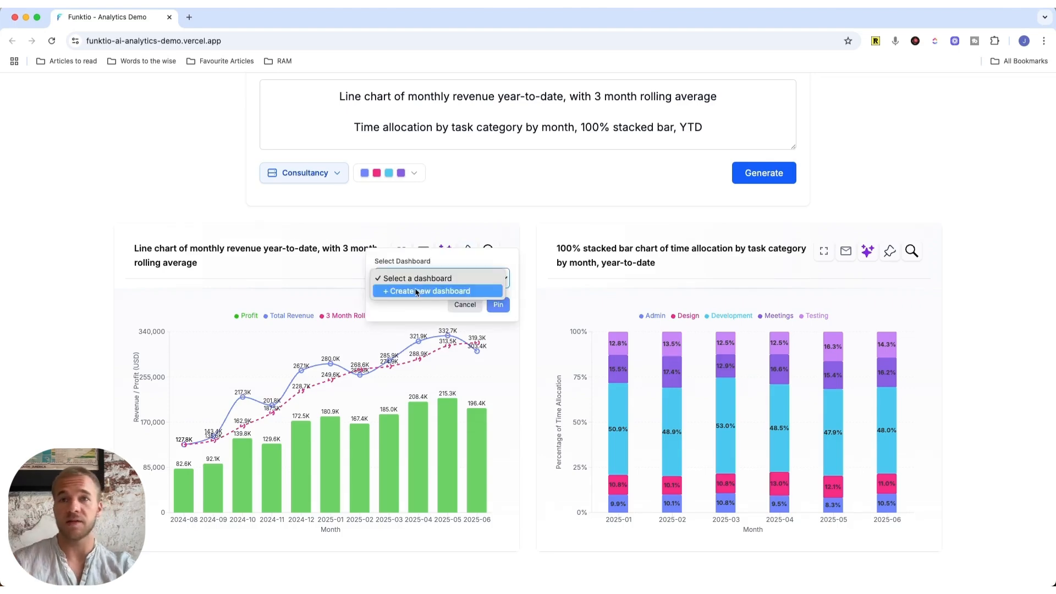
click(428, 291)
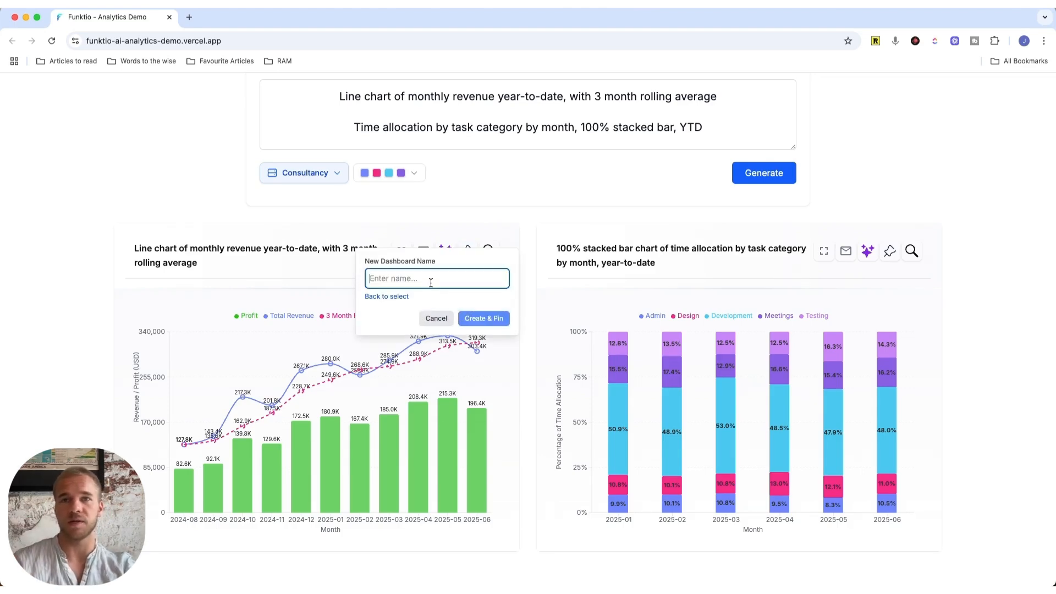
text(My)
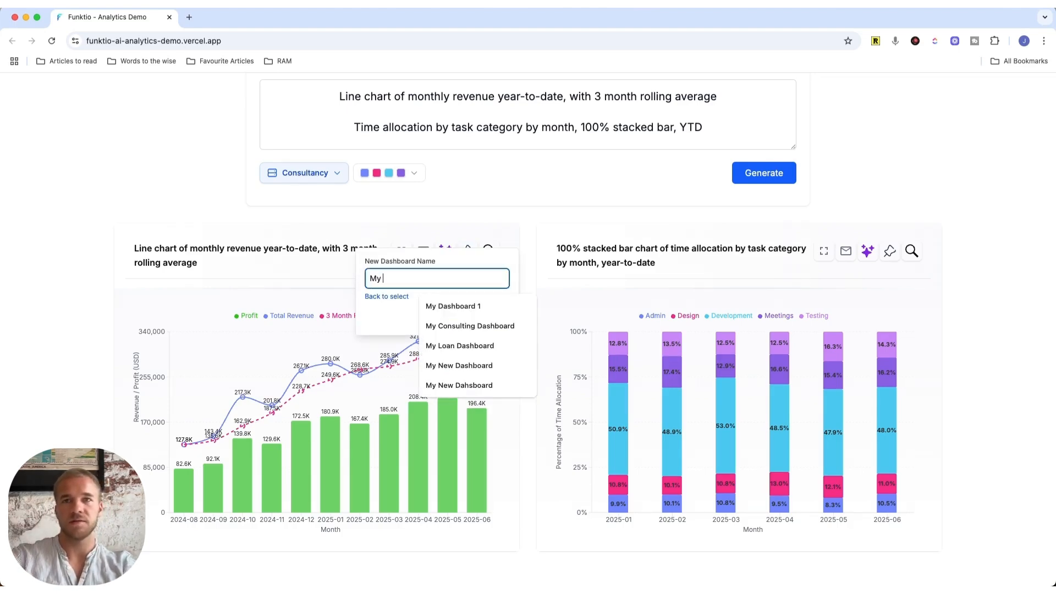
click(470, 326)
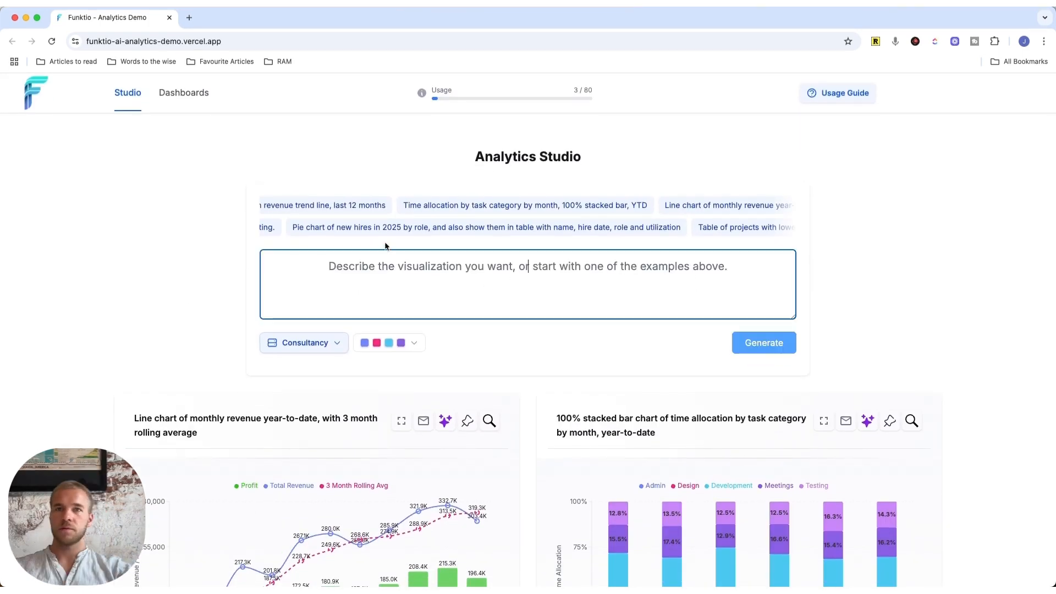
Step: Load the new-hires pie chart example, changing it to 2024 and employment type
click(485, 227)
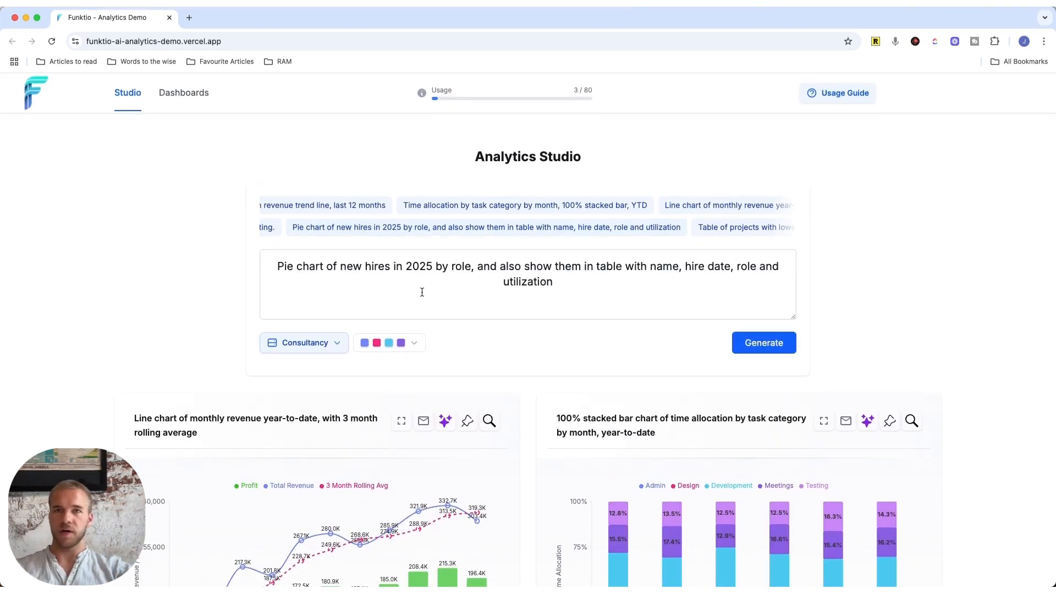
mouse_move(546, 328)
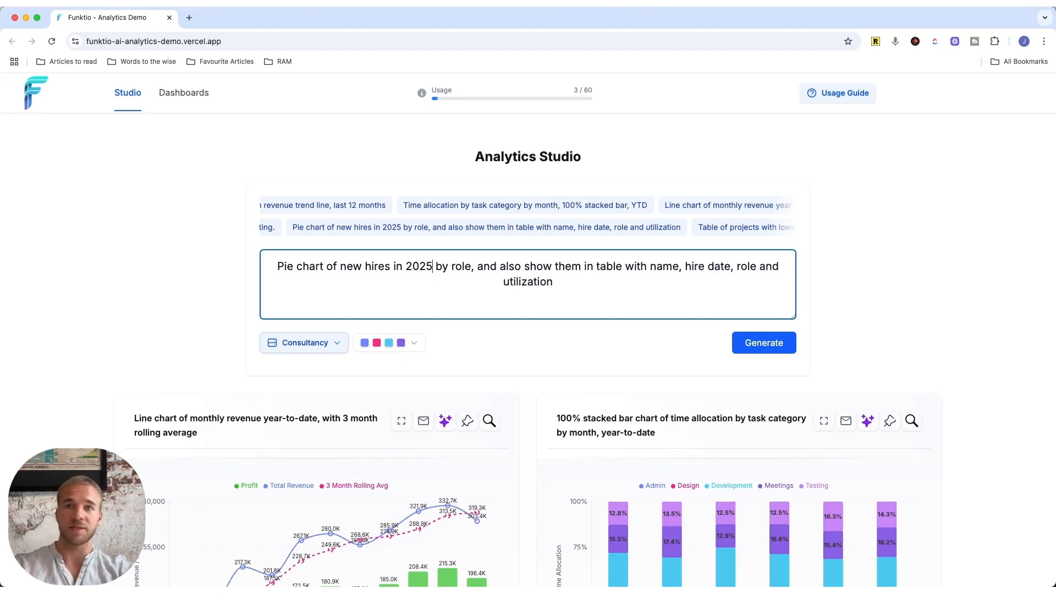
text(2024)
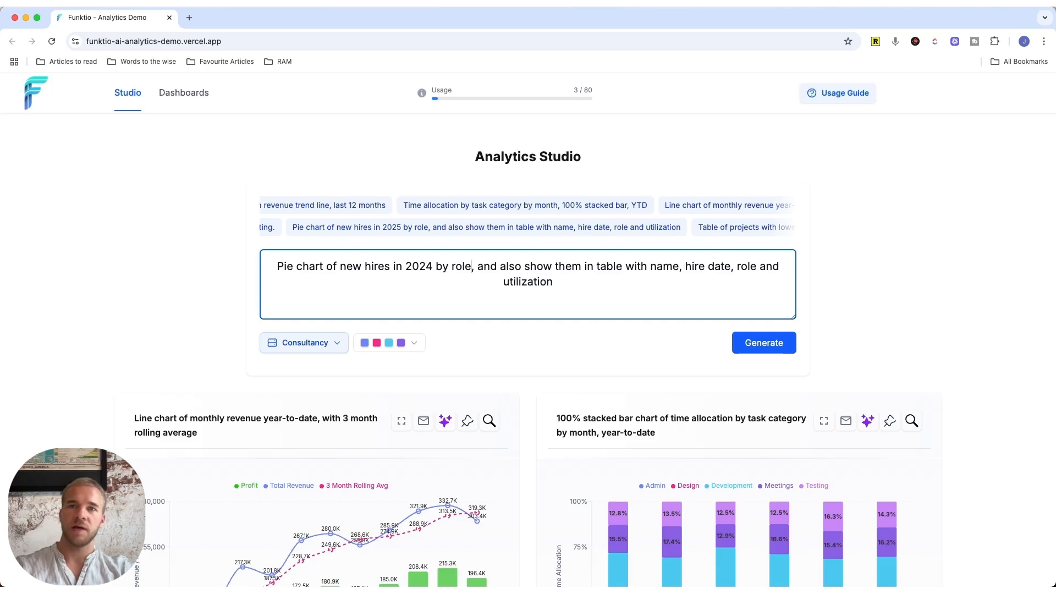
key(Backspace)
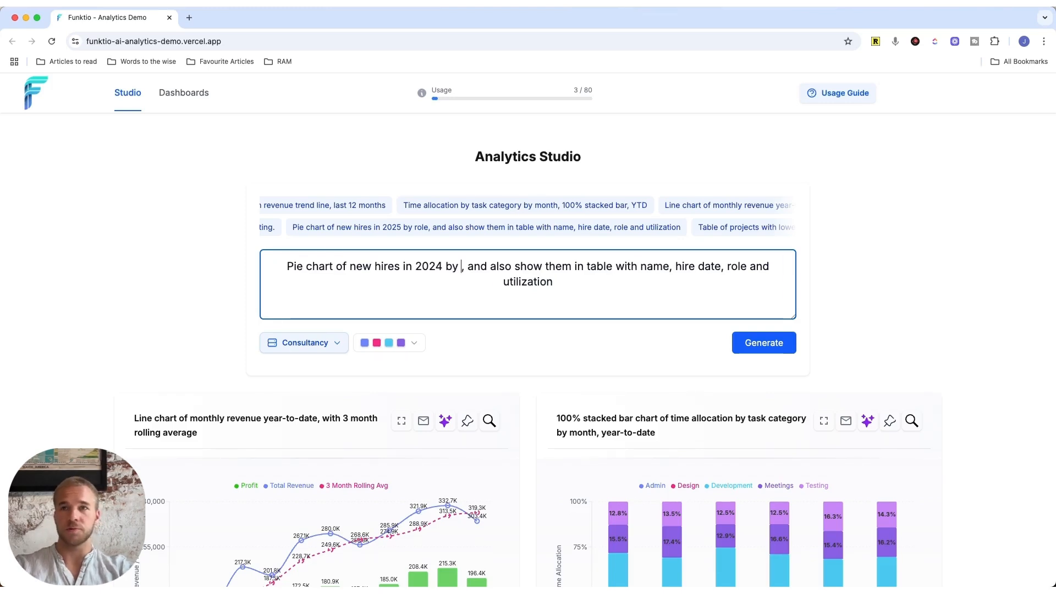
text(employment type)
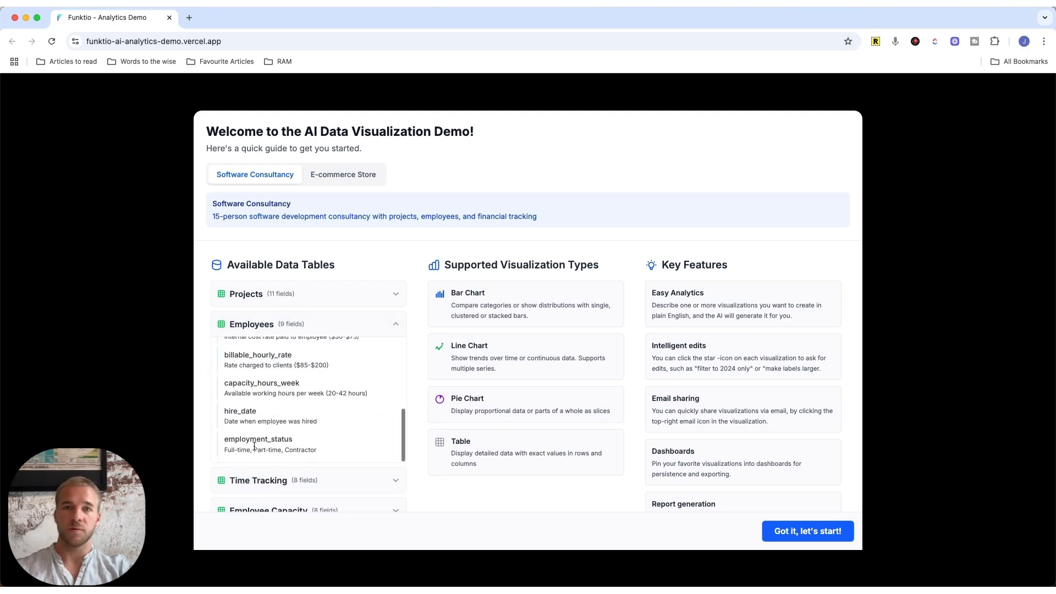
Step: Check employment status values in the Usage Guide, add 'and rates', and generate
double_click(269, 449)
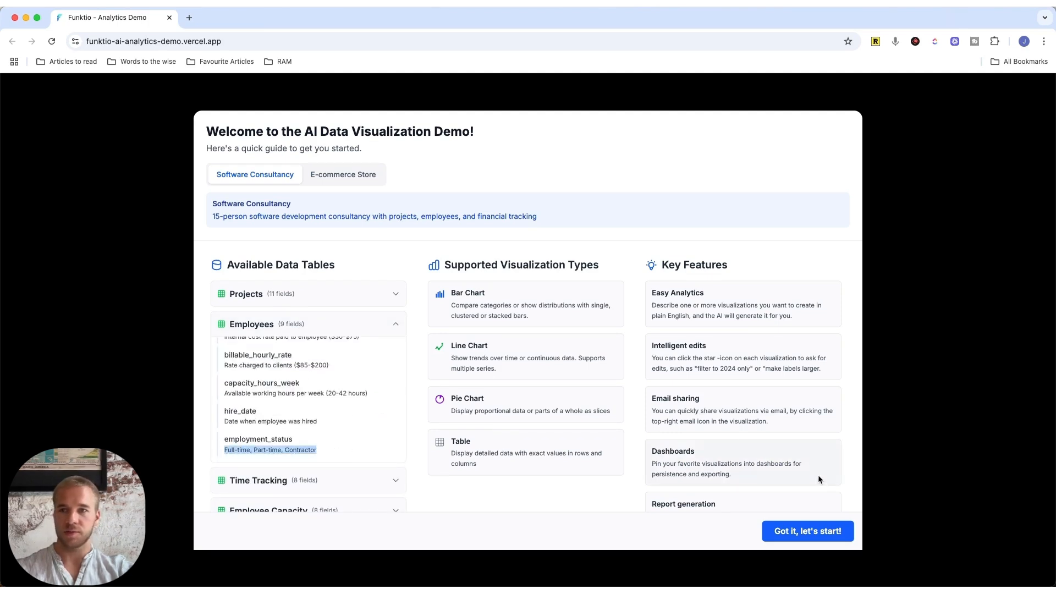
click(807, 531)
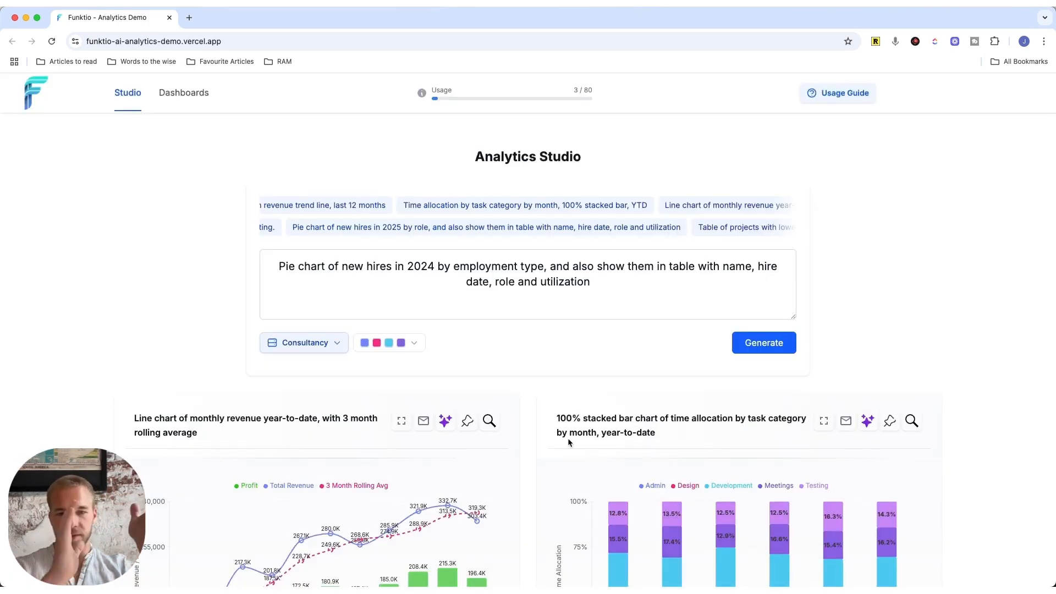
click(526, 281)
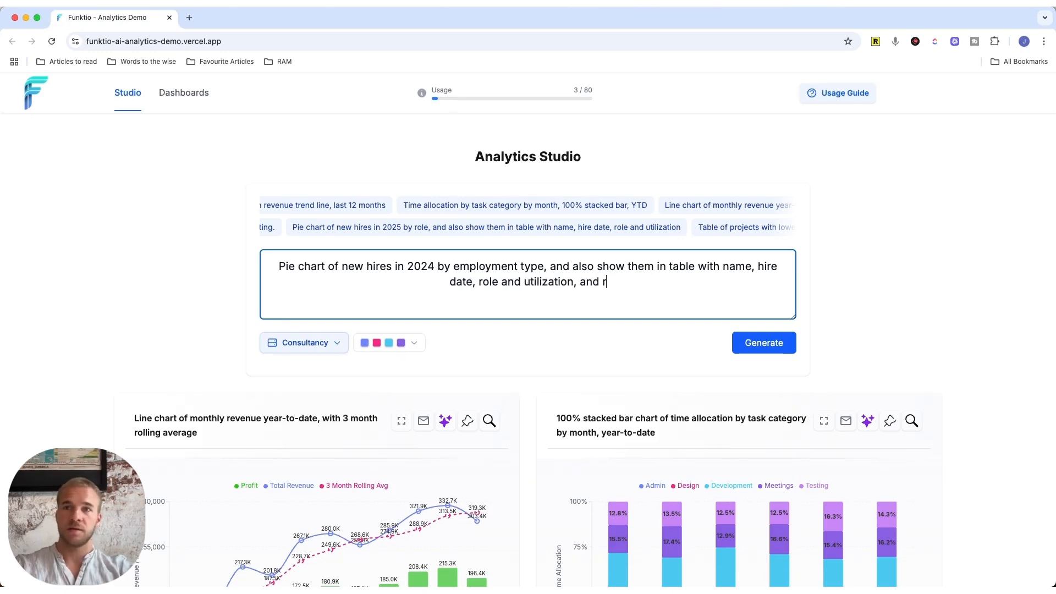
text(ates)
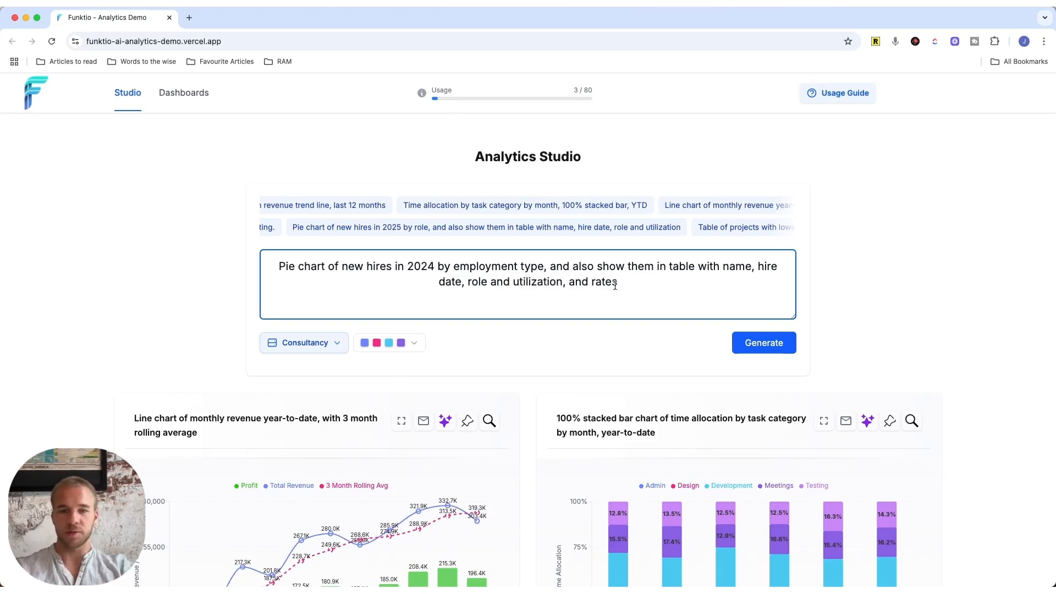
click(764, 343)
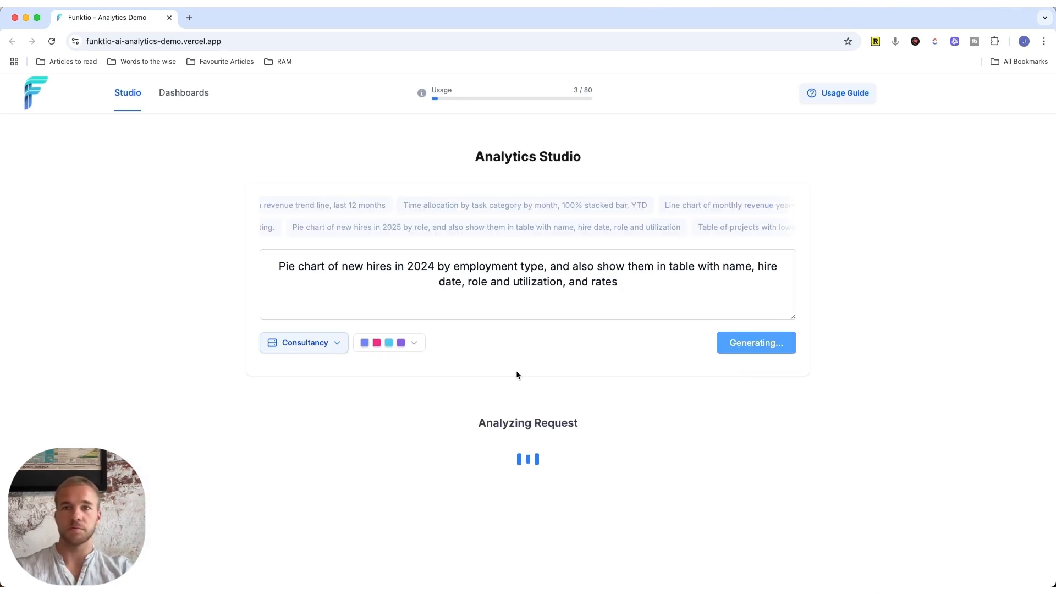
Step: Scroll through the 2024 new-hires table and the employment-type pie chart
scroll(down, 3)
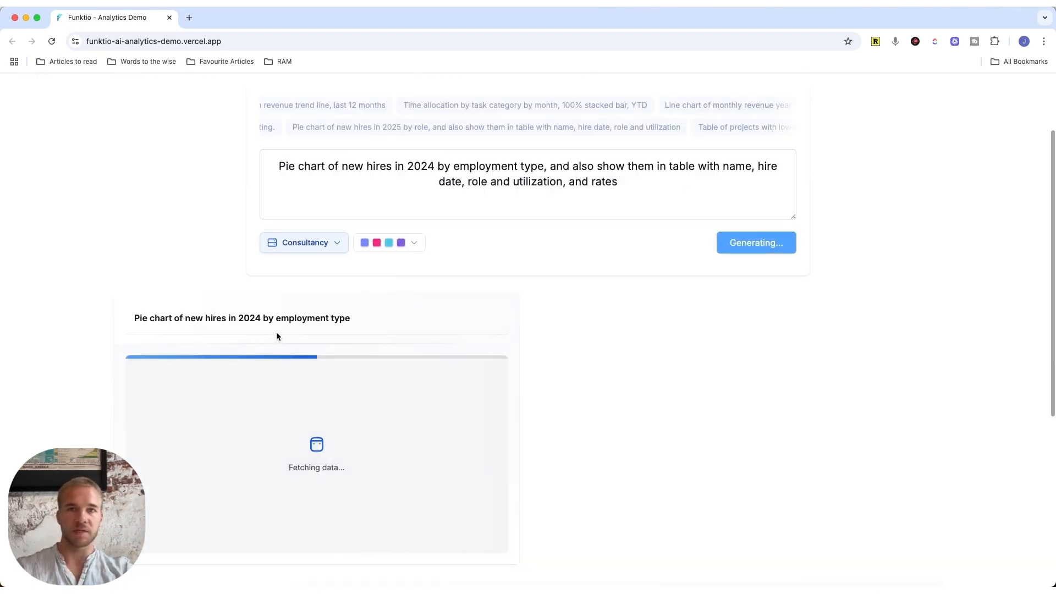
scroll(down, 3)
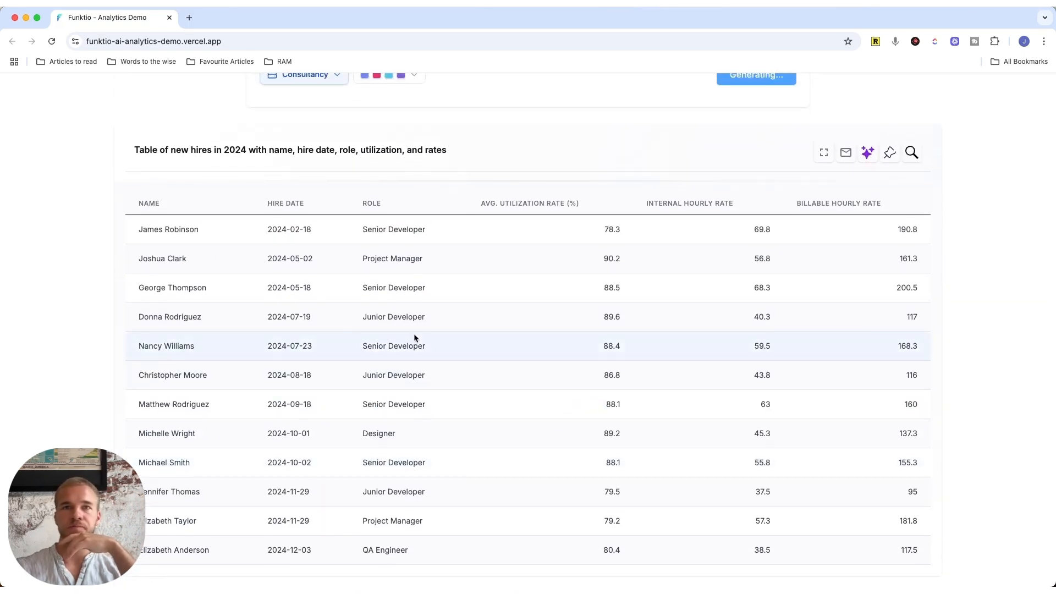
scroll(down, 3)
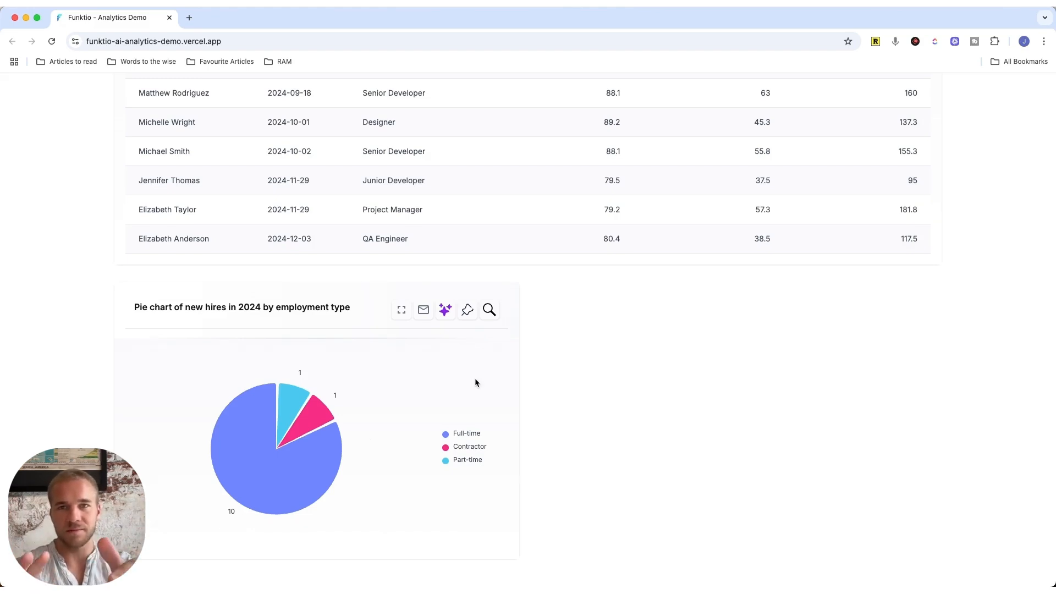
mouse_move(457, 338)
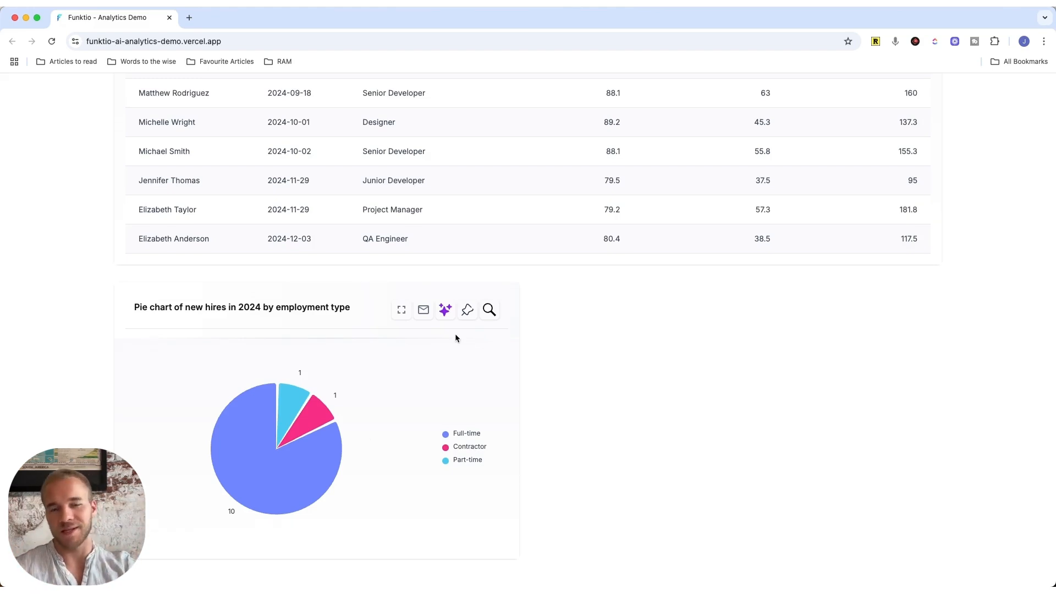
mouse_move(510, 346)
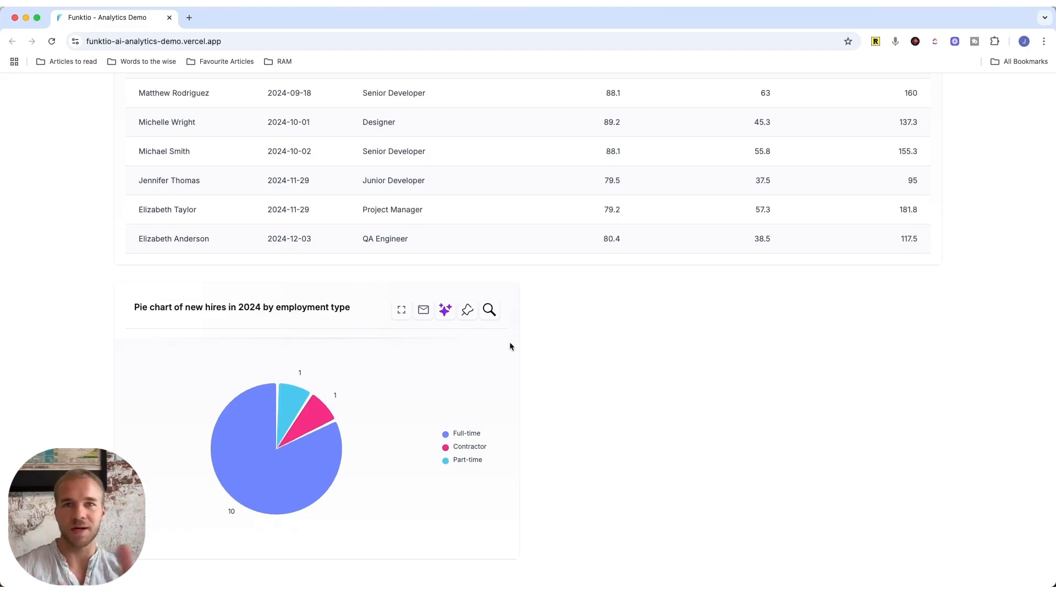
mouse_move(555, 415)
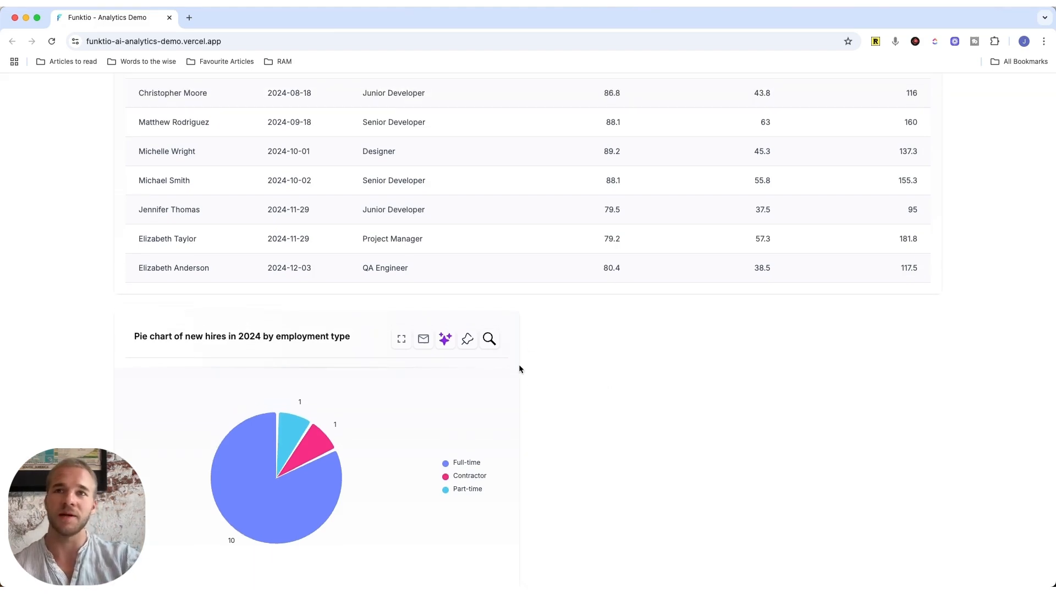
mouse_move(556, 387)
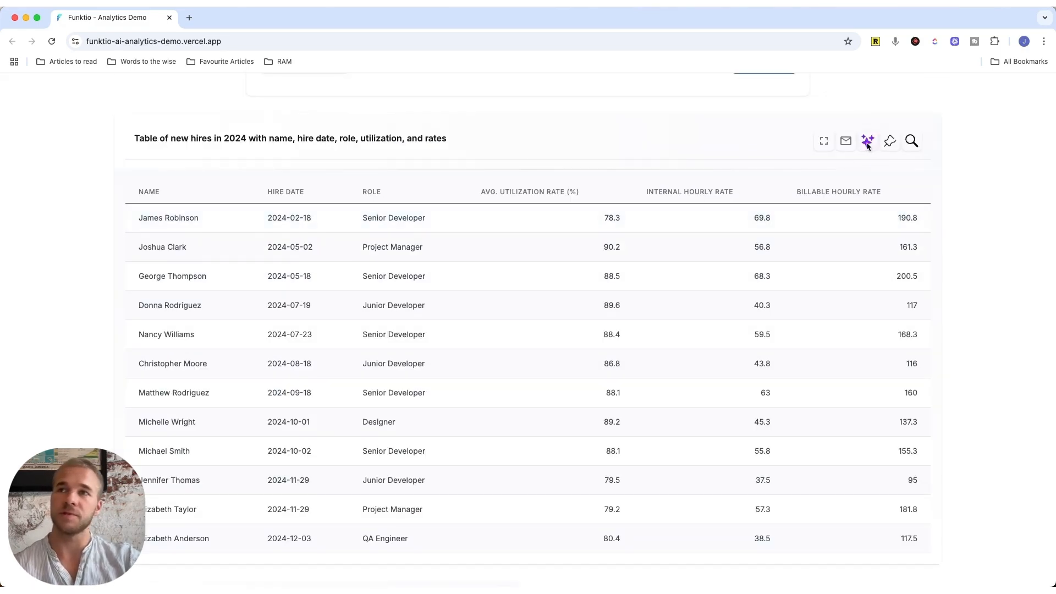
Step: Ask the AI to highlight low and high utilization rates in the new-hires table
click(867, 141)
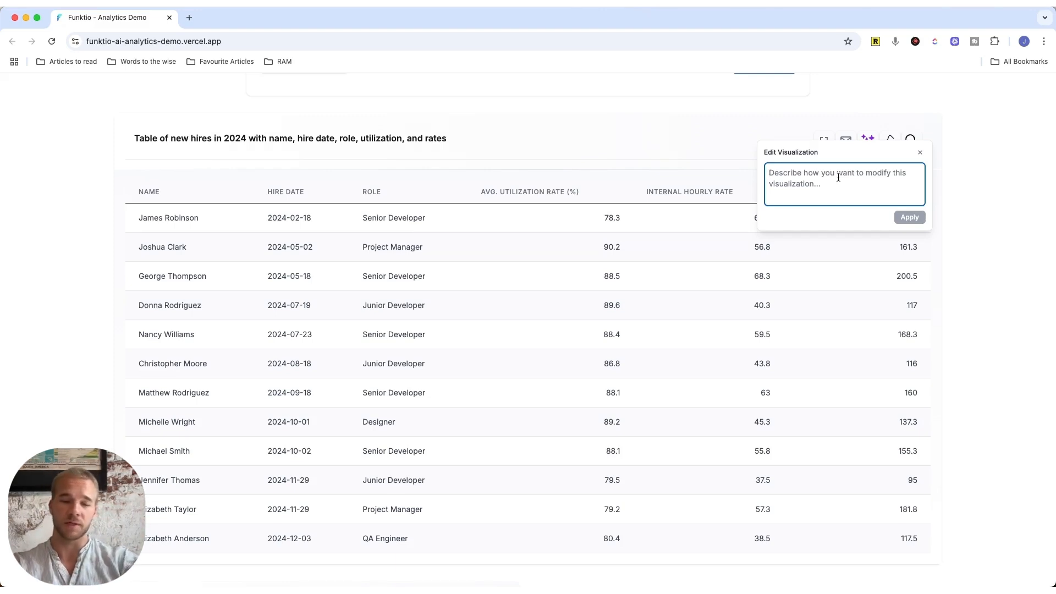
text(highlight)
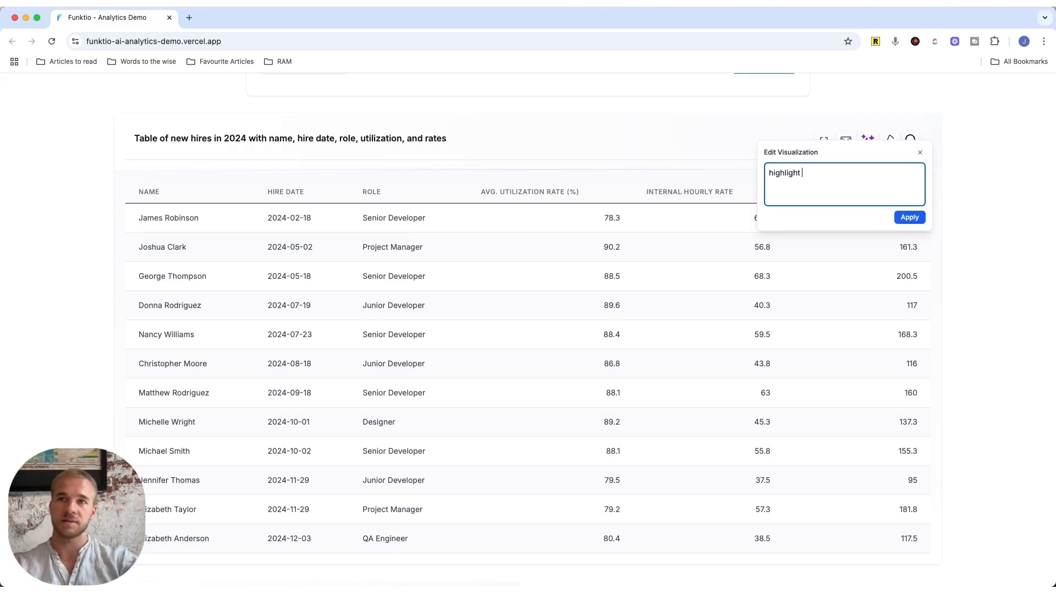
text(low and high uti)
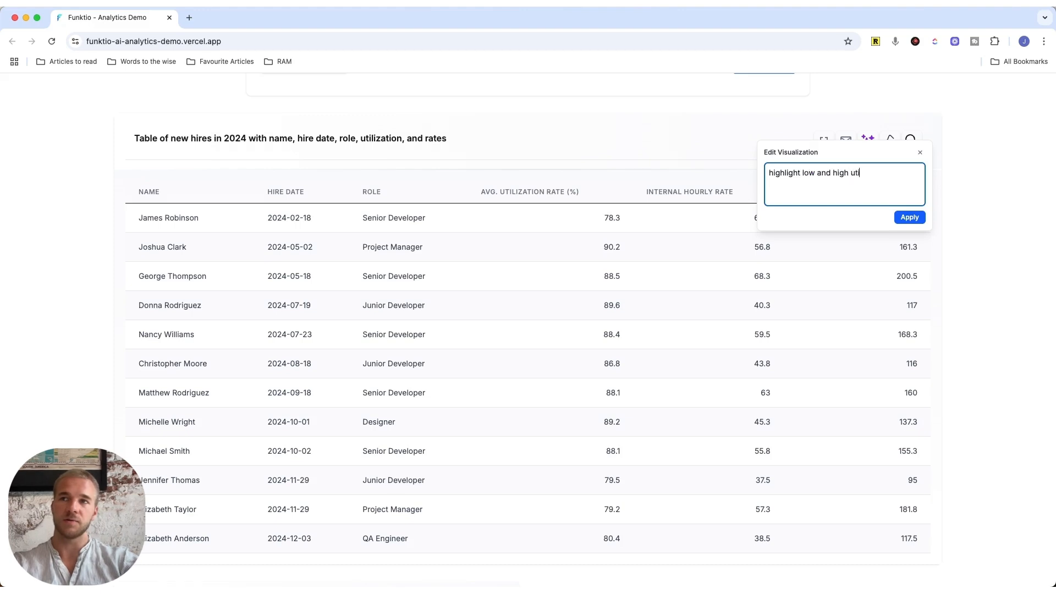
text(lization rate)
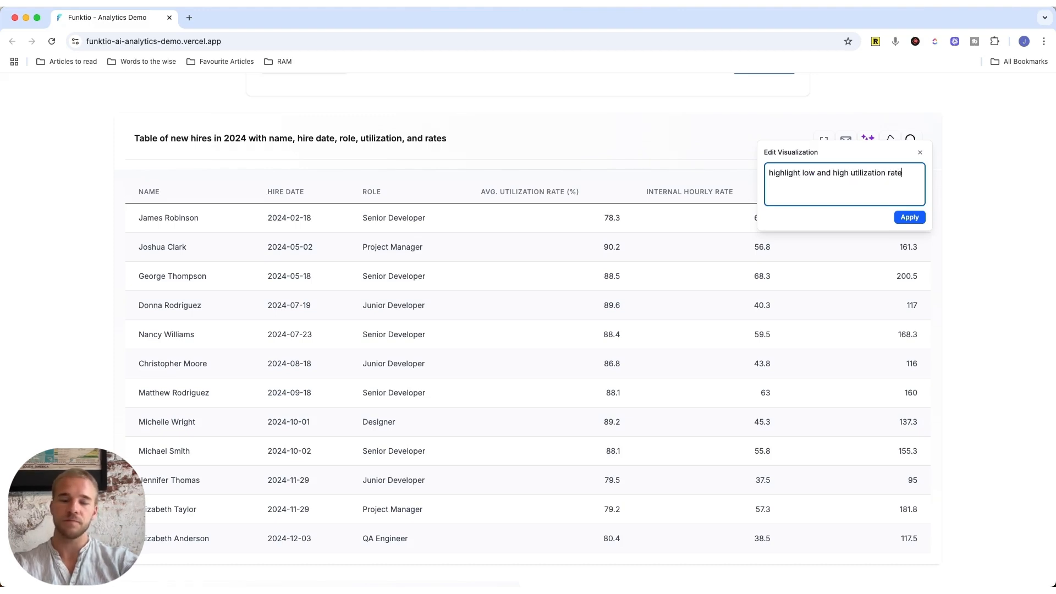
click(909, 217)
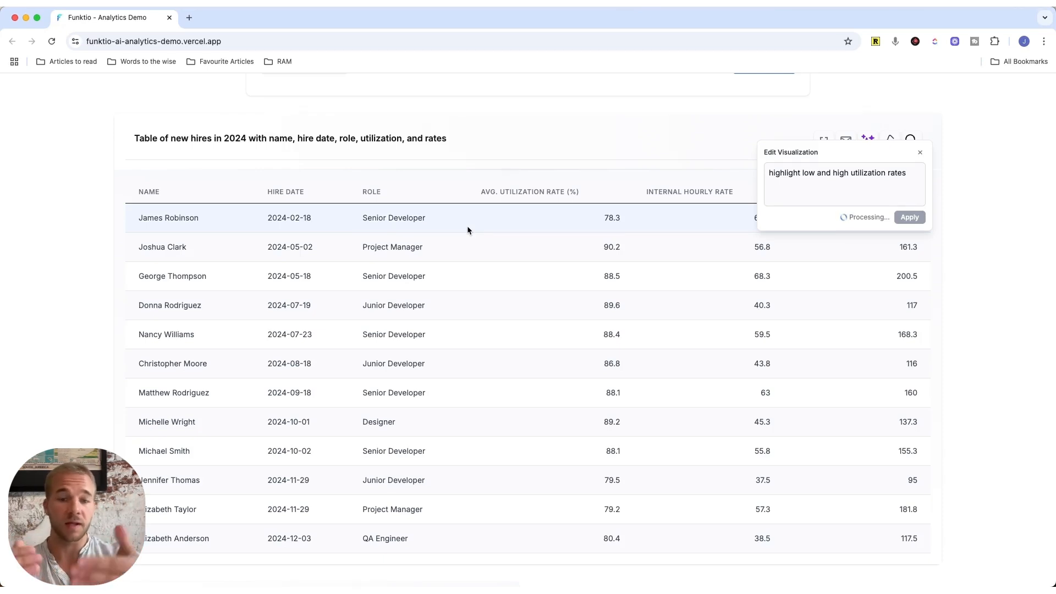
mouse_move(529, 189)
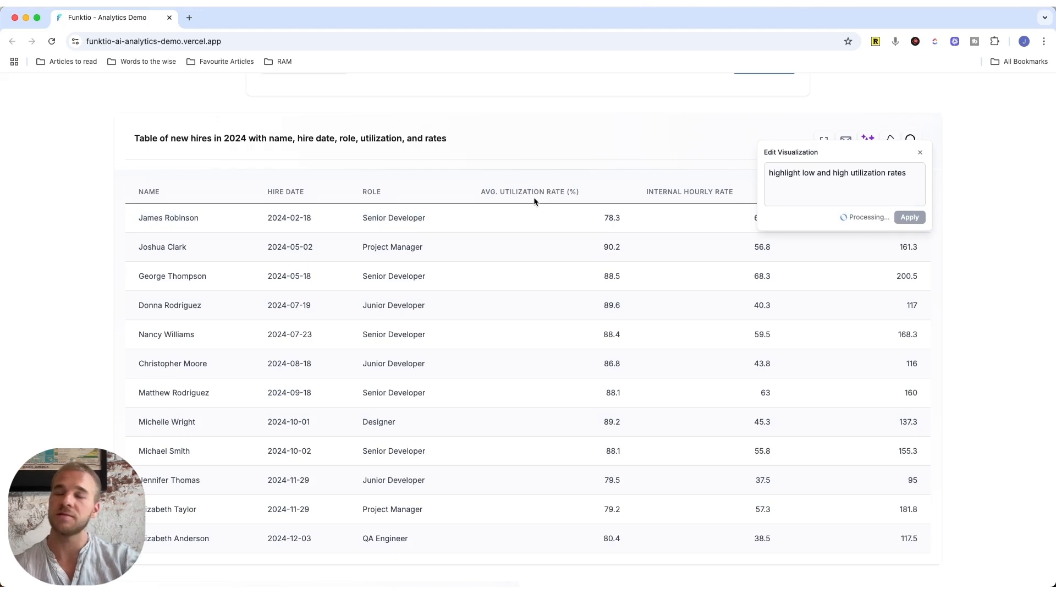
Step: Pin the new-hires table to My Consulting Dashboard
click(910, 218)
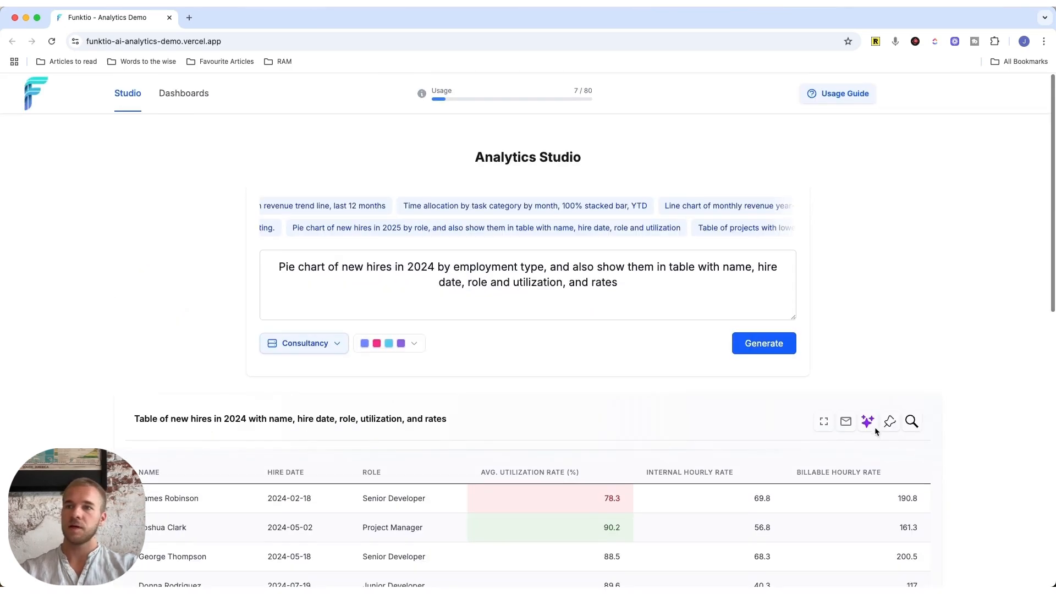
click(890, 422)
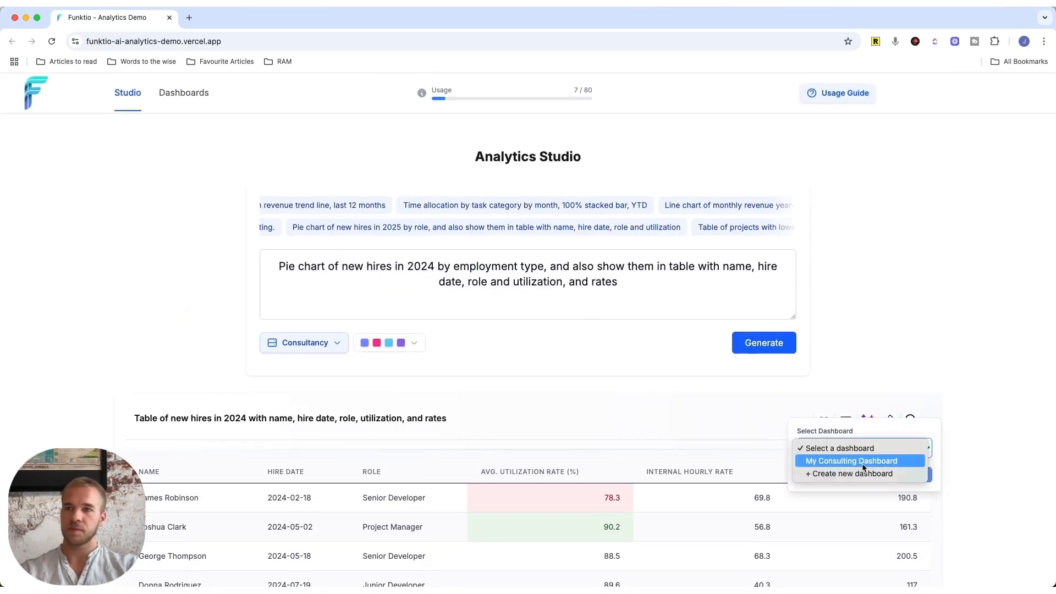
click(861, 460)
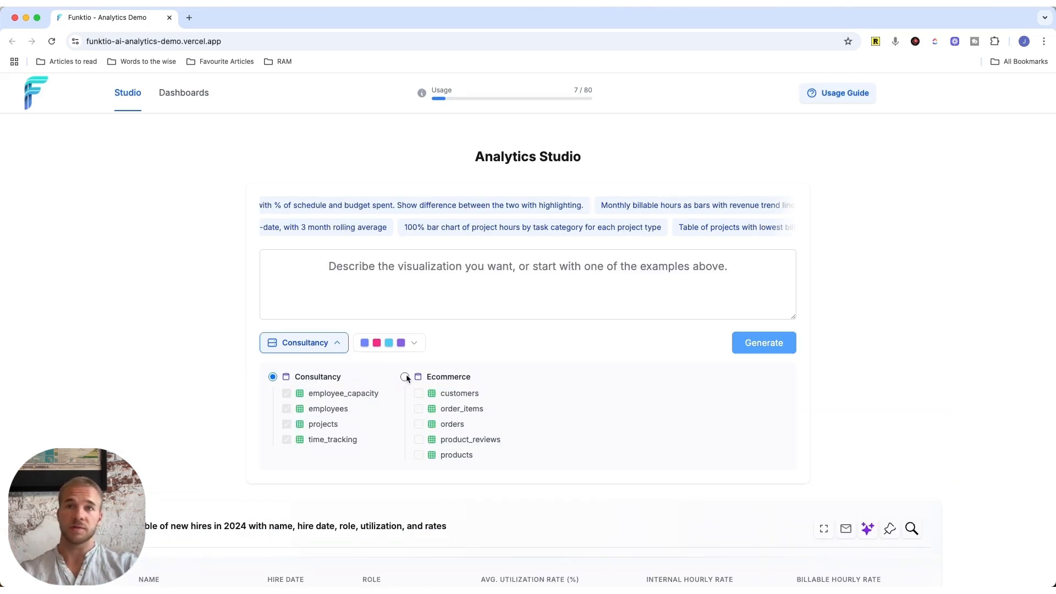
Step: Switch the data source to Ecommerce and add the top-5-states revenue example to the drafted requests
click(405, 377)
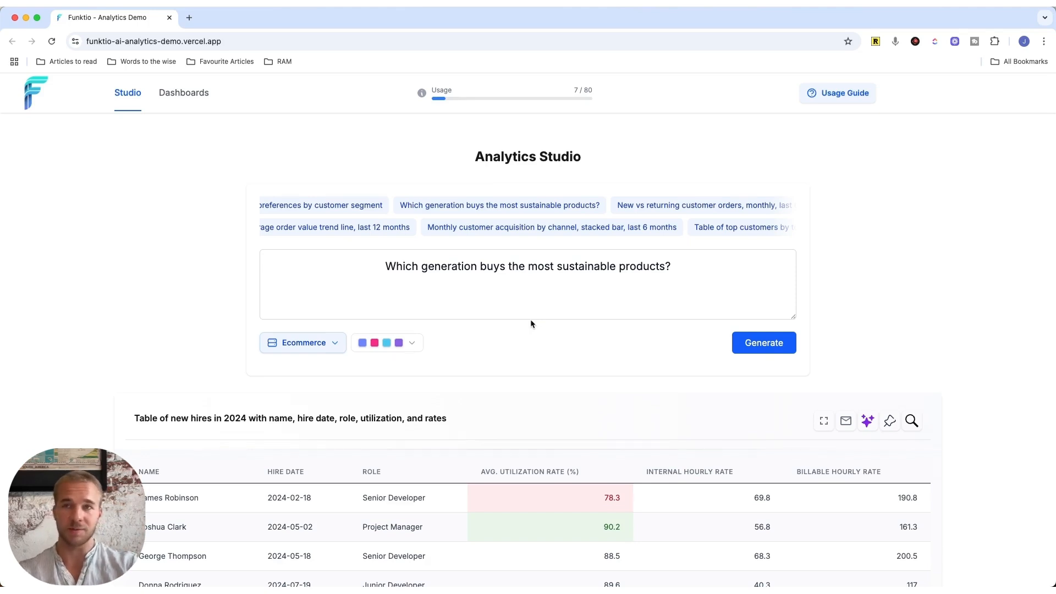
mouse_move(601, 377)
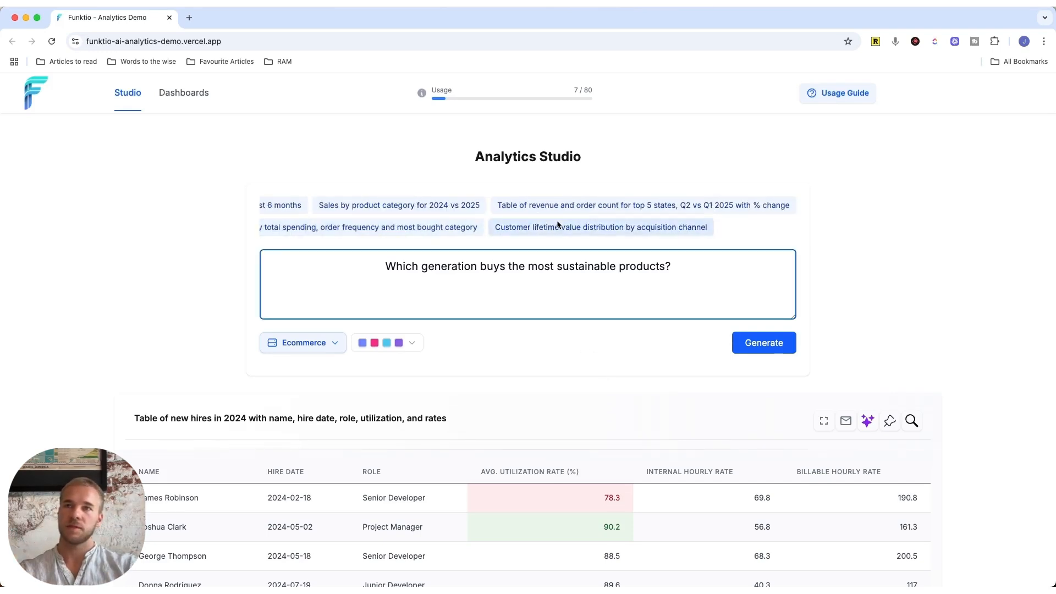
click(643, 205)
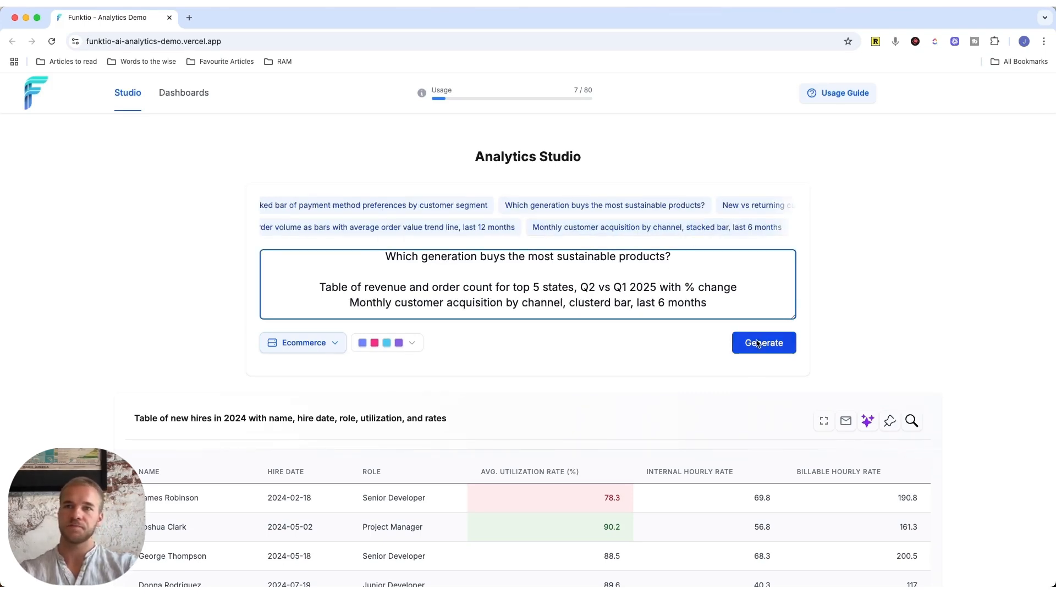
Step: Generate the generational sustainability chart, clustered acquisition chart and top-states table, then scroll through them
click(763, 342)
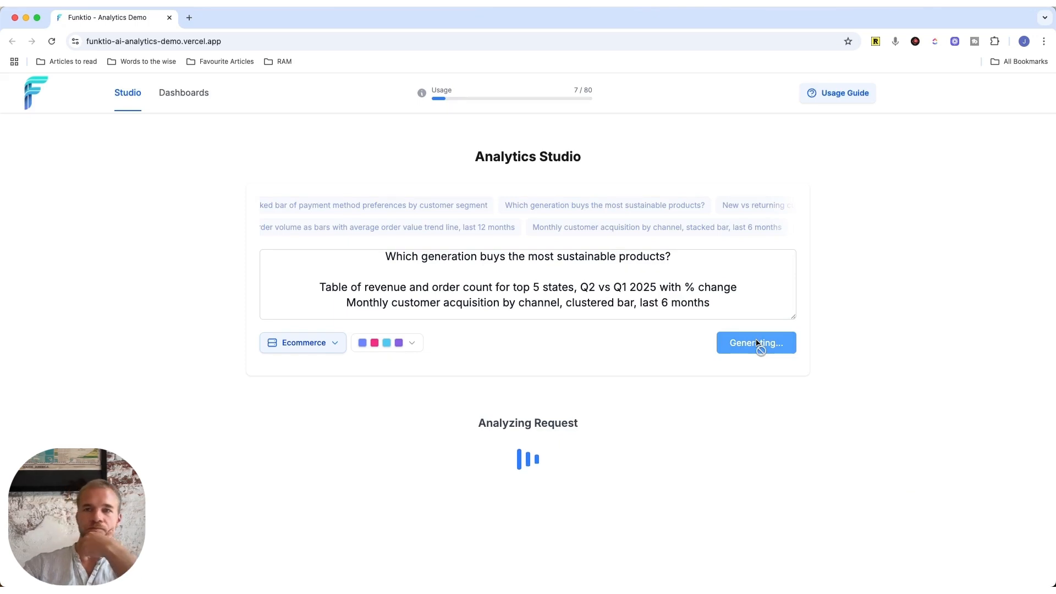
scroll(down, 3)
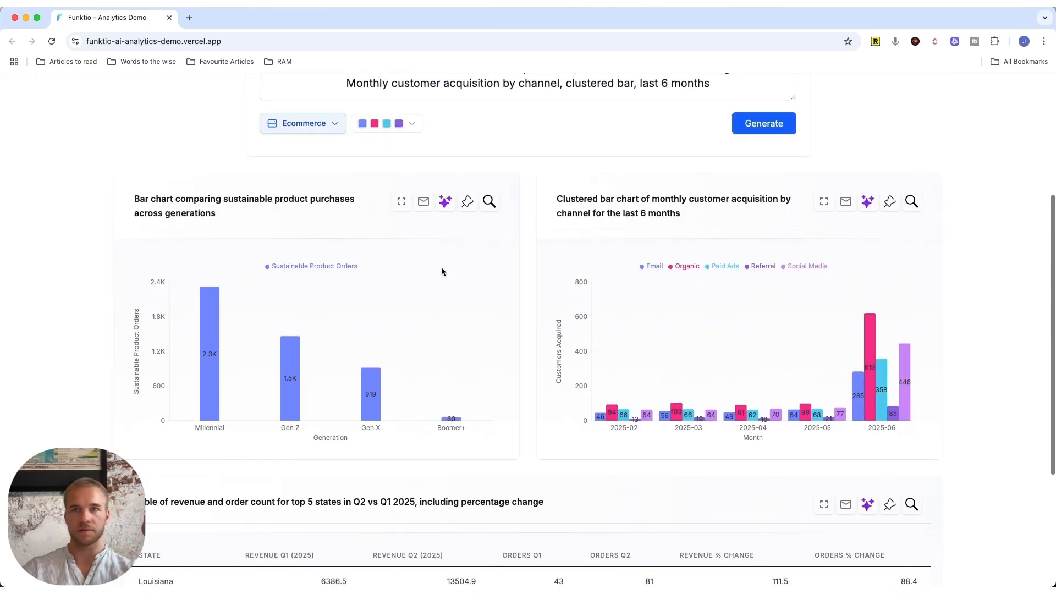
scroll(down, 3)
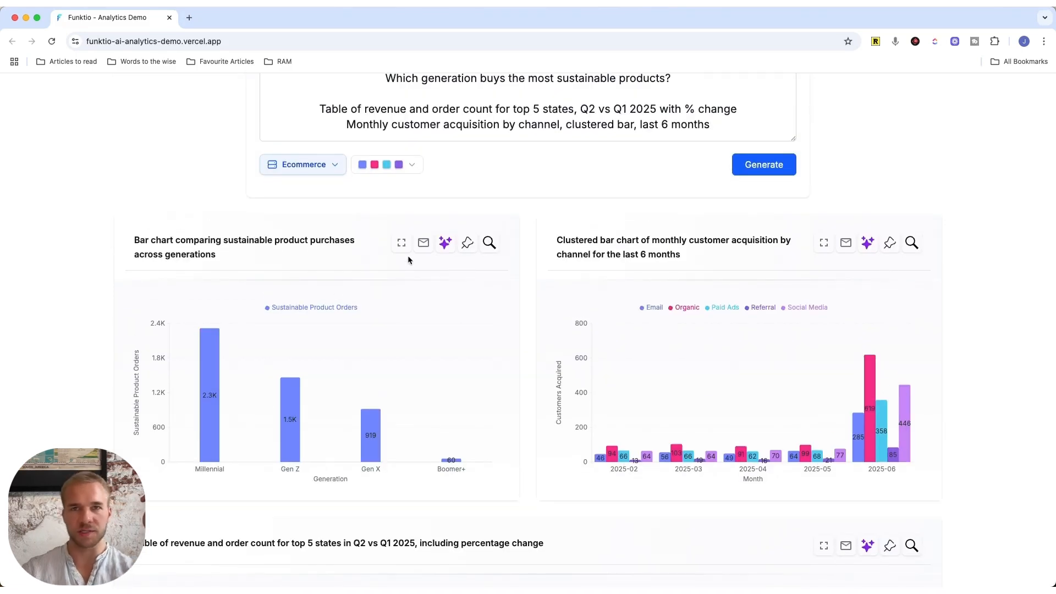
mouse_move(464, 270)
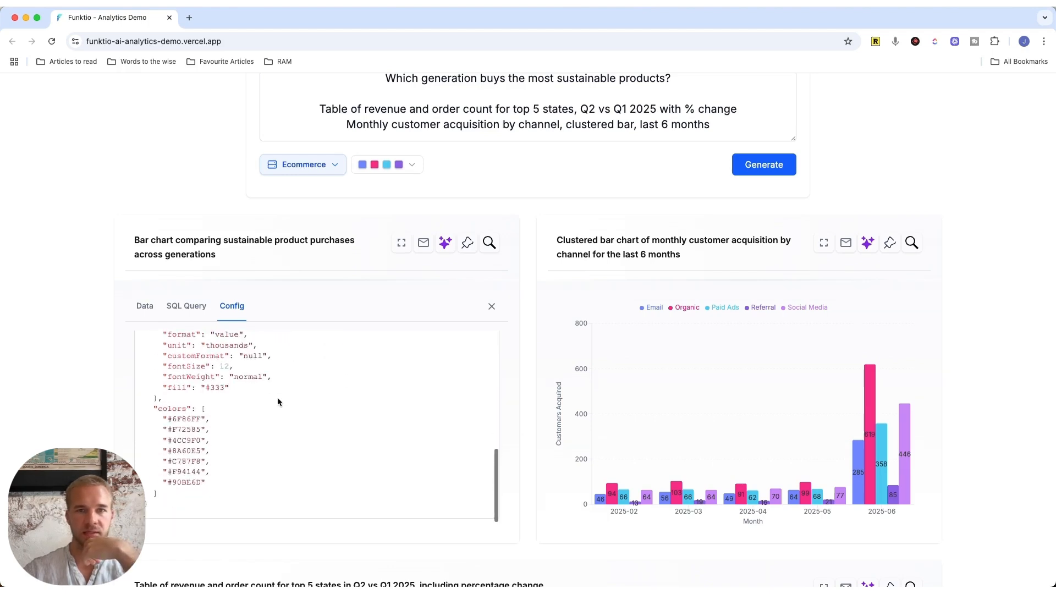
click(186, 306)
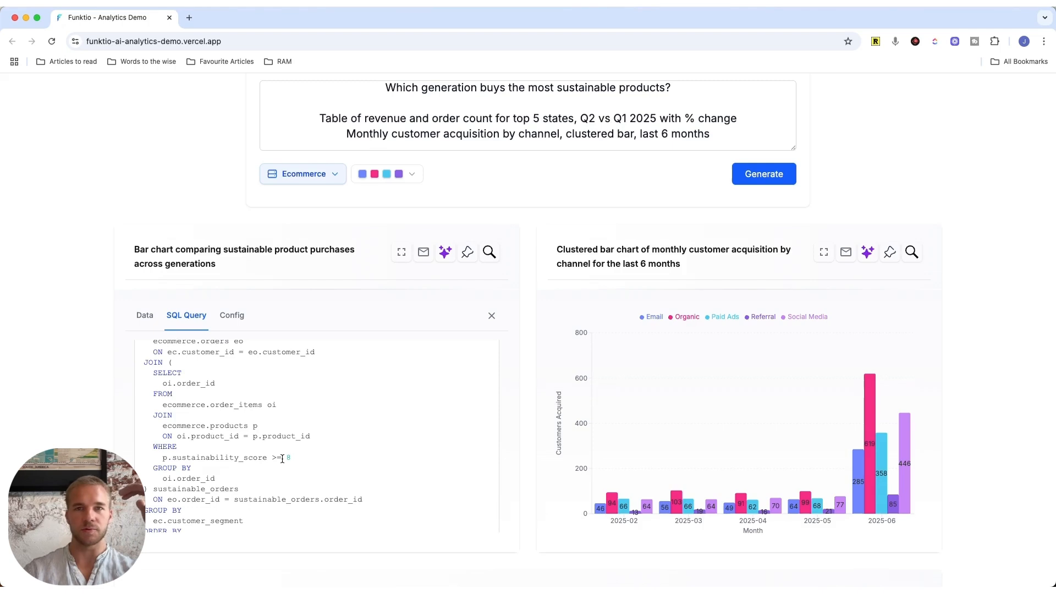
mouse_move(303, 466)
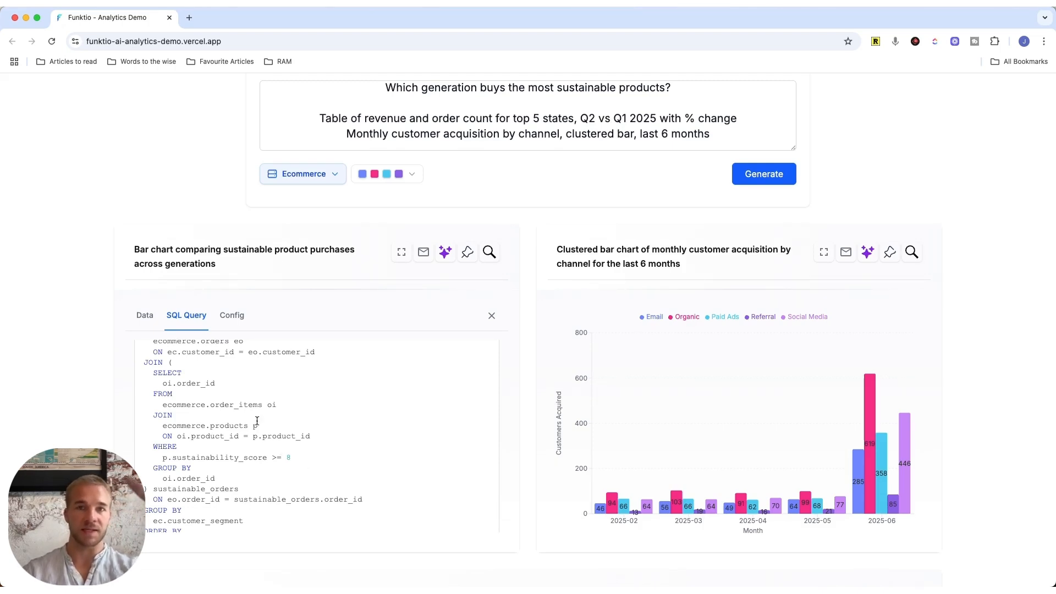
scroll(down, 3)
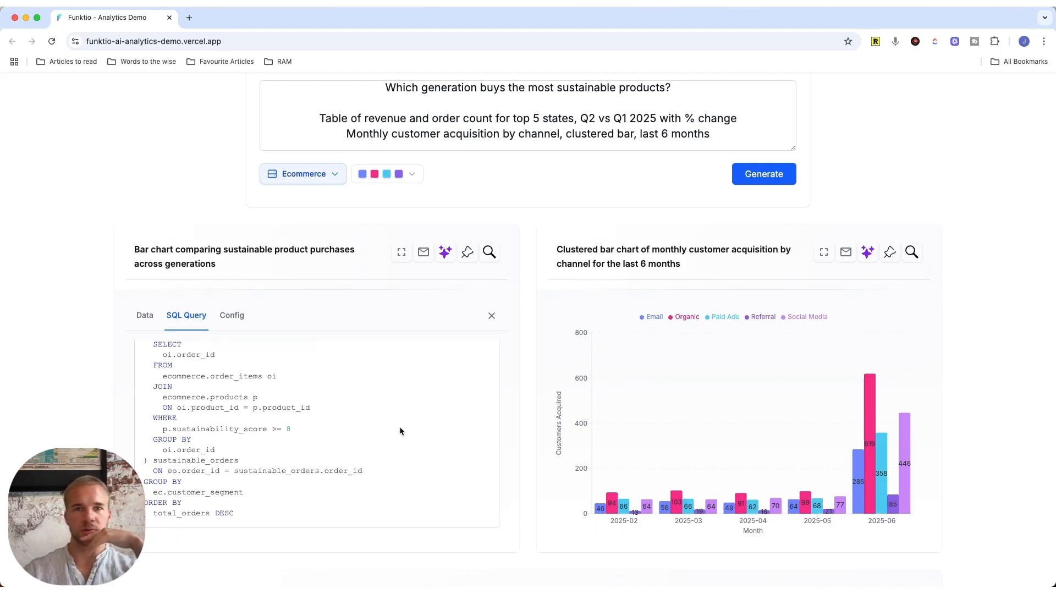
click(491, 316)
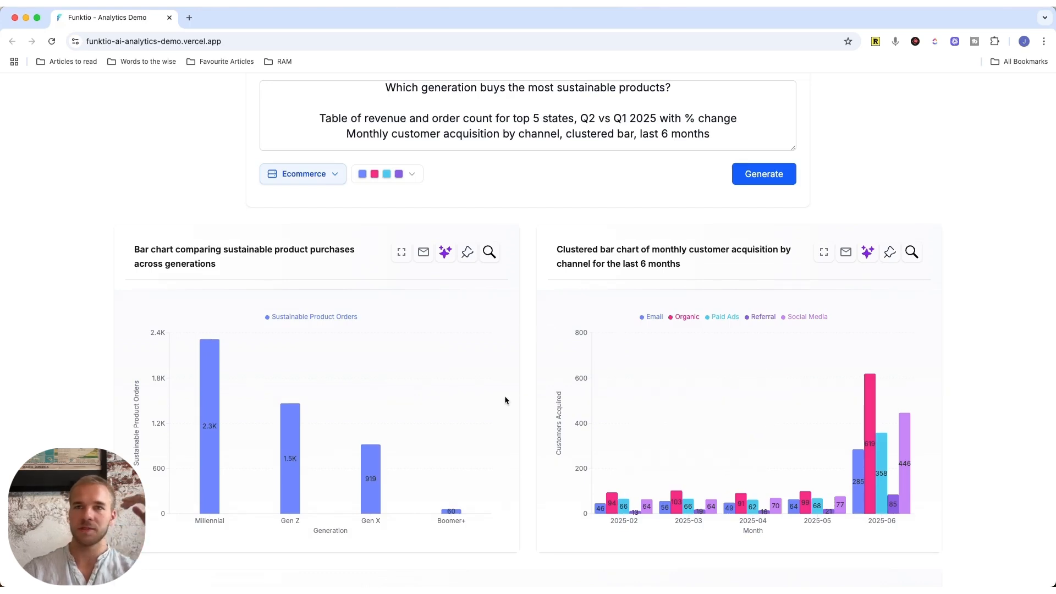
mouse_move(959, 429)
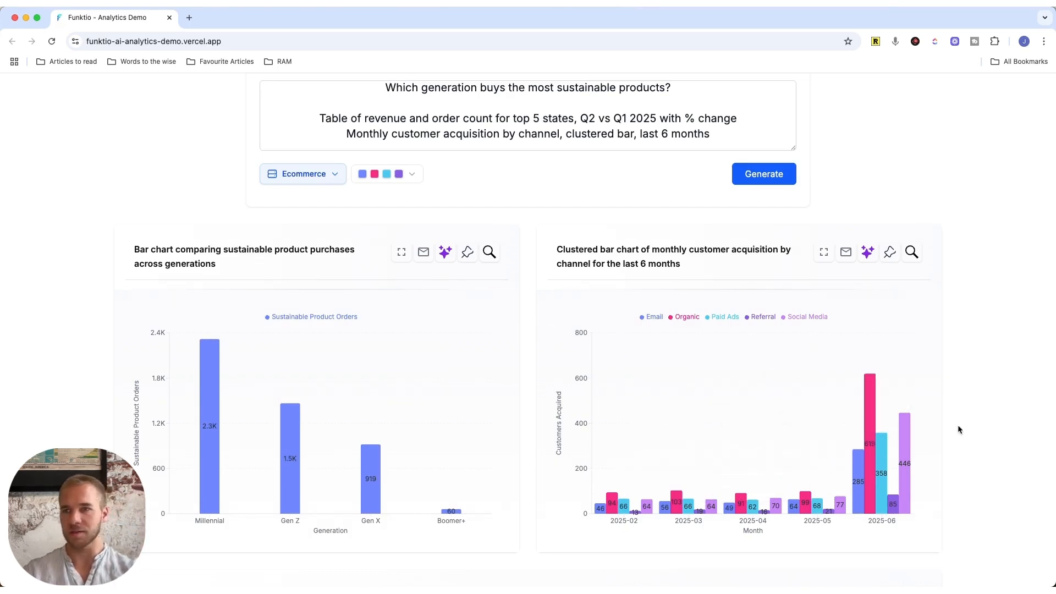
click(911, 252)
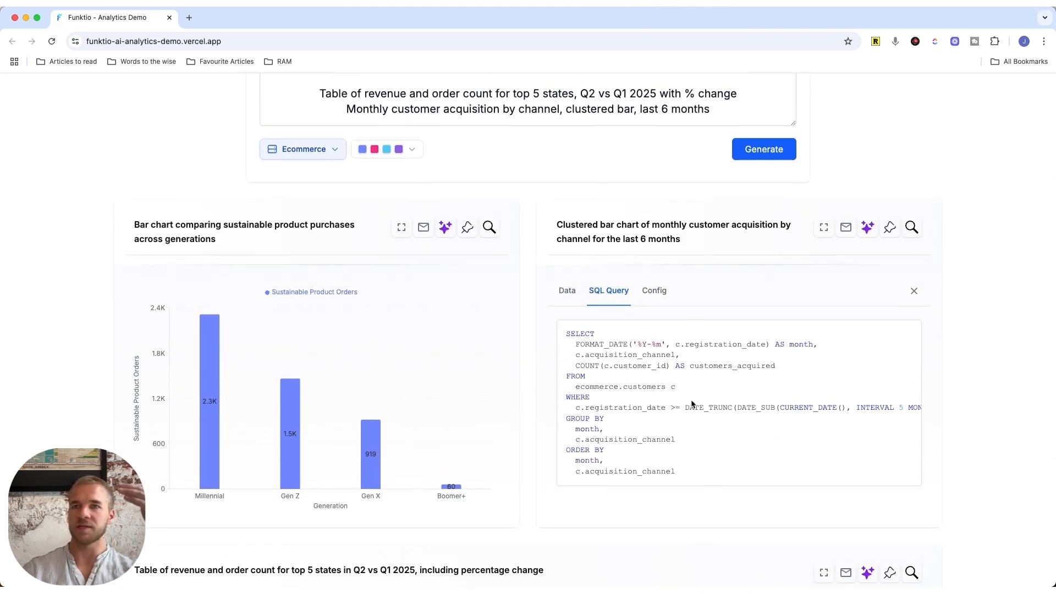
mouse_move(720, 380)
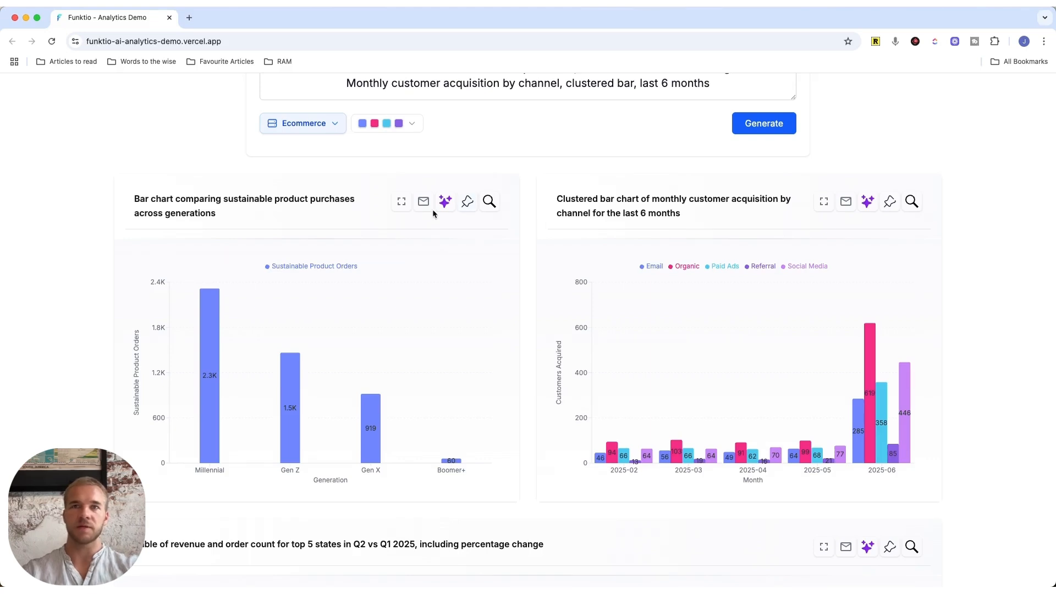
mouse_move(423, 201)
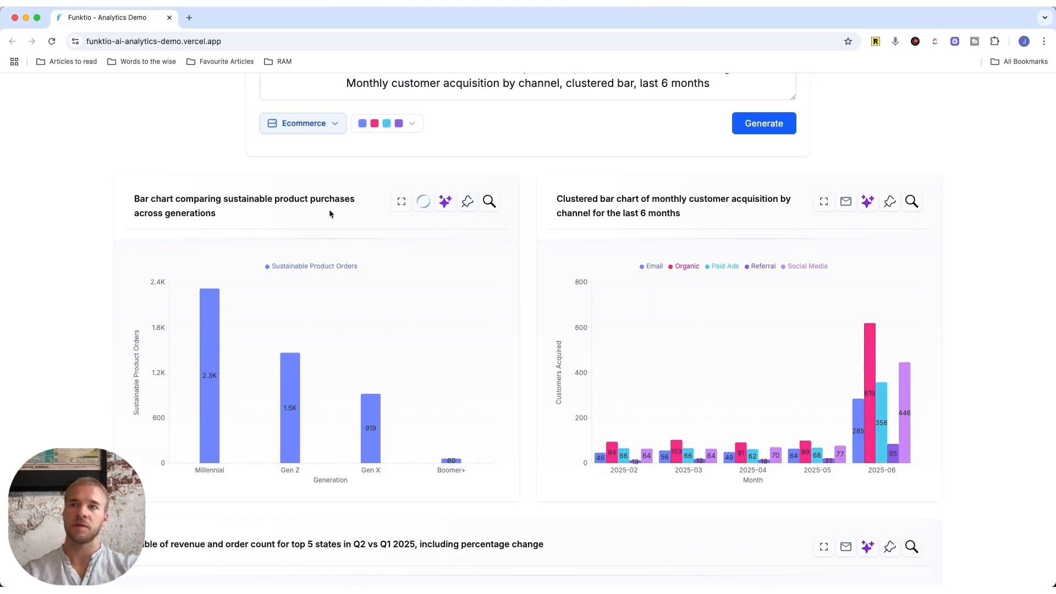
click(423, 201)
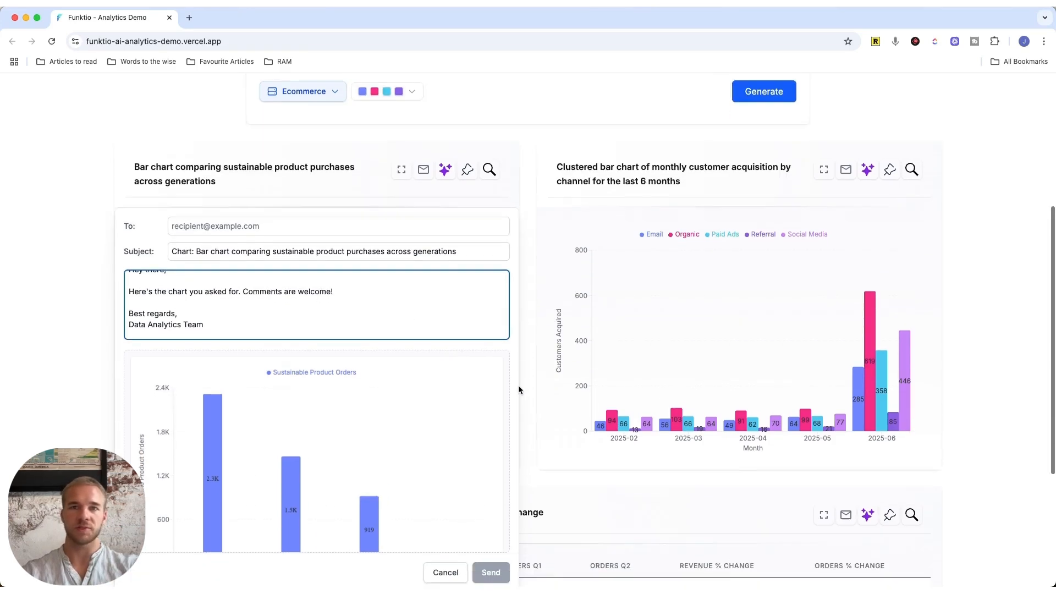
scroll(down, 3)
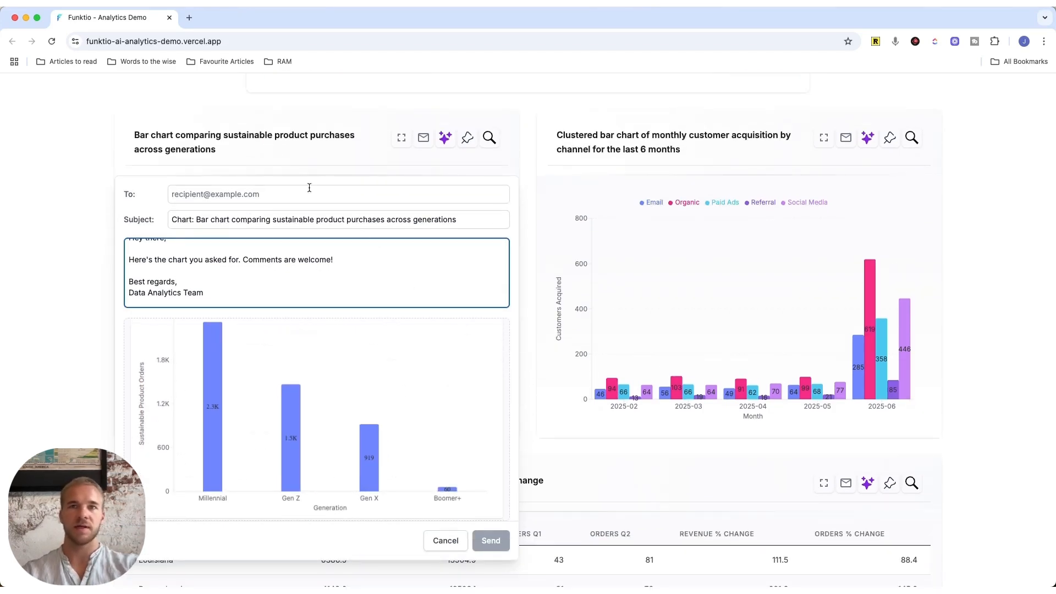
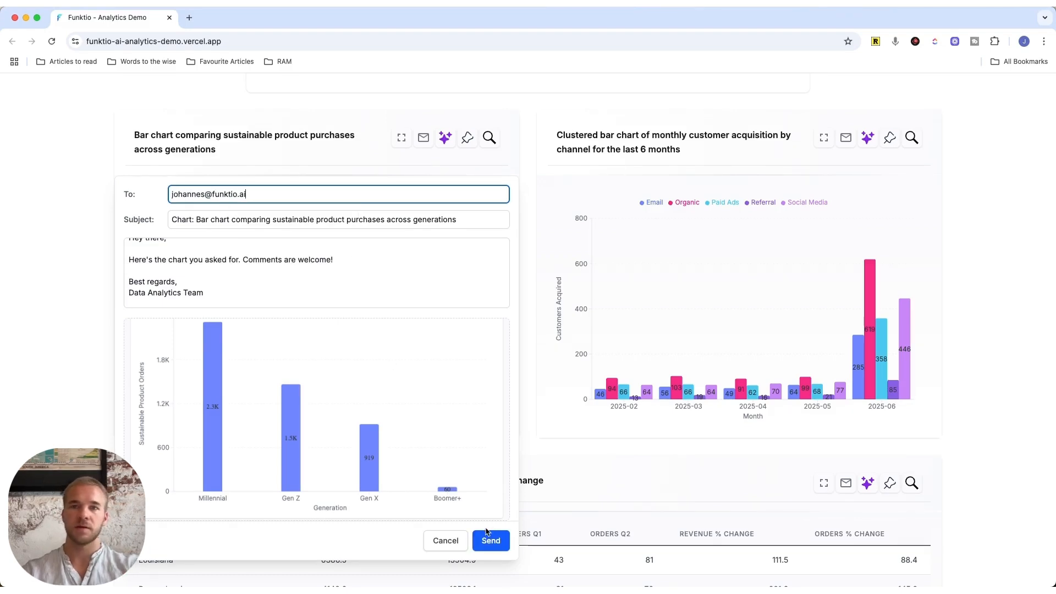
click(490, 540)
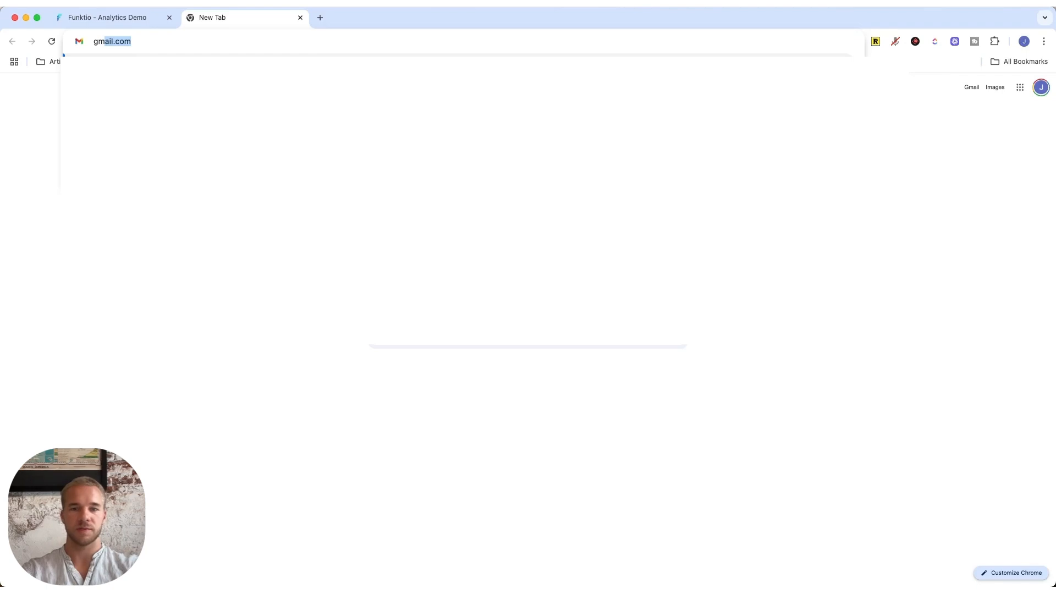
Step: Load the Gmail inbox, open the Chart email with its image, and return to Funktio
key(Enter)
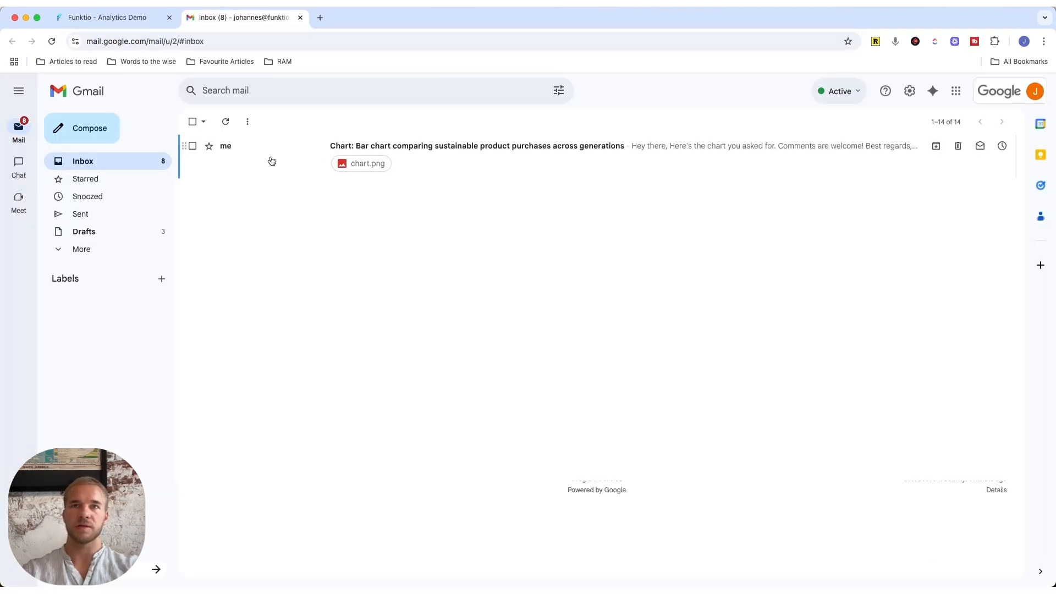
click(476, 146)
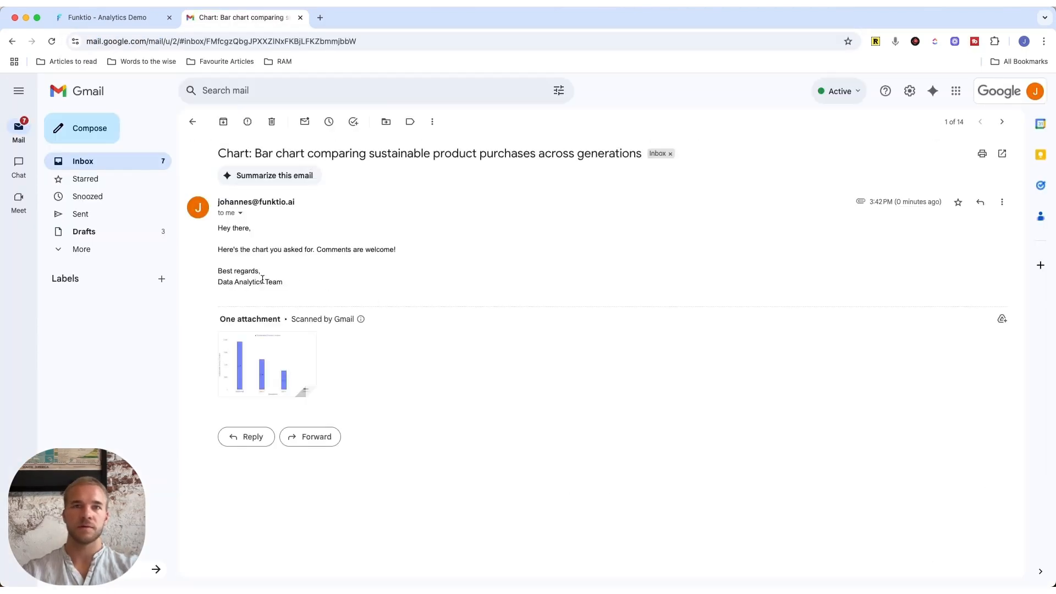
click(116, 17)
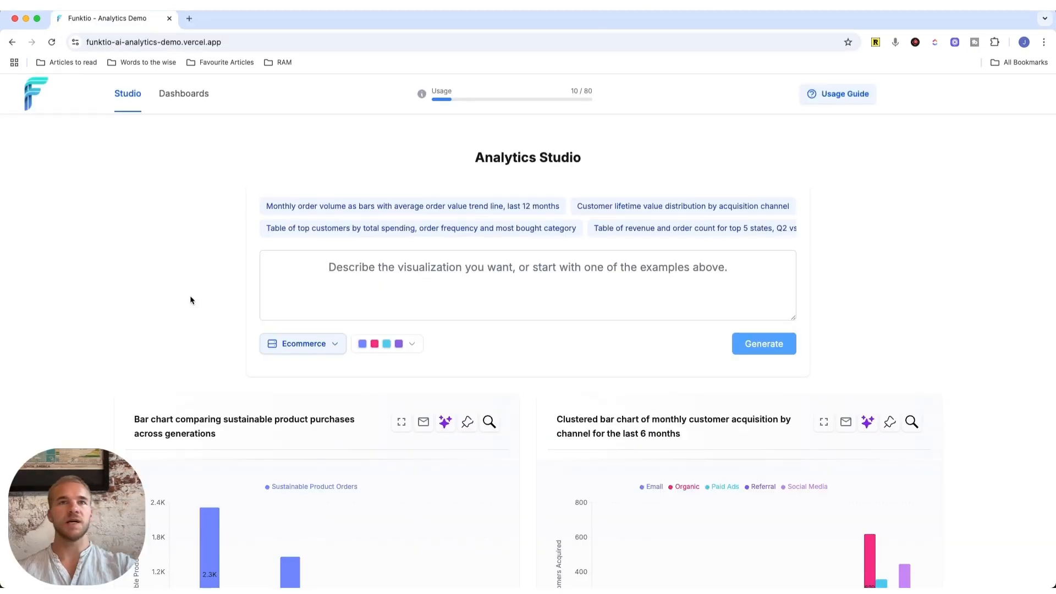
mouse_move(406, 155)
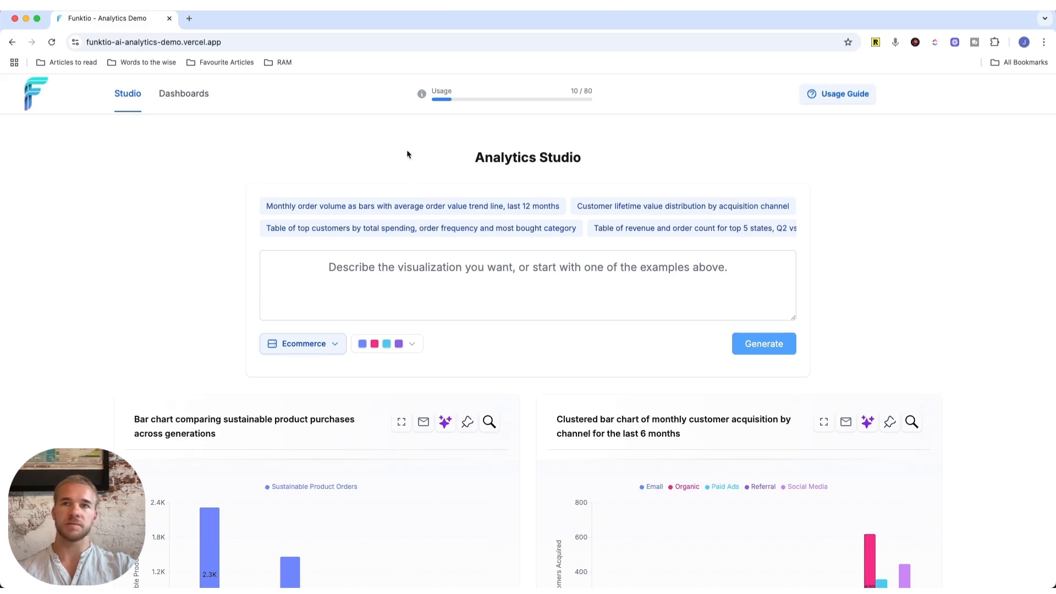
mouse_move(642, 220)
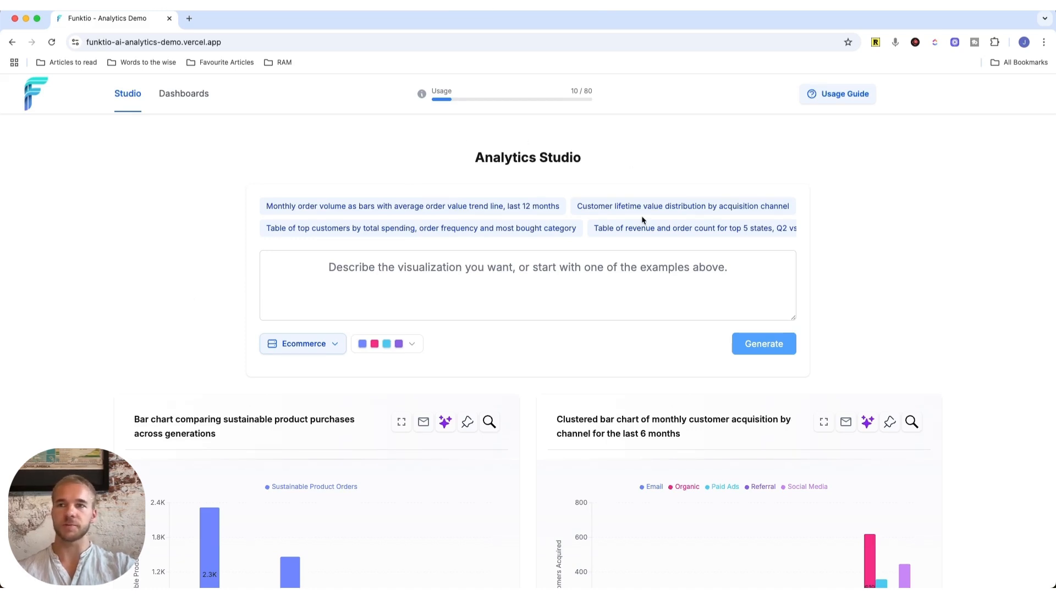
mouse_move(176, 99)
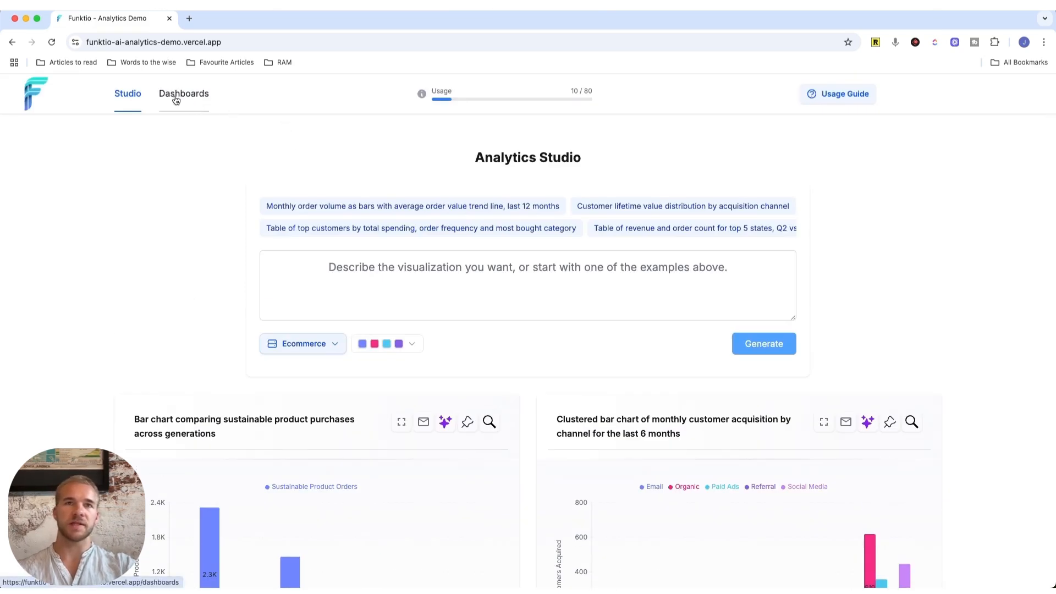
Step: Go to Dashboards and scroll through My Consulting Dashboard's revenue, time-allocation and new-hires pie charts
click(183, 93)
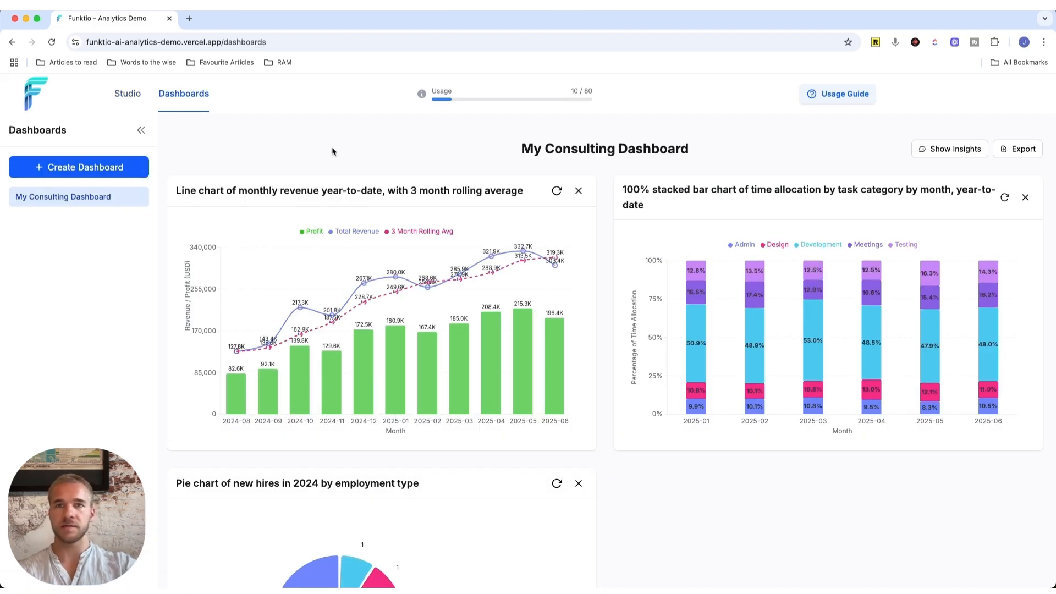
scroll(down, 3)
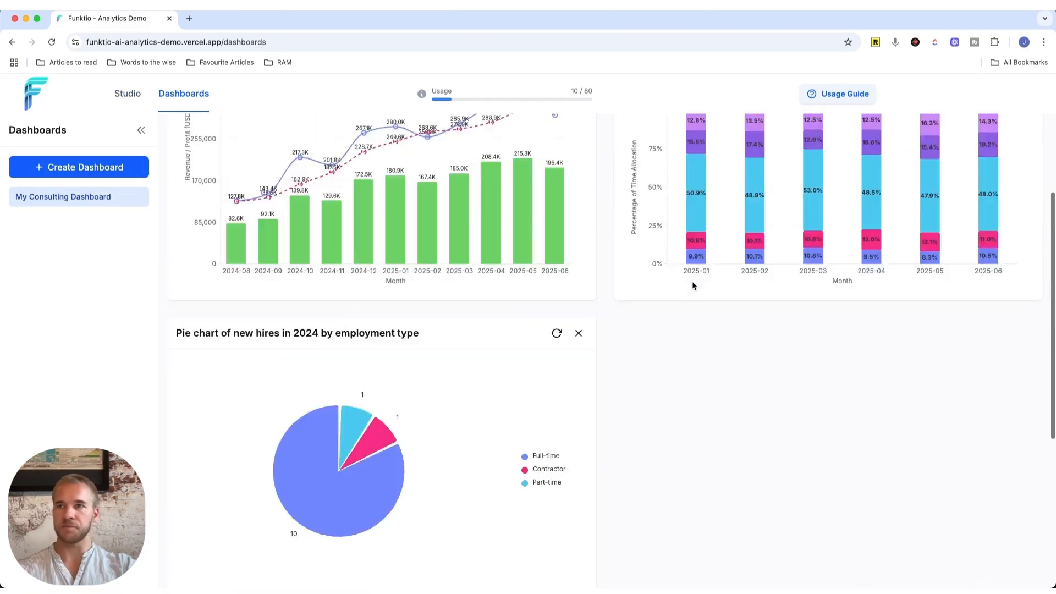
Step: Show the revenue chart's refresh schedule options, ranging from manual to daily
click(553, 191)
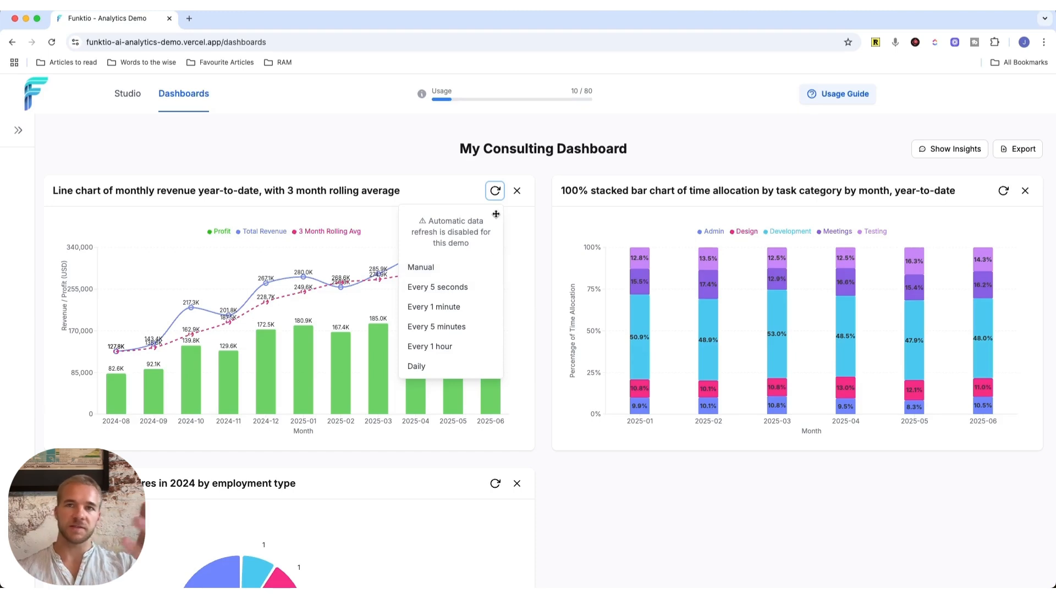
mouse_move(495, 191)
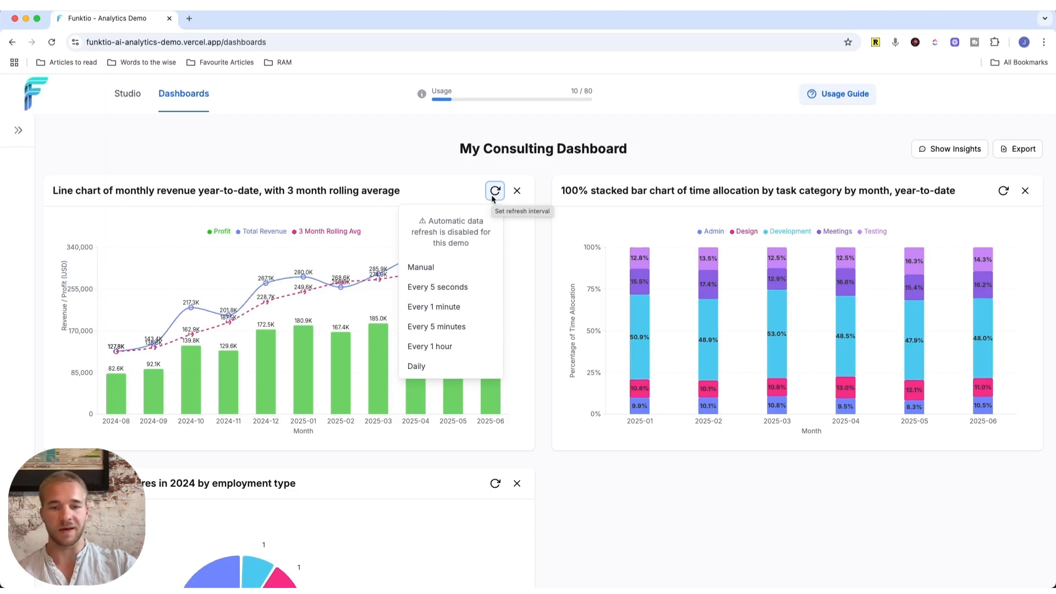
mouse_move(473, 248)
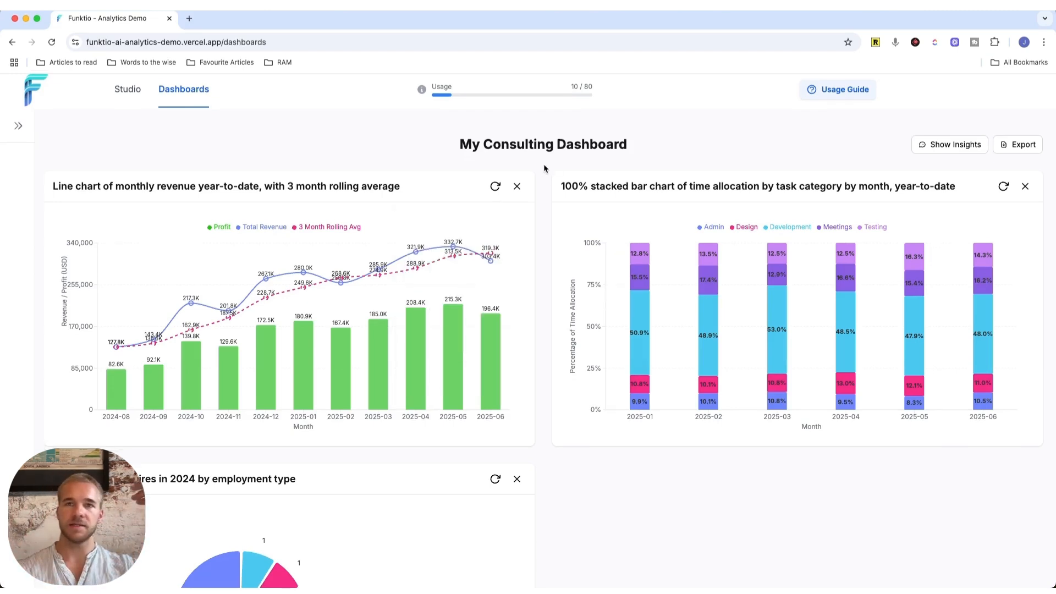
mouse_move(943, 152)
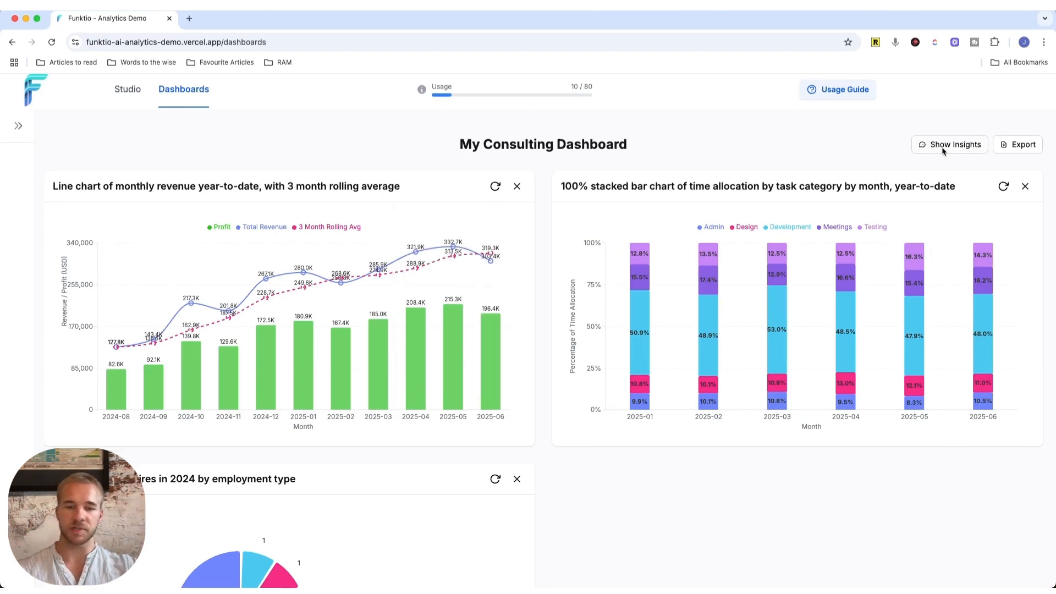
click(949, 144)
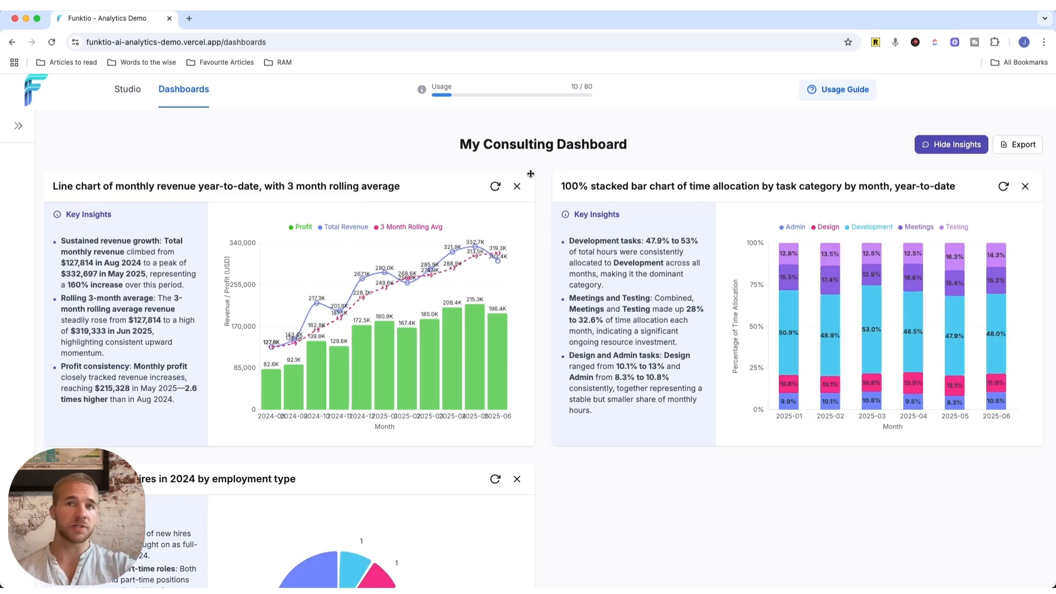
mouse_move(240, 168)
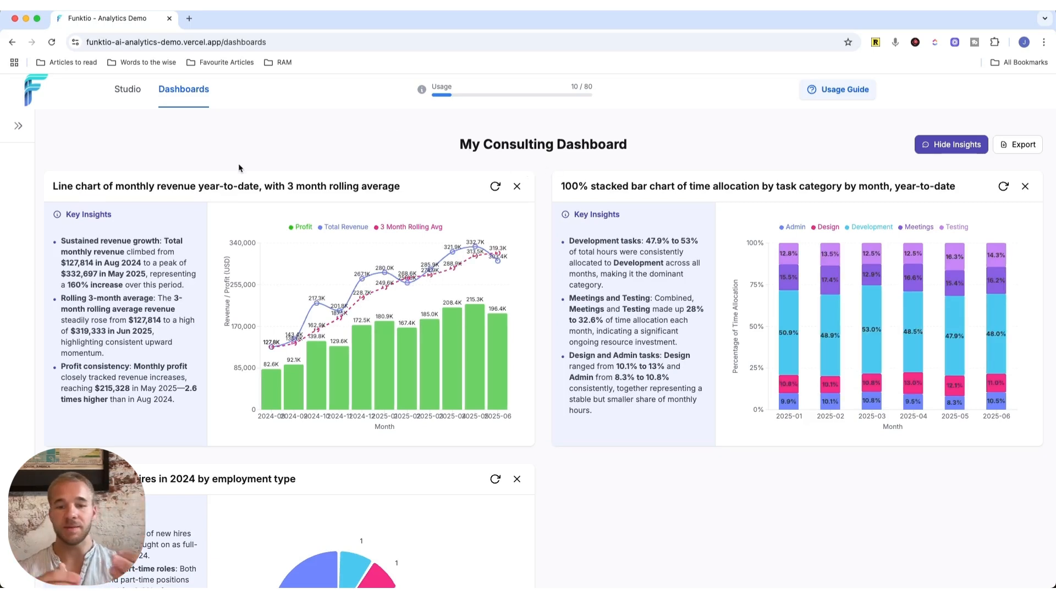
mouse_move(177, 300)
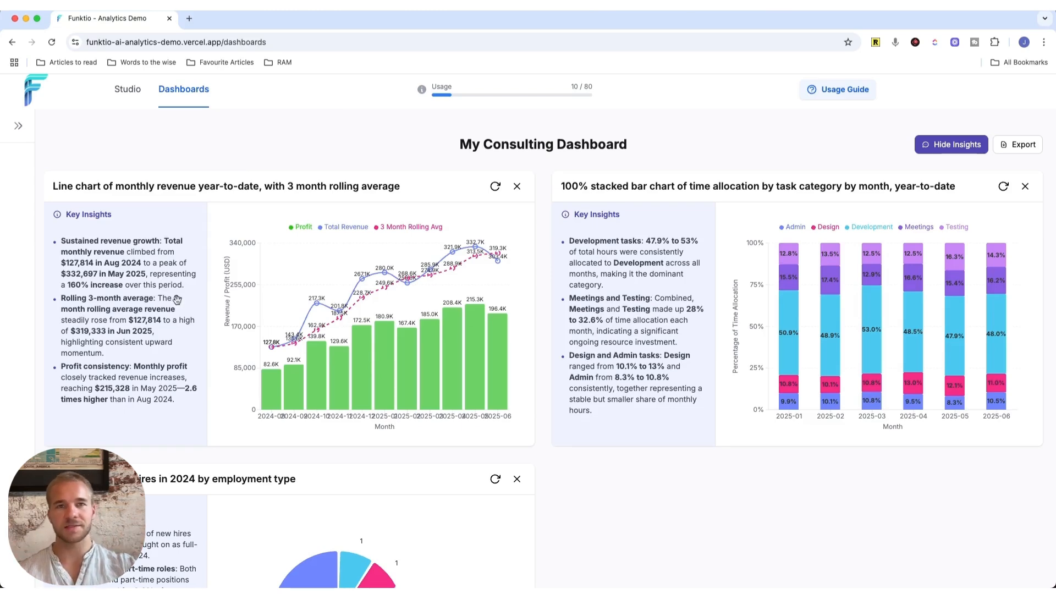
scroll(down, 3)
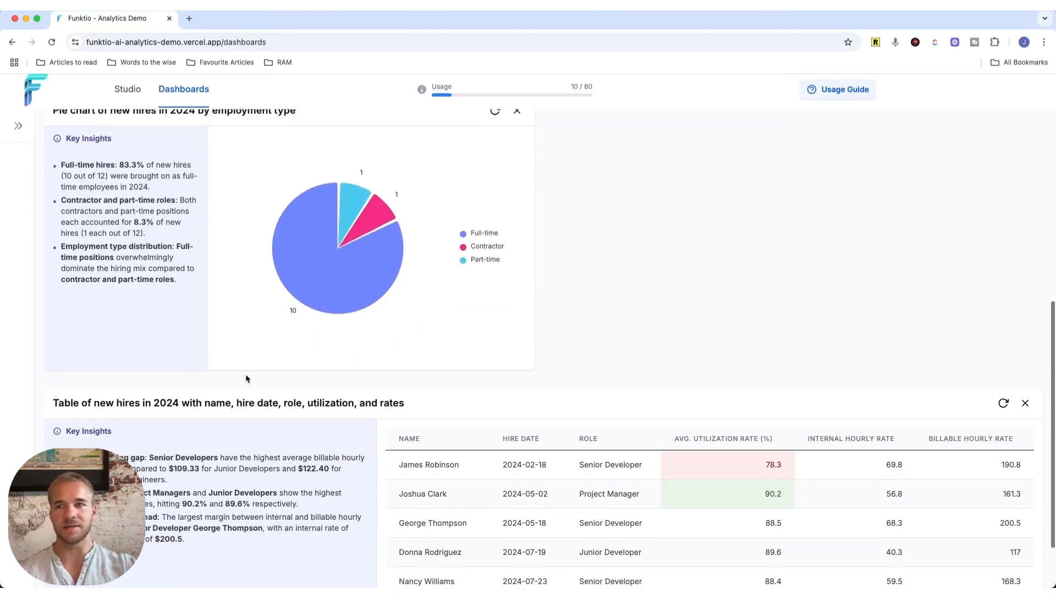
scroll(down, 3)
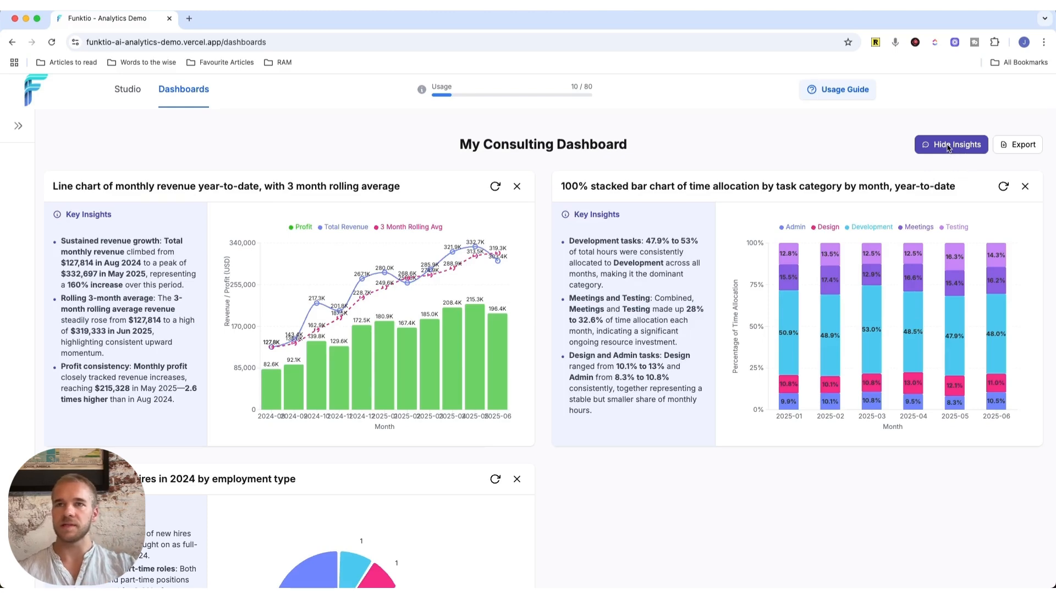
click(950, 144)
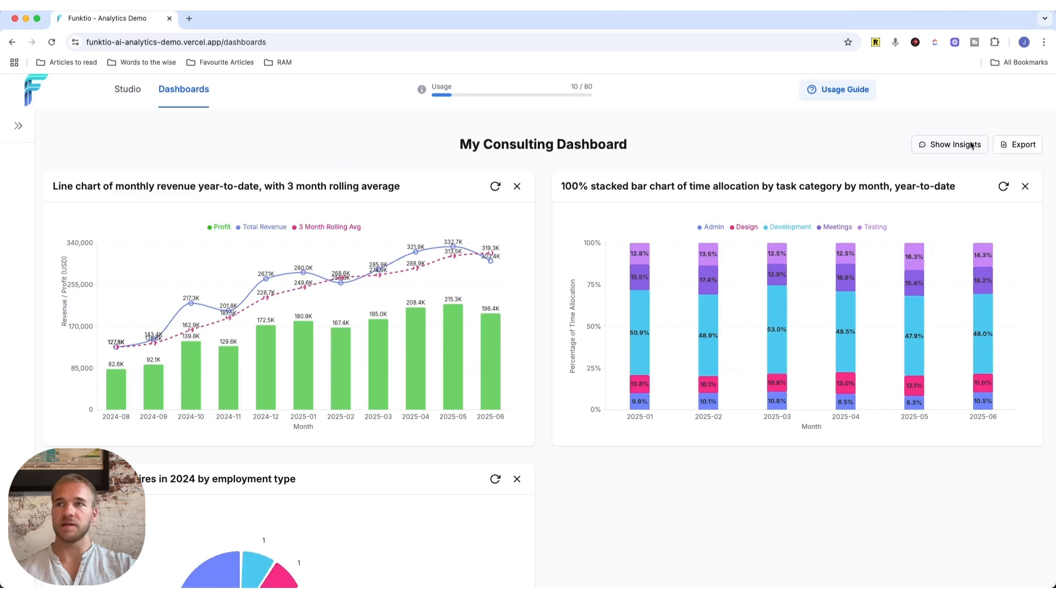
Step: Export the dashboard to Preview & Edit Report and scroll through the title, methodology and revenue slides
click(1023, 144)
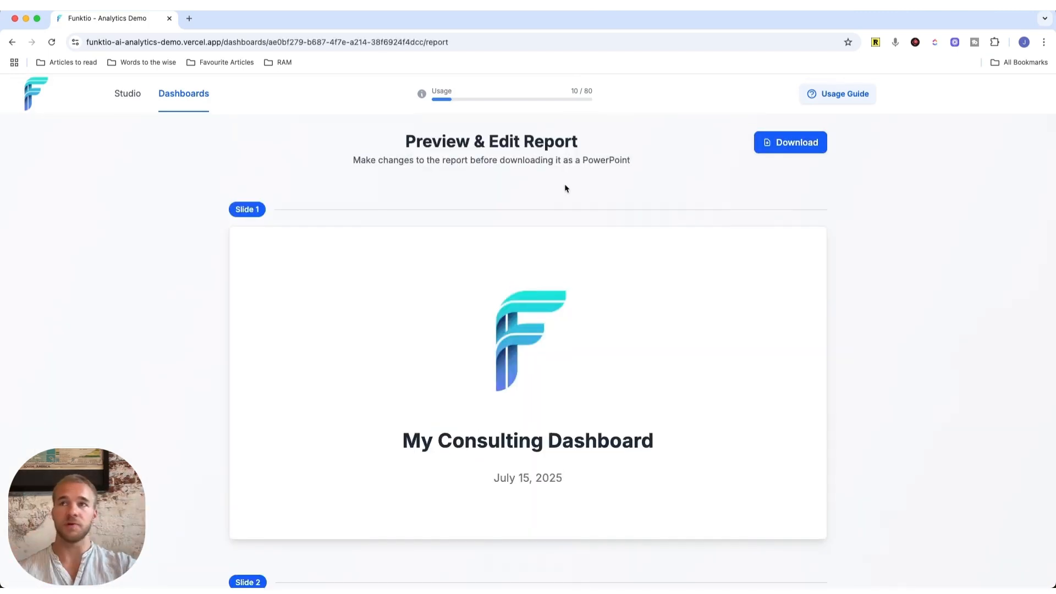
scroll(down, 3)
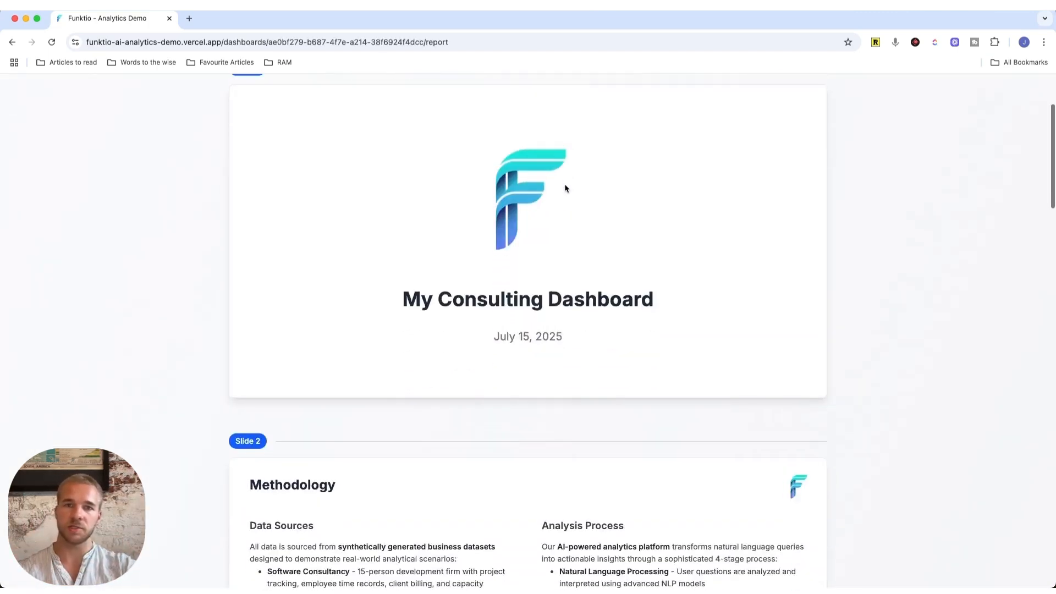
scroll(down, 3)
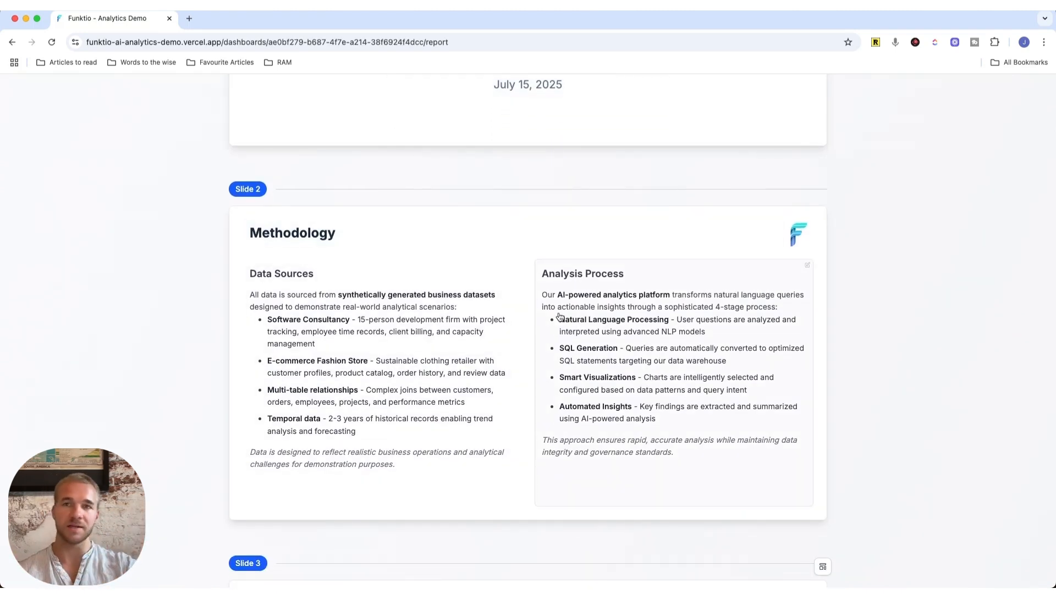
scroll(down, 3)
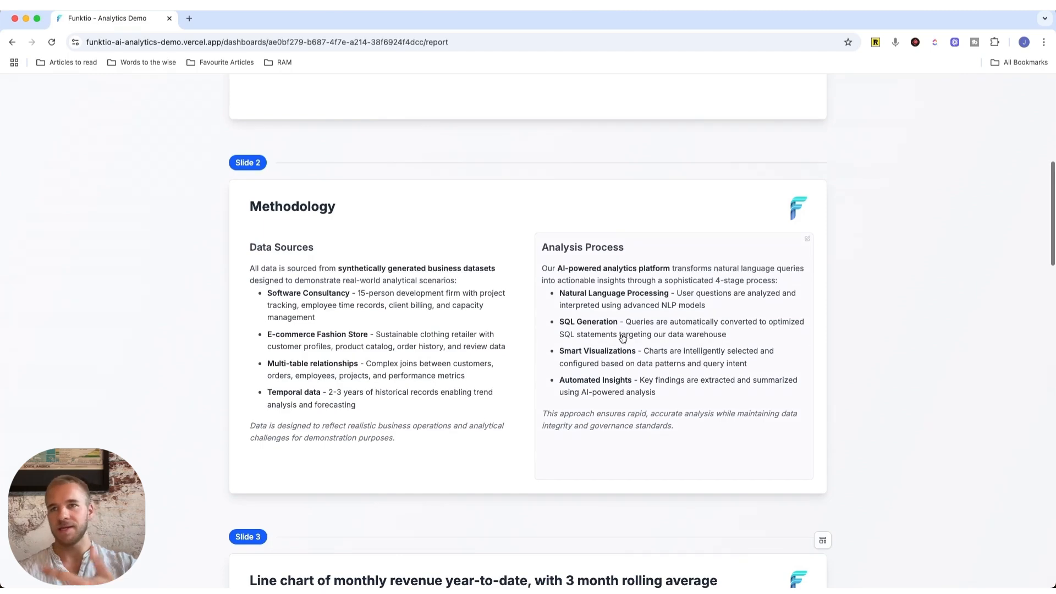
scroll(down, 3)
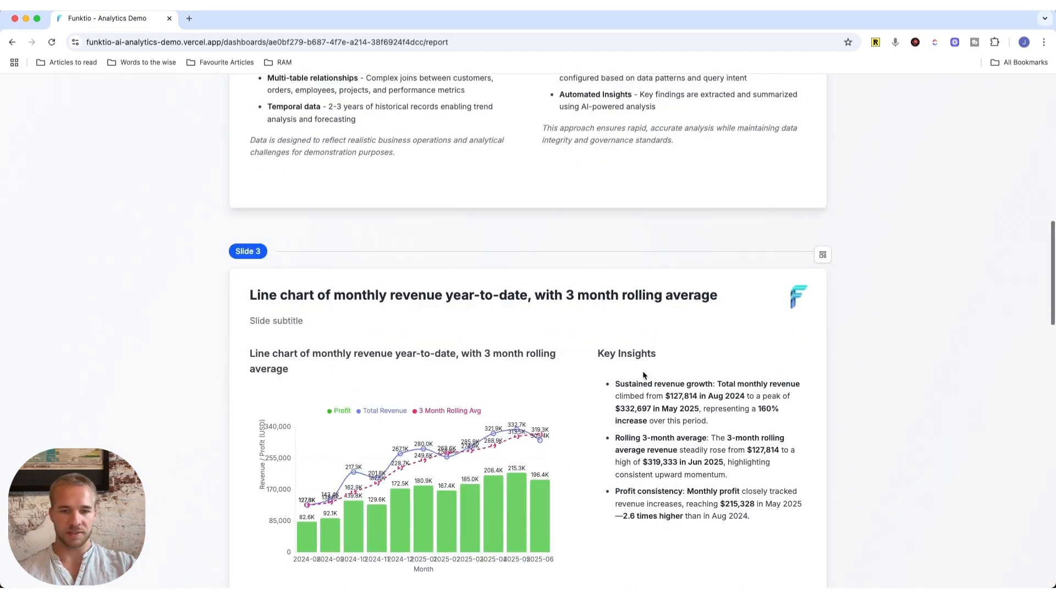
scroll(down, 3)
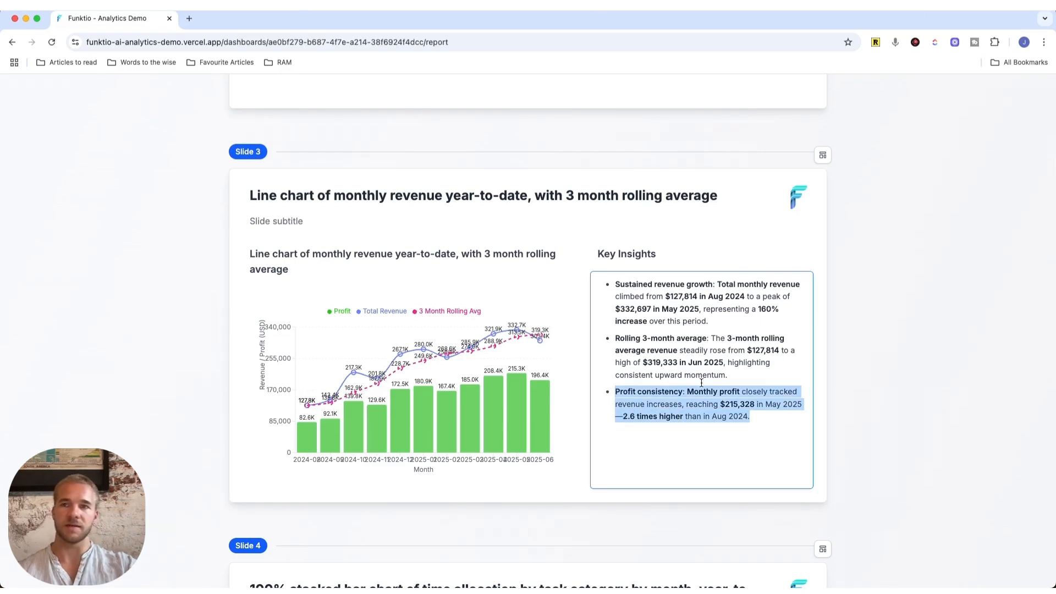
Step: Replace slide 3's profit insight with an 'Analyst com…' placeholder and apply the Chart Right layout
text(Analyst comments go here)
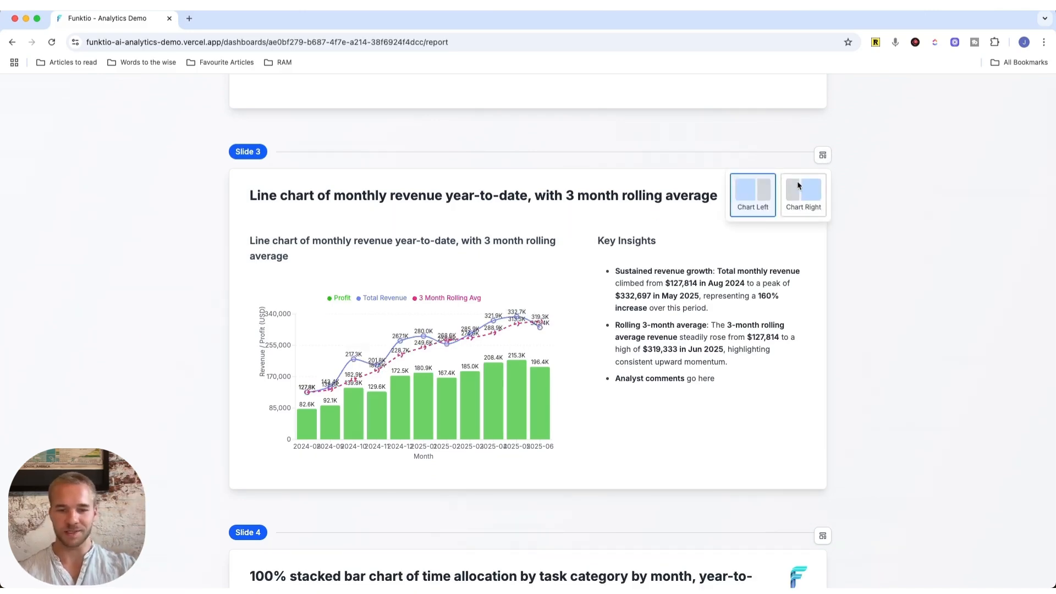
click(803, 194)
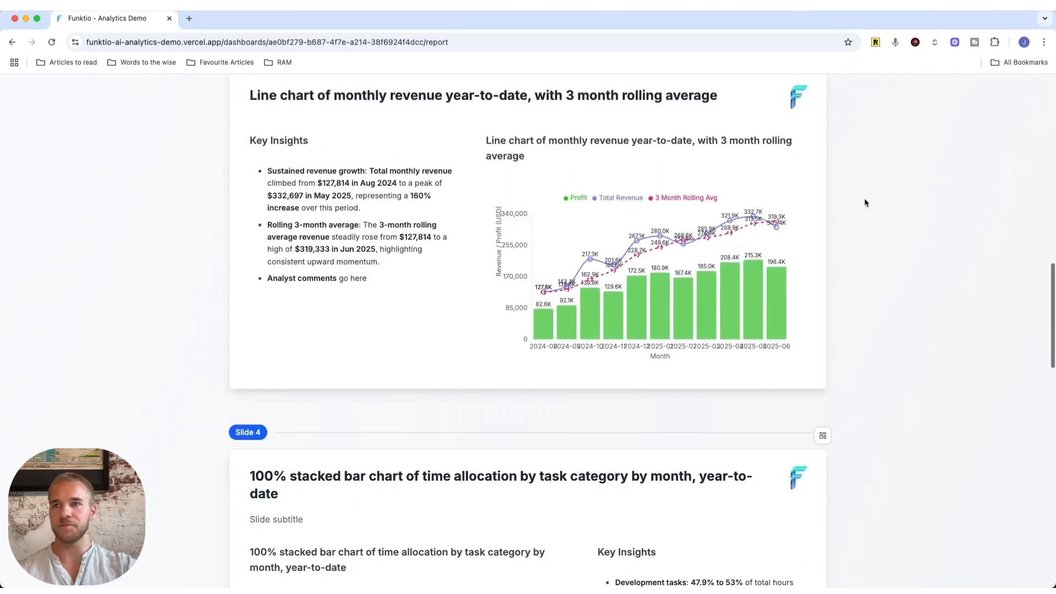
Step: Save the edited report as a .pptx and browse its slides in PowerPoint
scroll(down, 3)
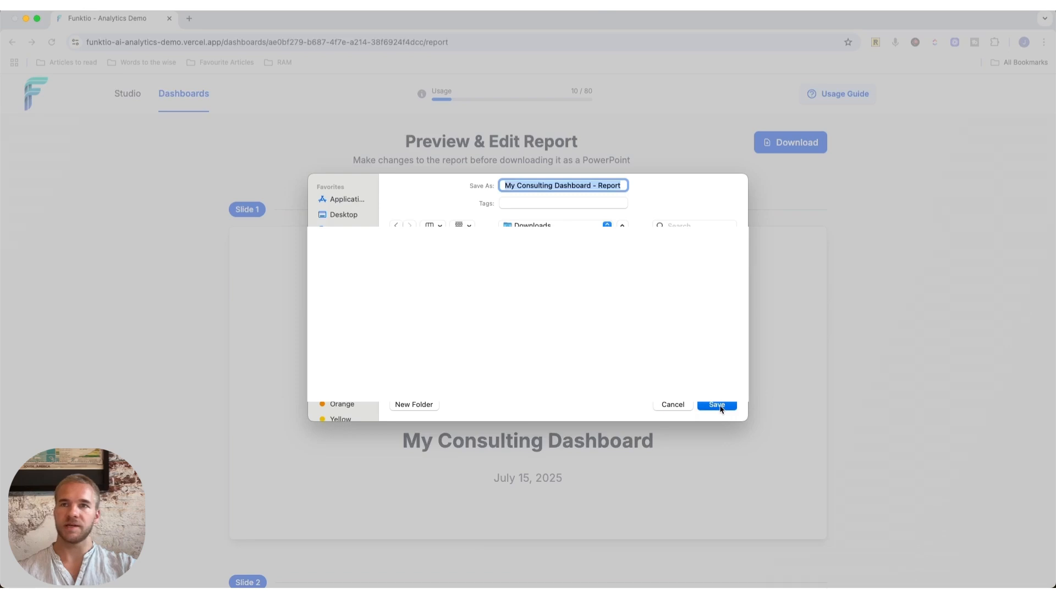
click(717, 405)
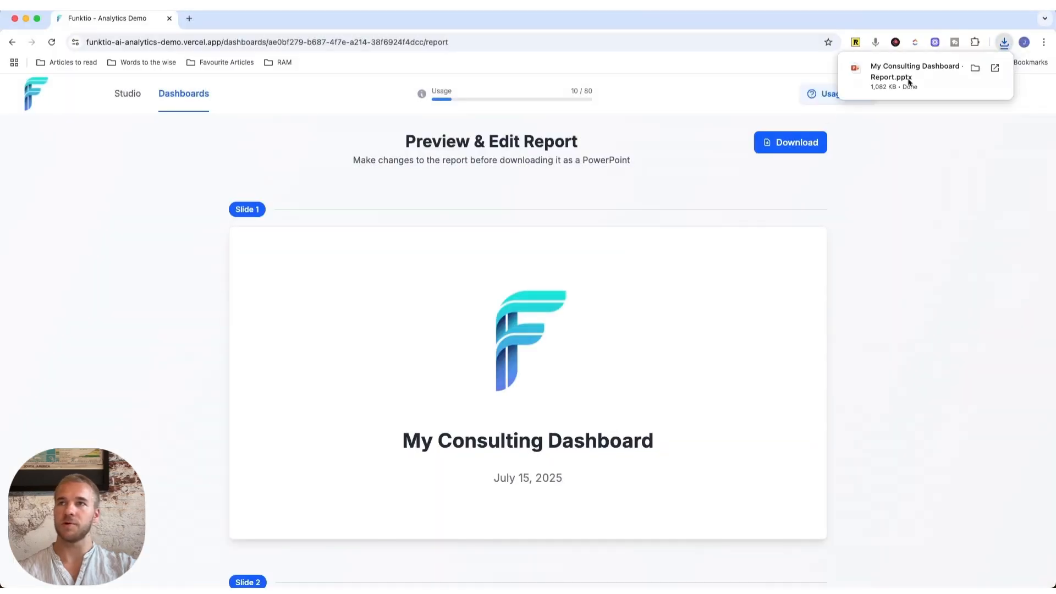
click(915, 70)
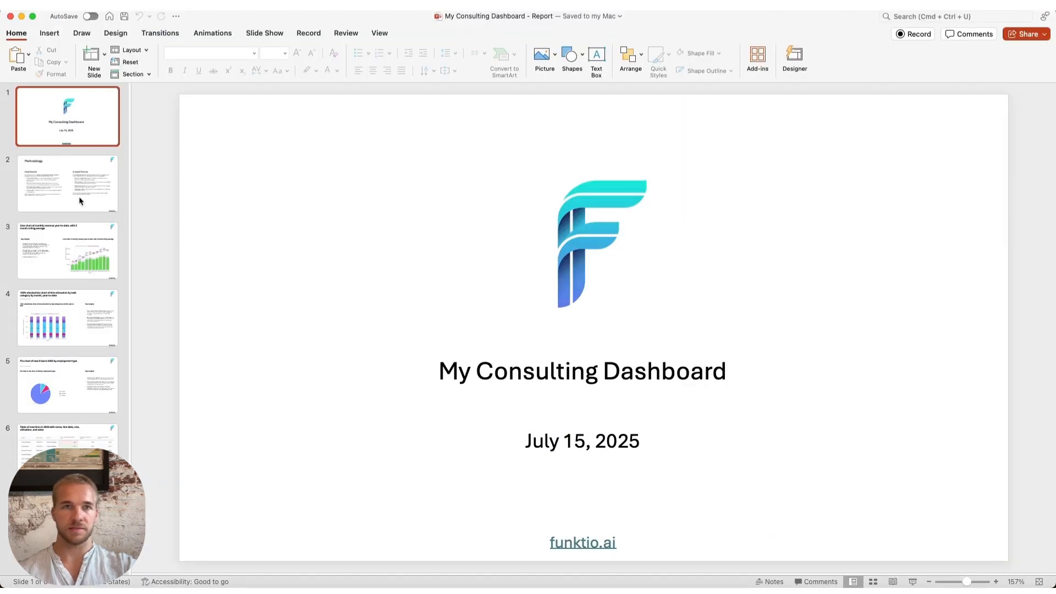
click(67, 318)
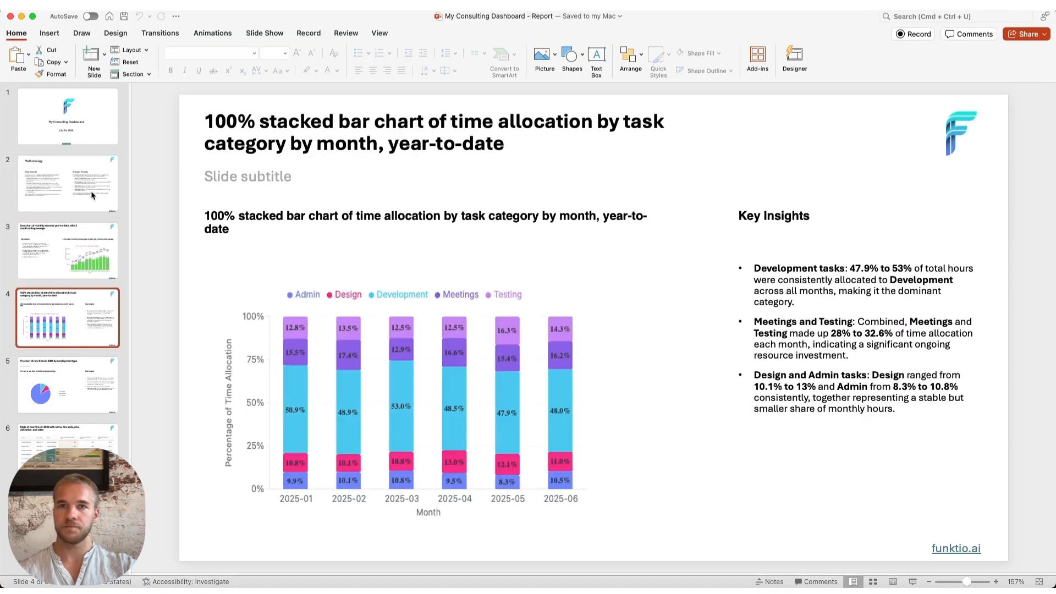
click(67, 251)
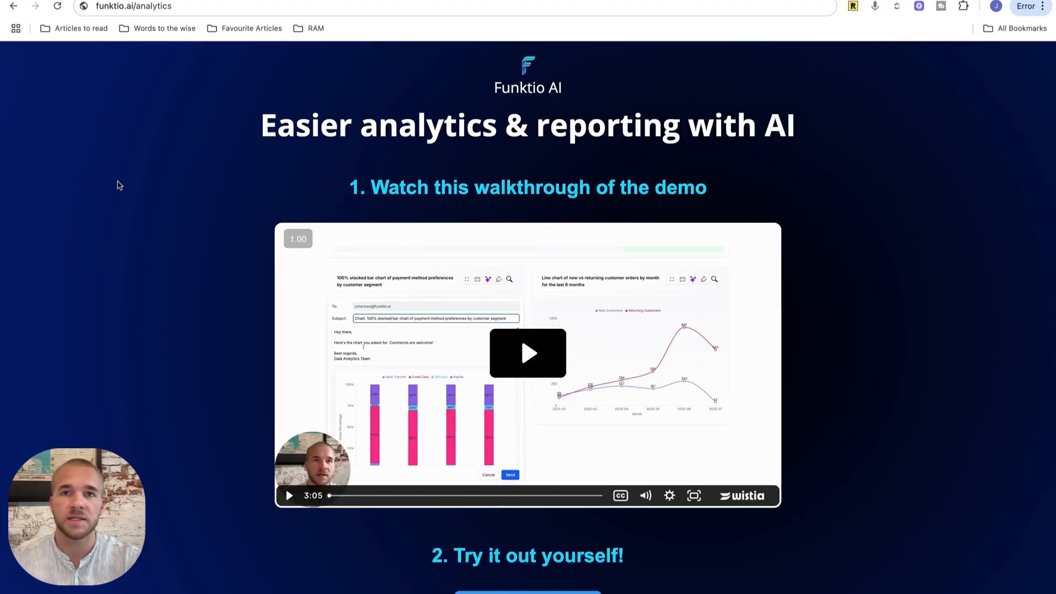
mouse_move(178, 146)
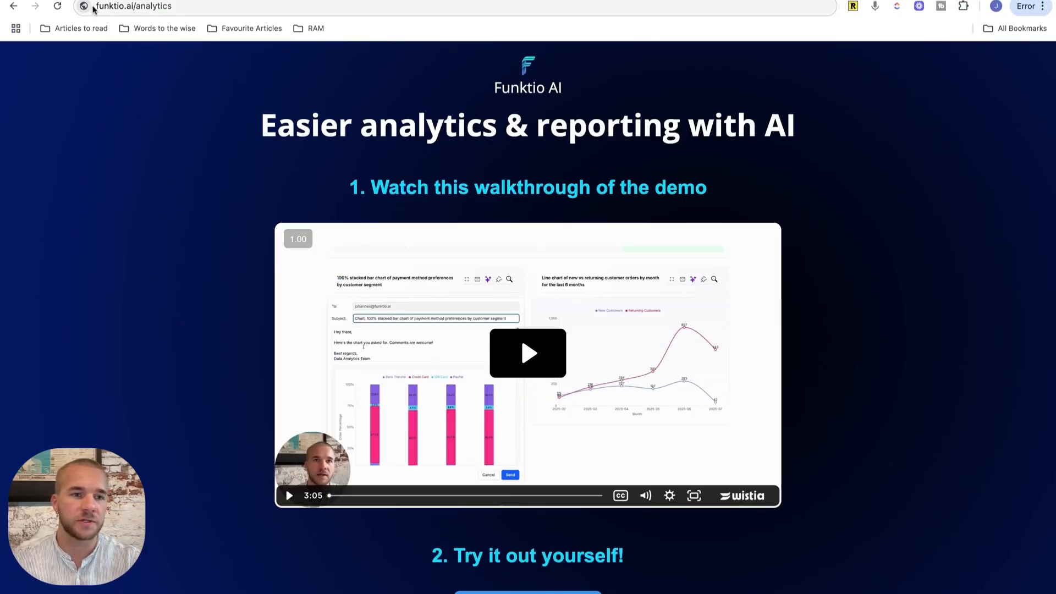
Step: Scroll the Funktio AI landing page and open the Live Demo sign-in page
click(136, 7)
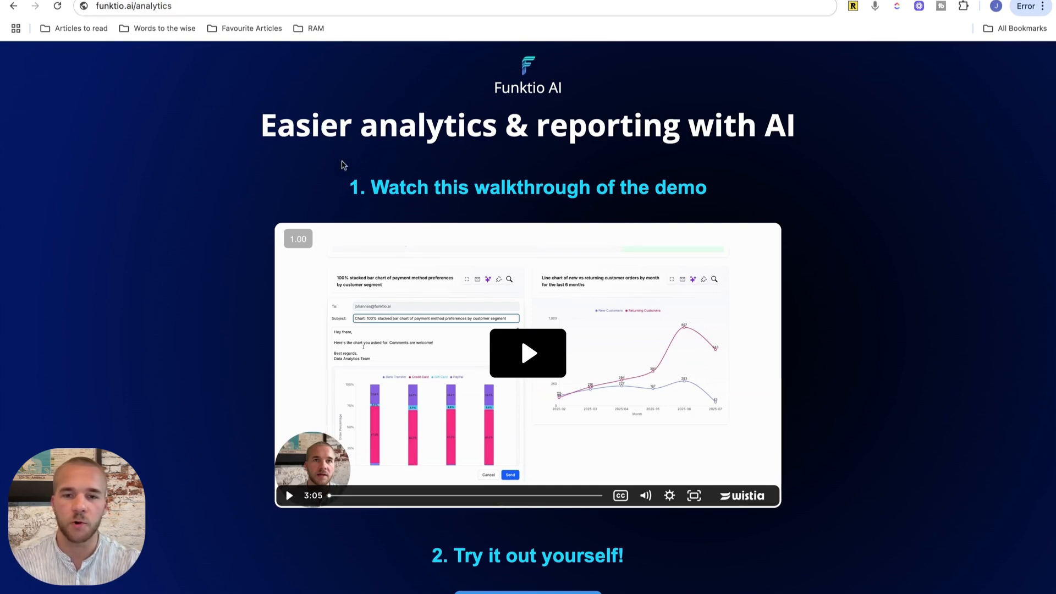
scroll(down, 3)
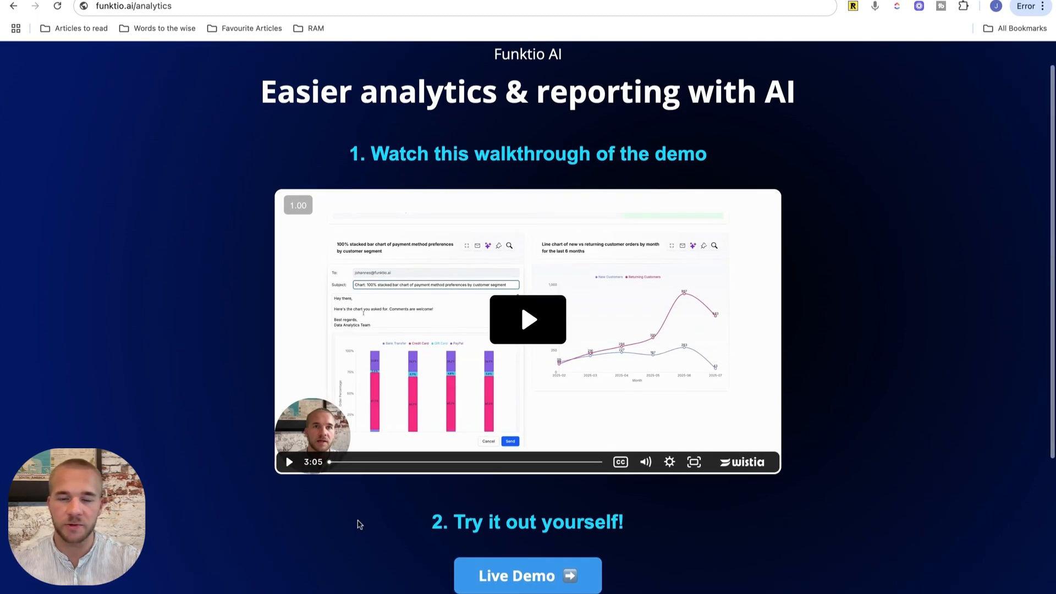
click(527, 590)
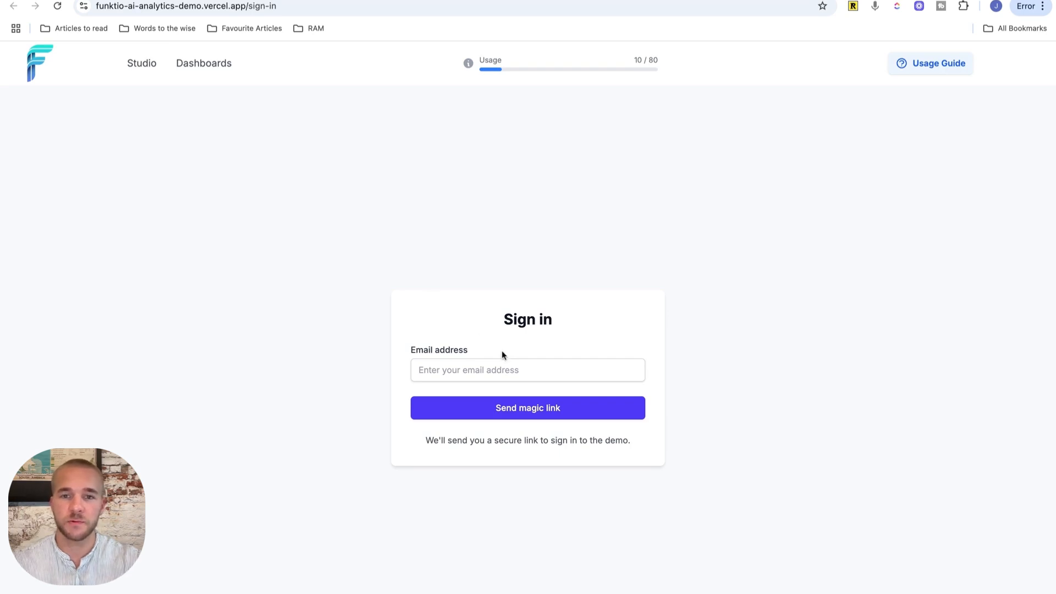
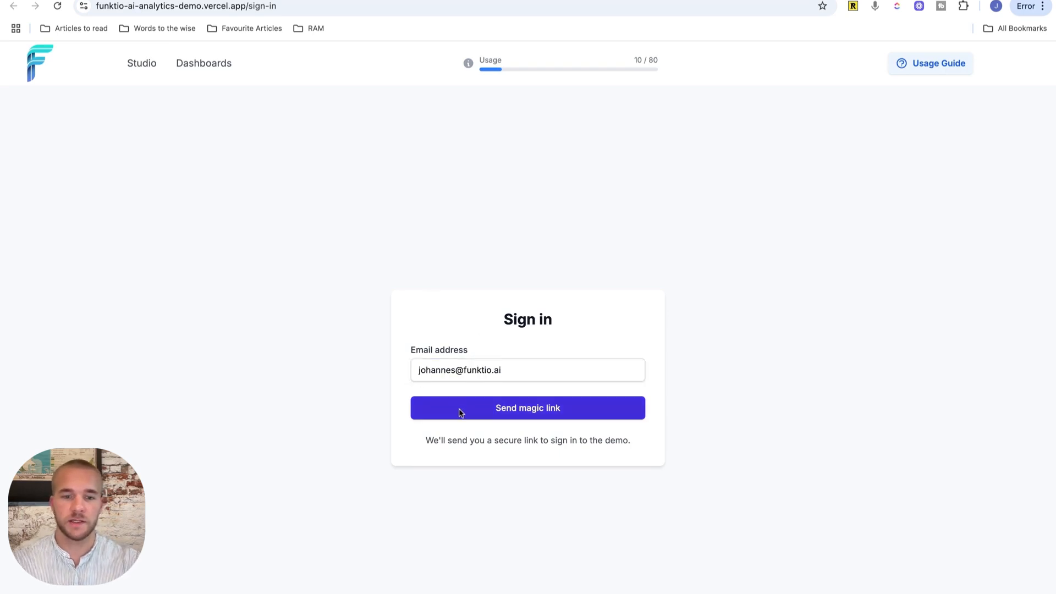
click(528, 407)
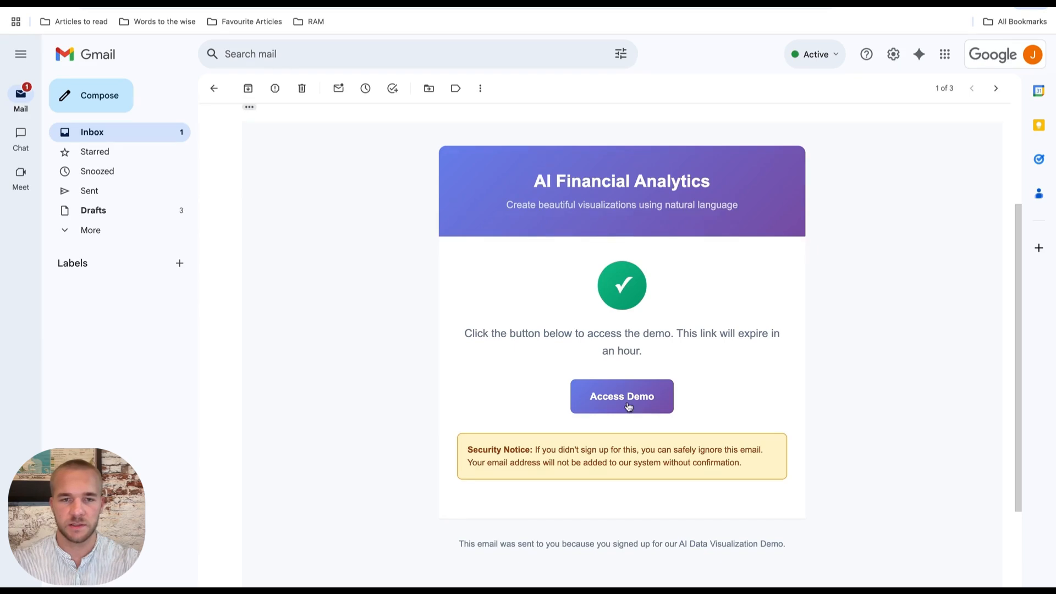
click(622, 396)
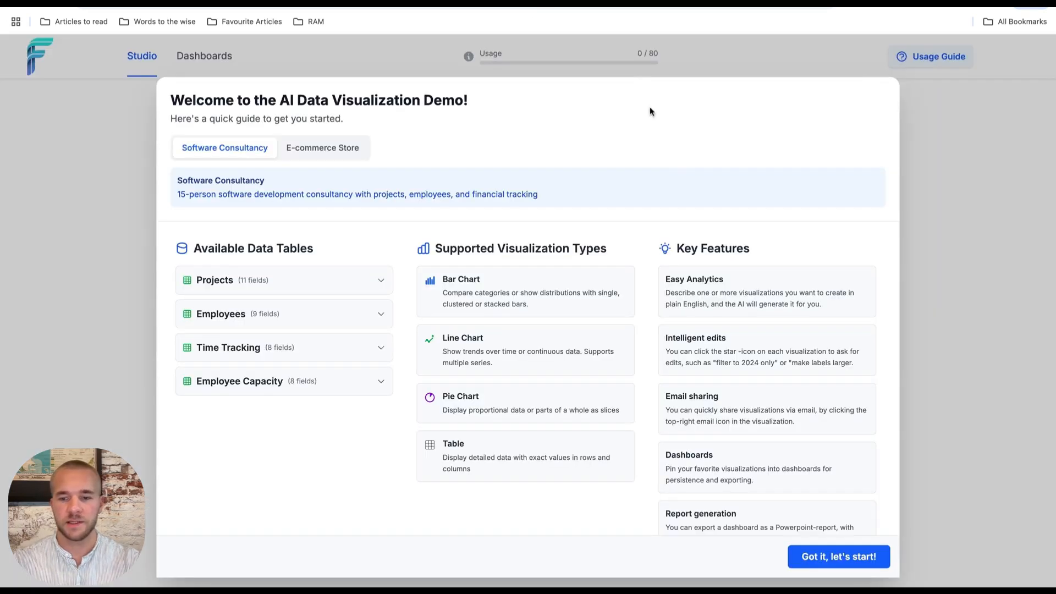
mouse_move(810, 545)
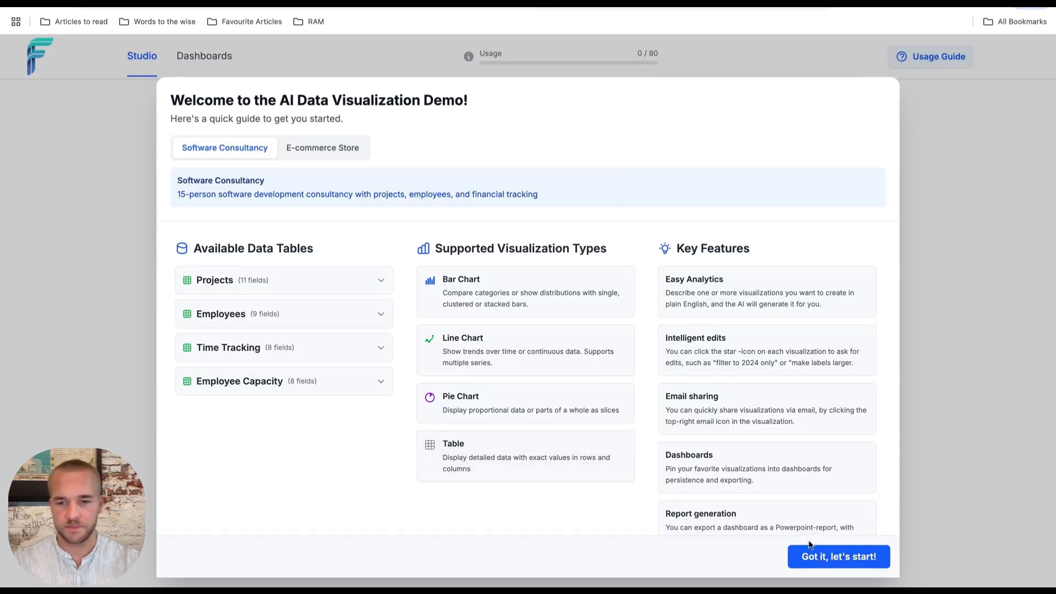